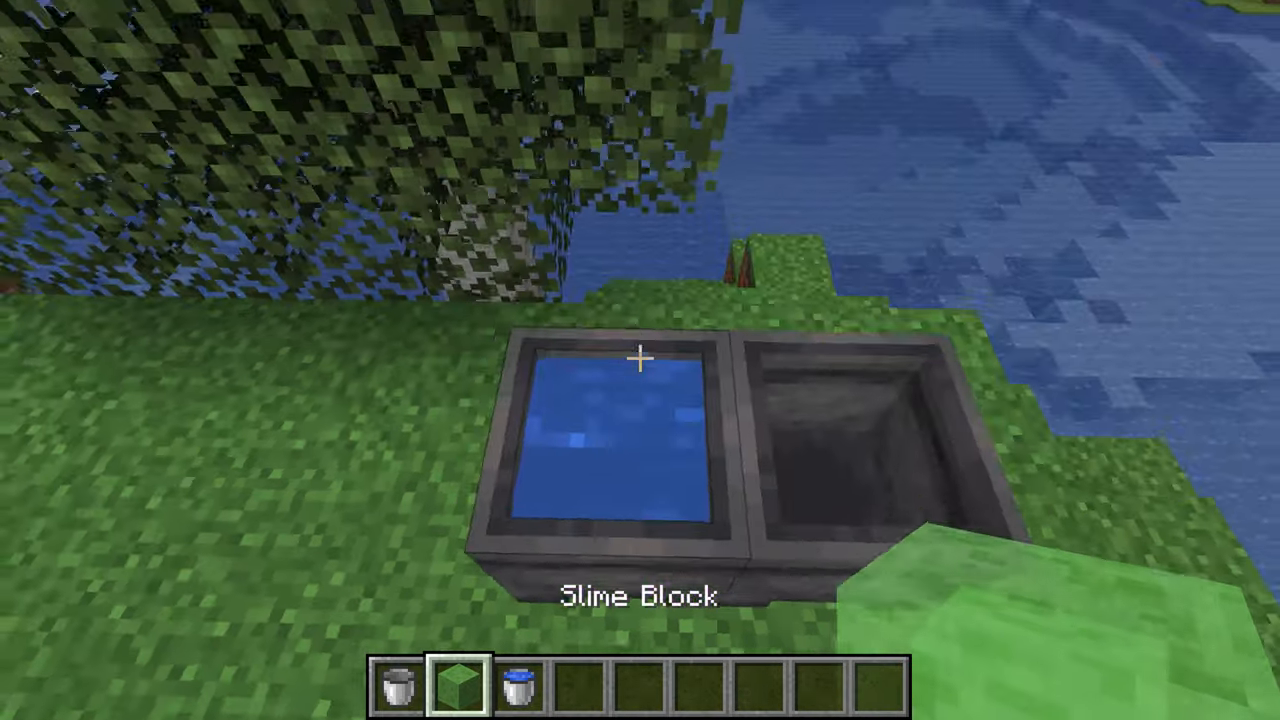
{"action": "mouse_move", "coordinate": [640, 360]}
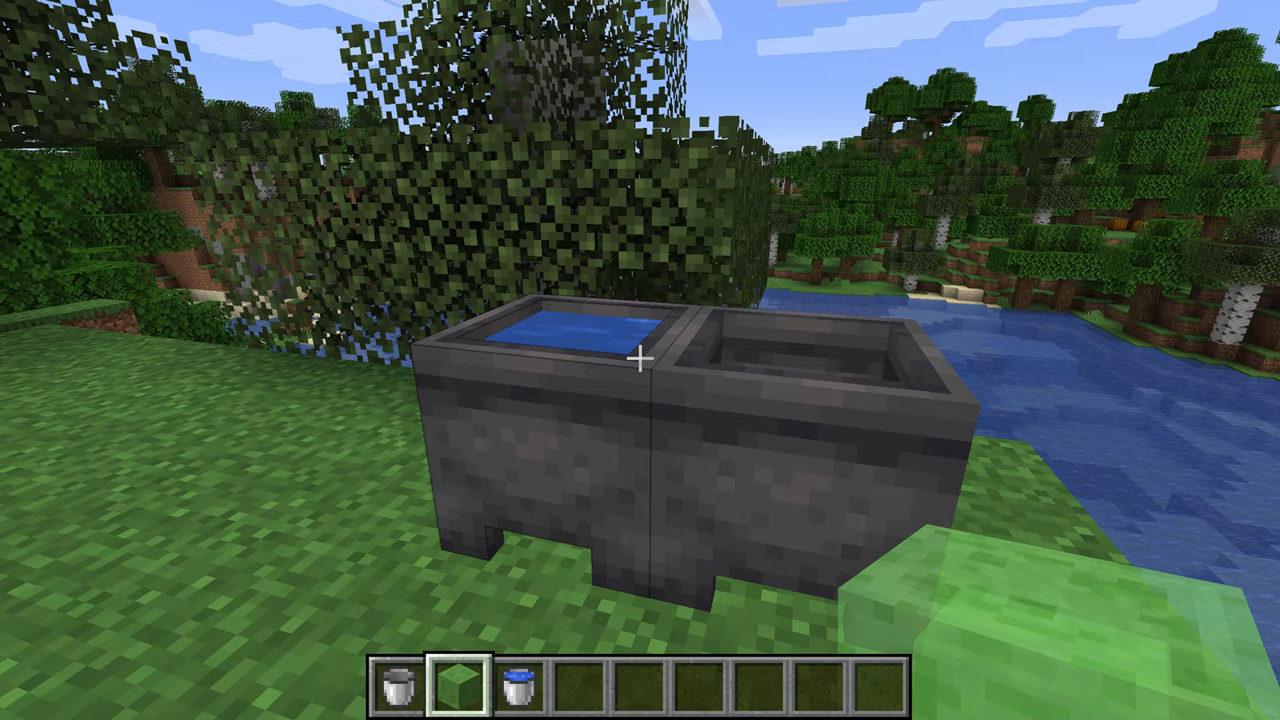
{"action": "mouse_move", "coordinate": [640, 360]}
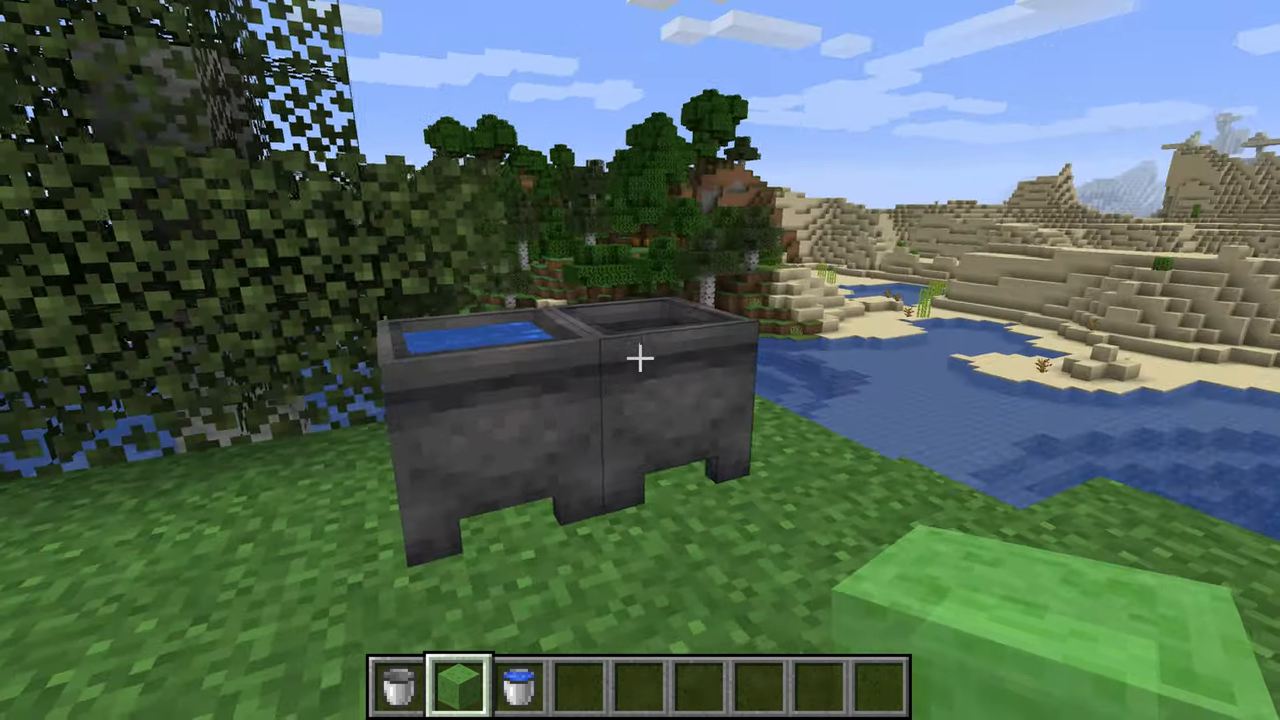
{"action": "mouse_move", "coordinate": [640, 360]}
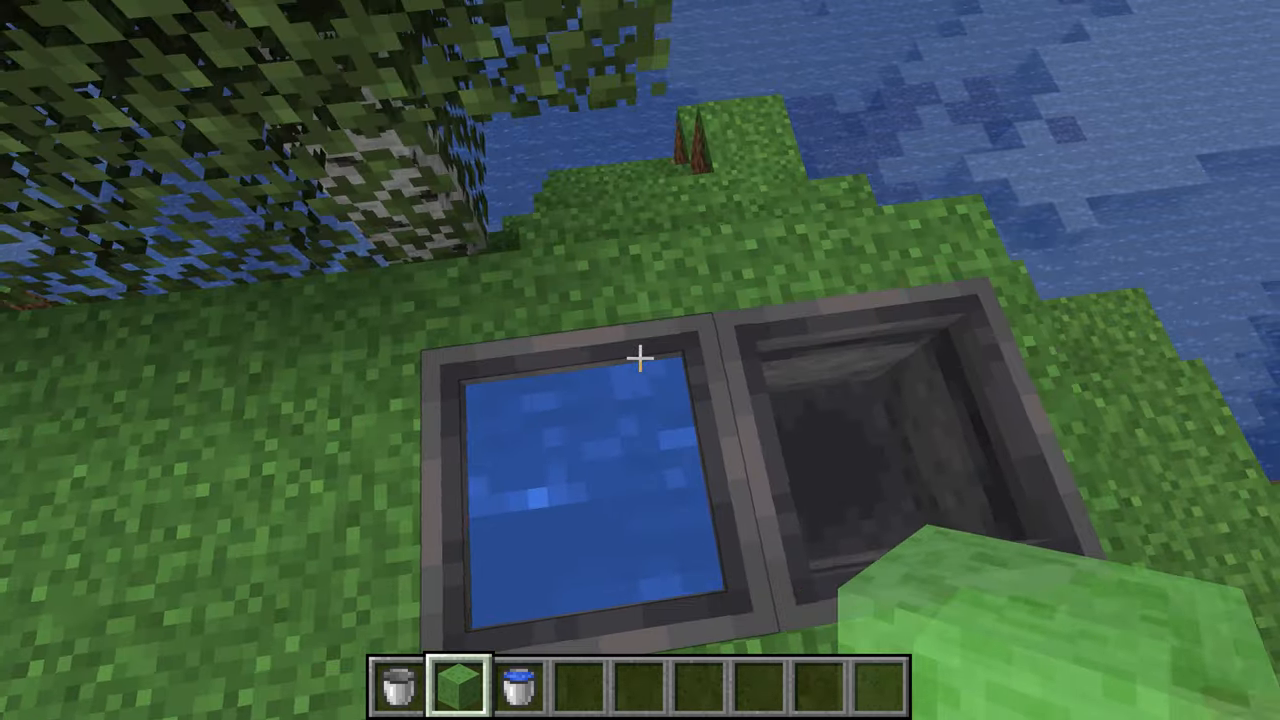
{"action": "mouse_move", "coordinate": [640, 360]}
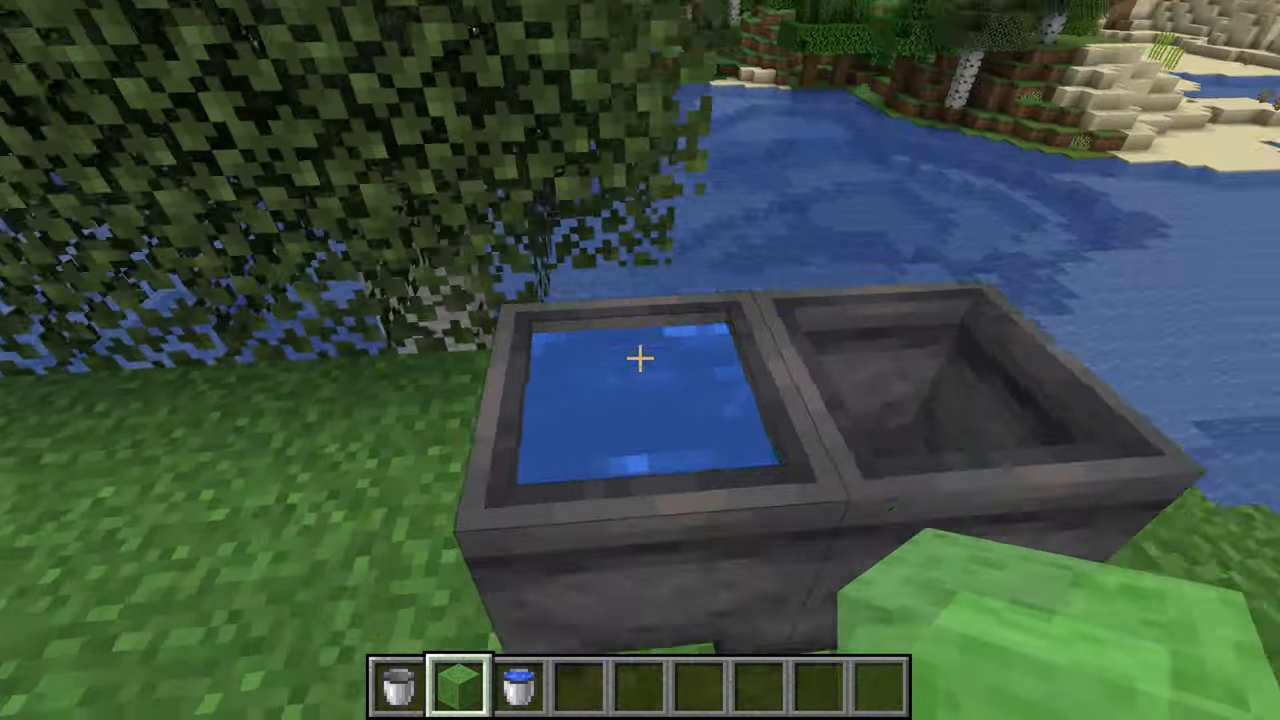
{"action": "mouse_move", "coordinate": [640, 360]}
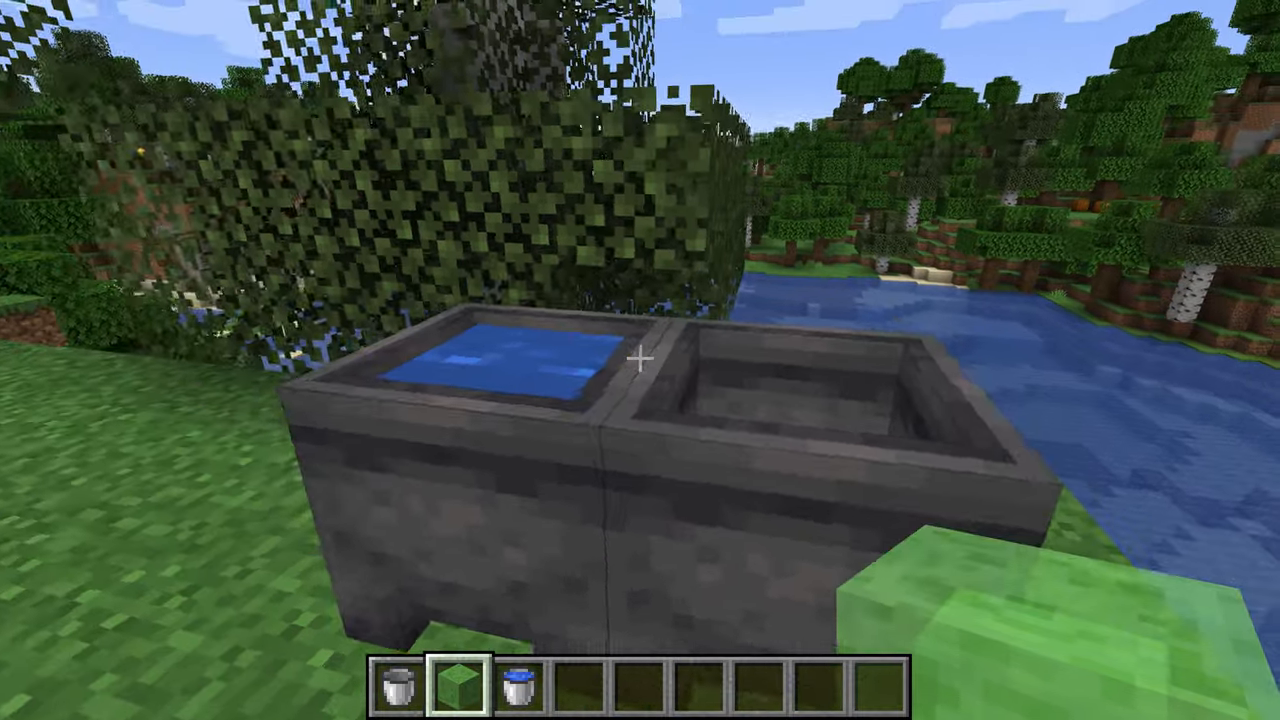
{"action": "mouse_move", "coordinate": [640, 360]}
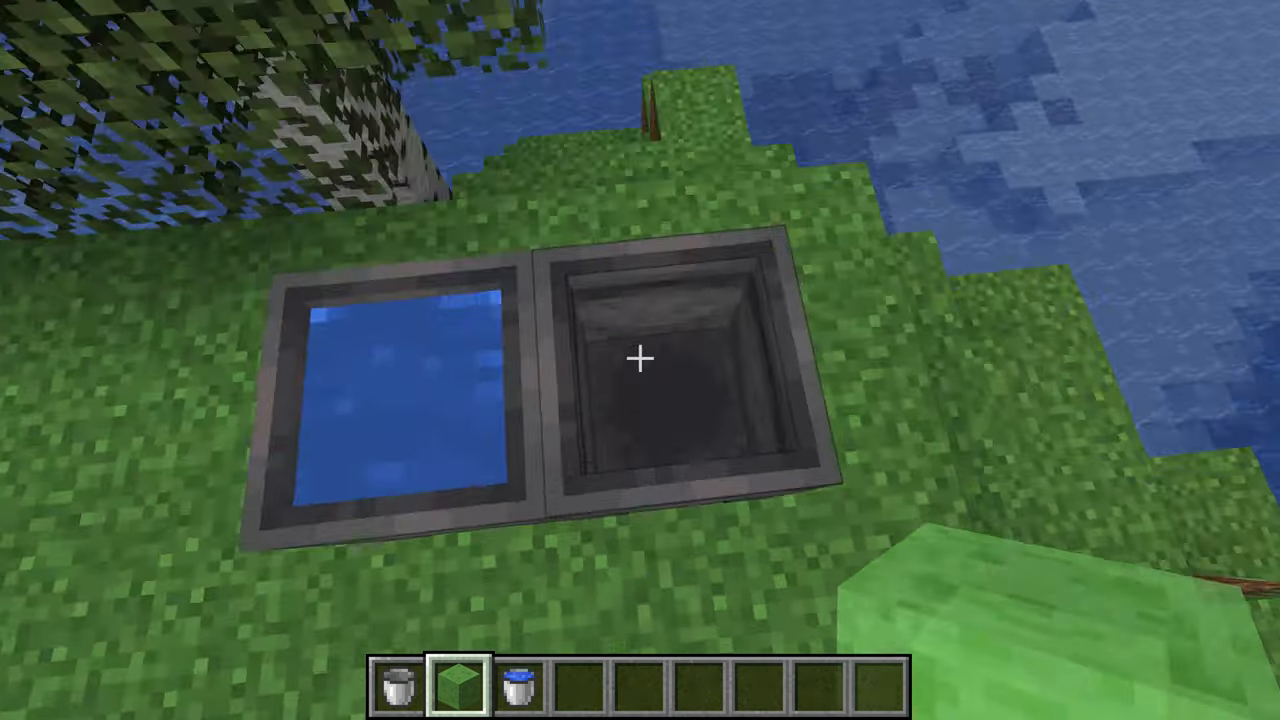
{"action": "mouse_move", "coordinate": [640, 360]}
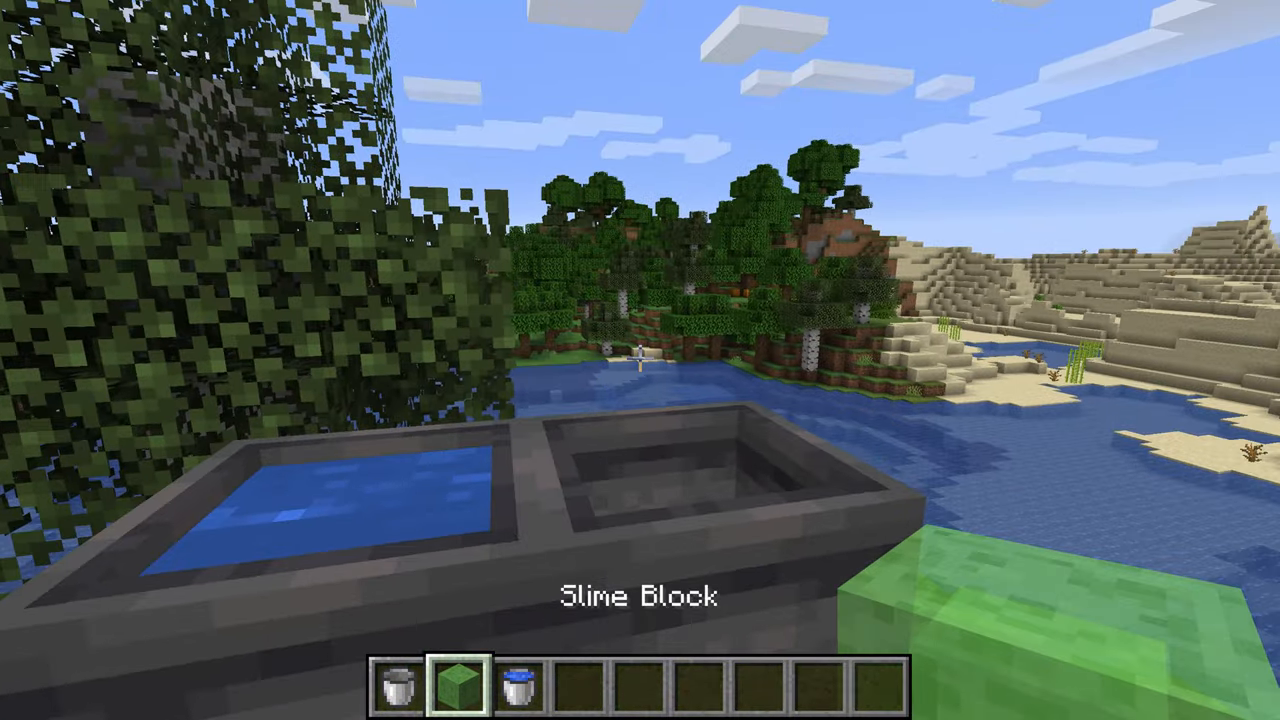
{"action": "mouse_move", "coordinate": [640, 360]}
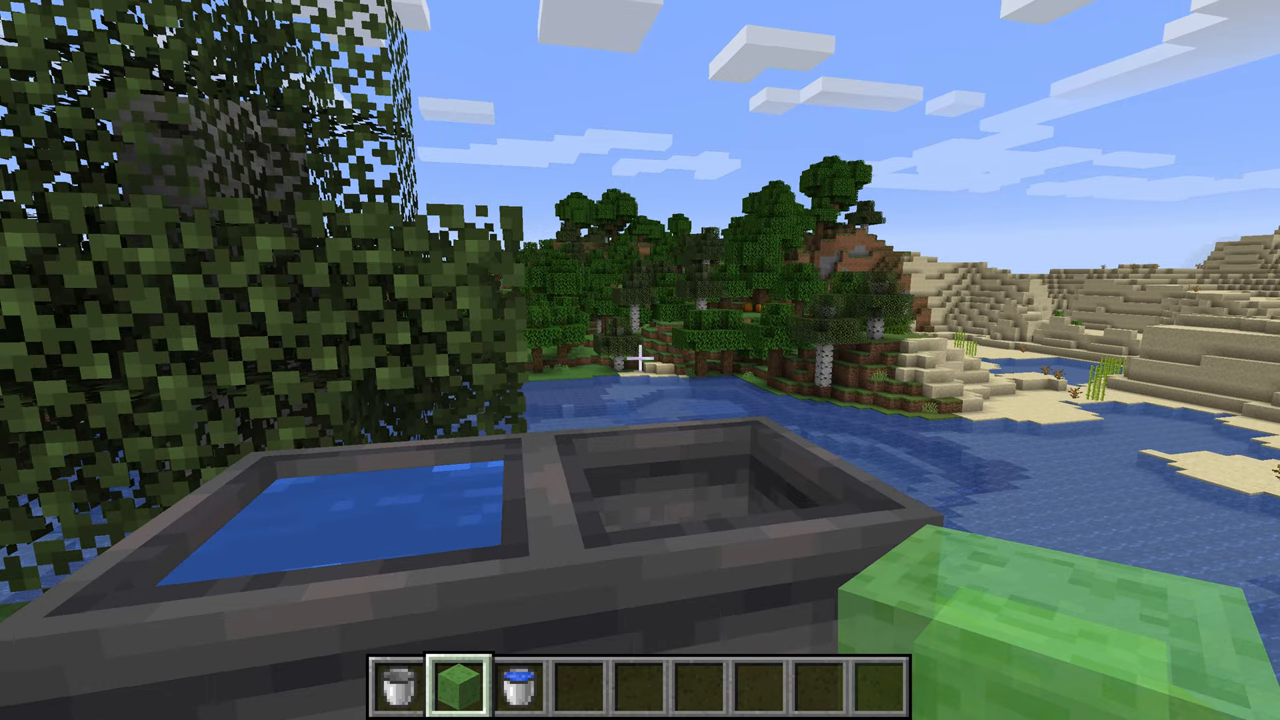
{"action": "mouse_move", "coordinate": [640, 360]}
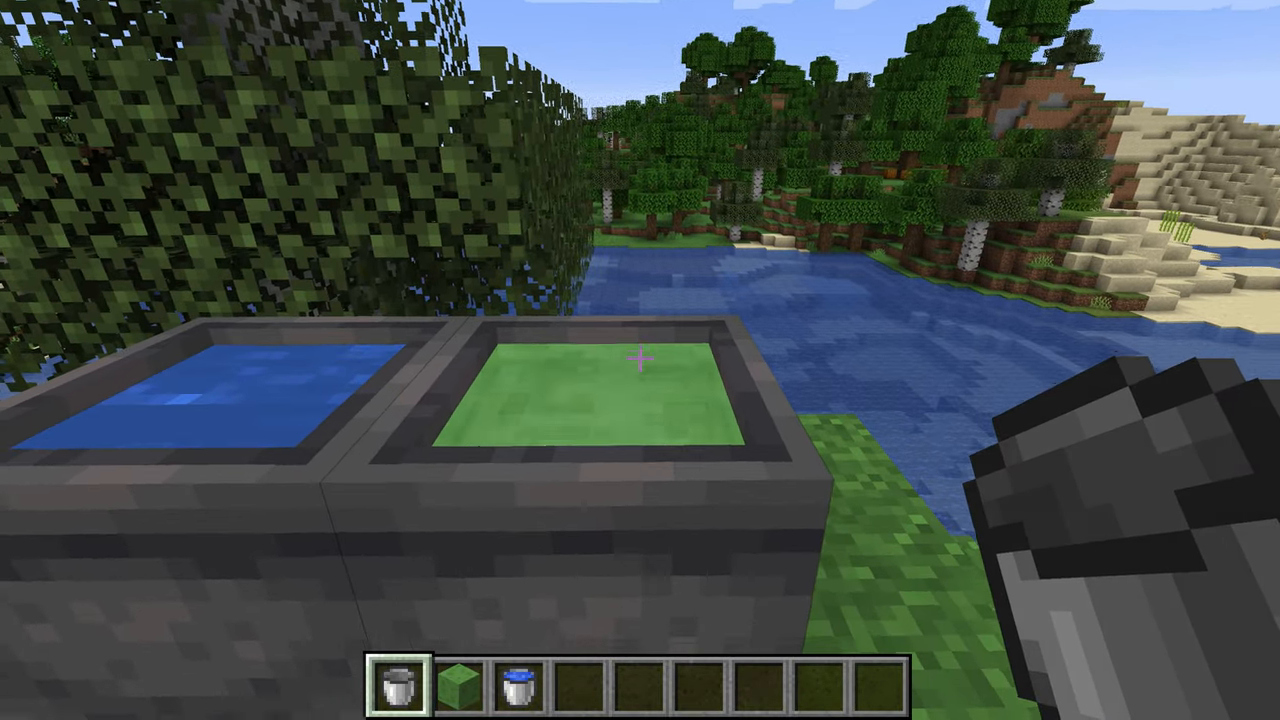
{"action": "mouse_move", "coordinate": [640, 360]}
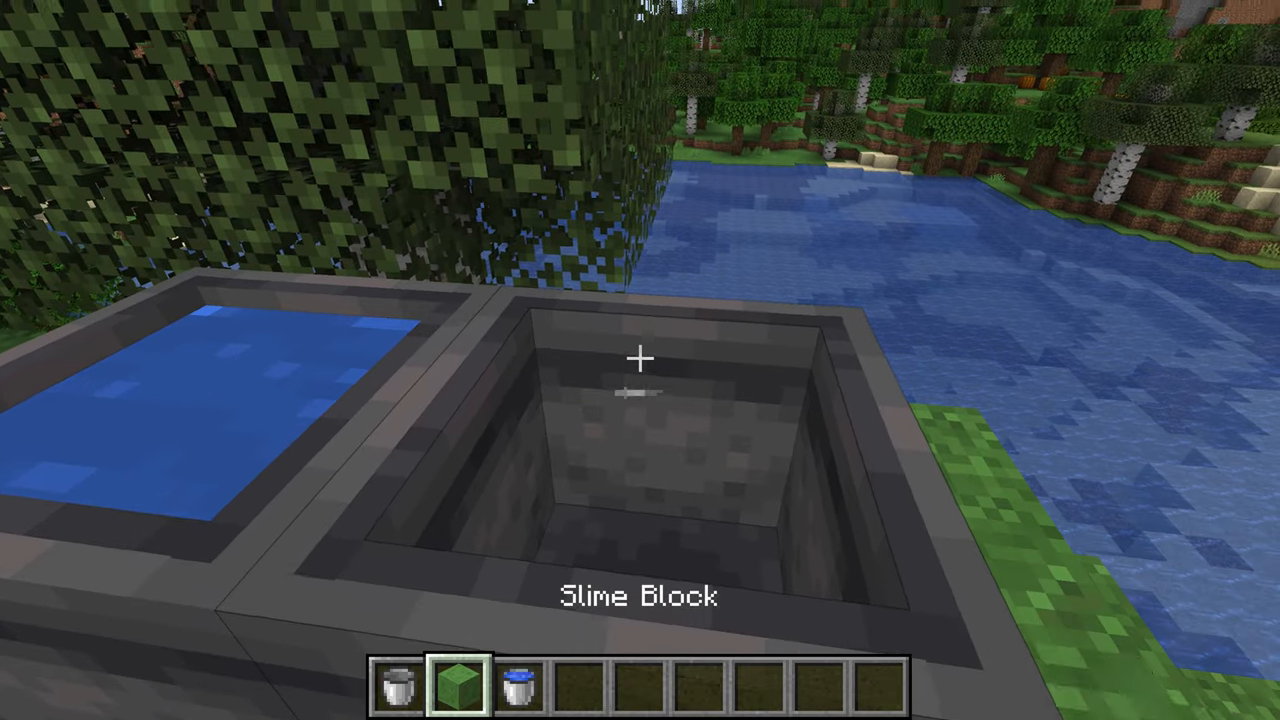
{"action": "mouse_move", "coordinate": [640, 360]}
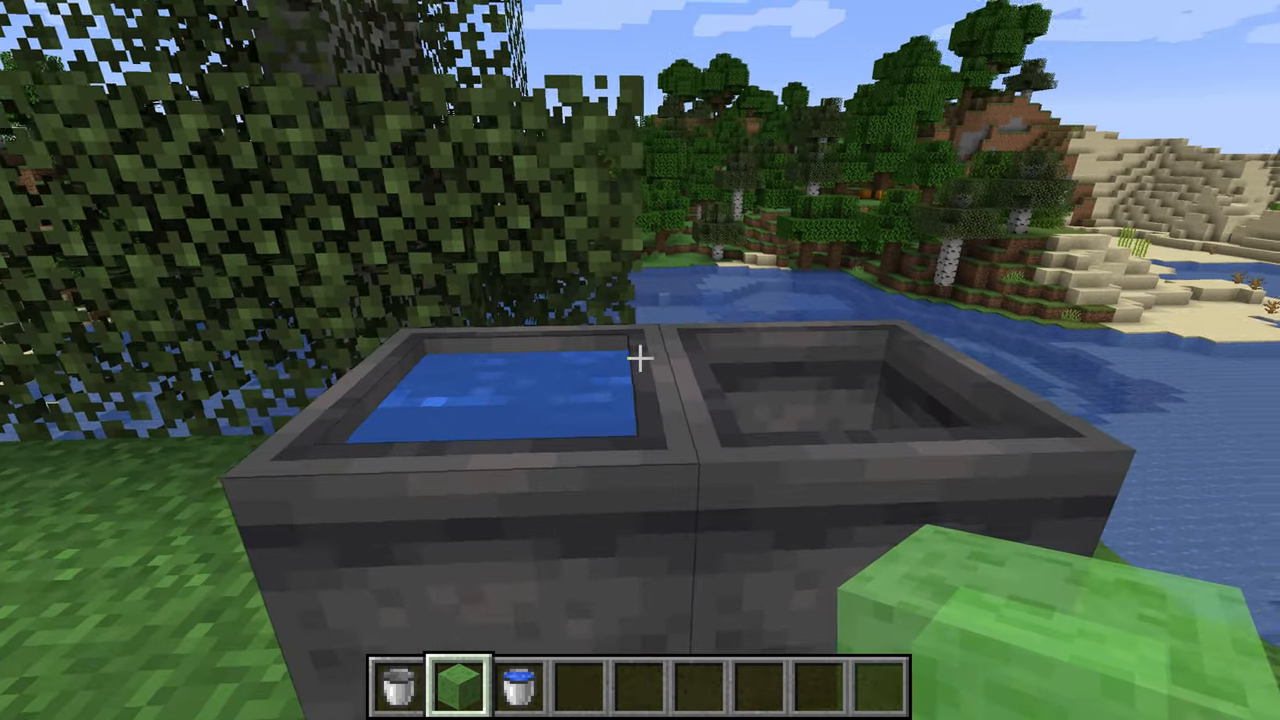
{"action": "mouse_move", "coordinate": [640, 360]}
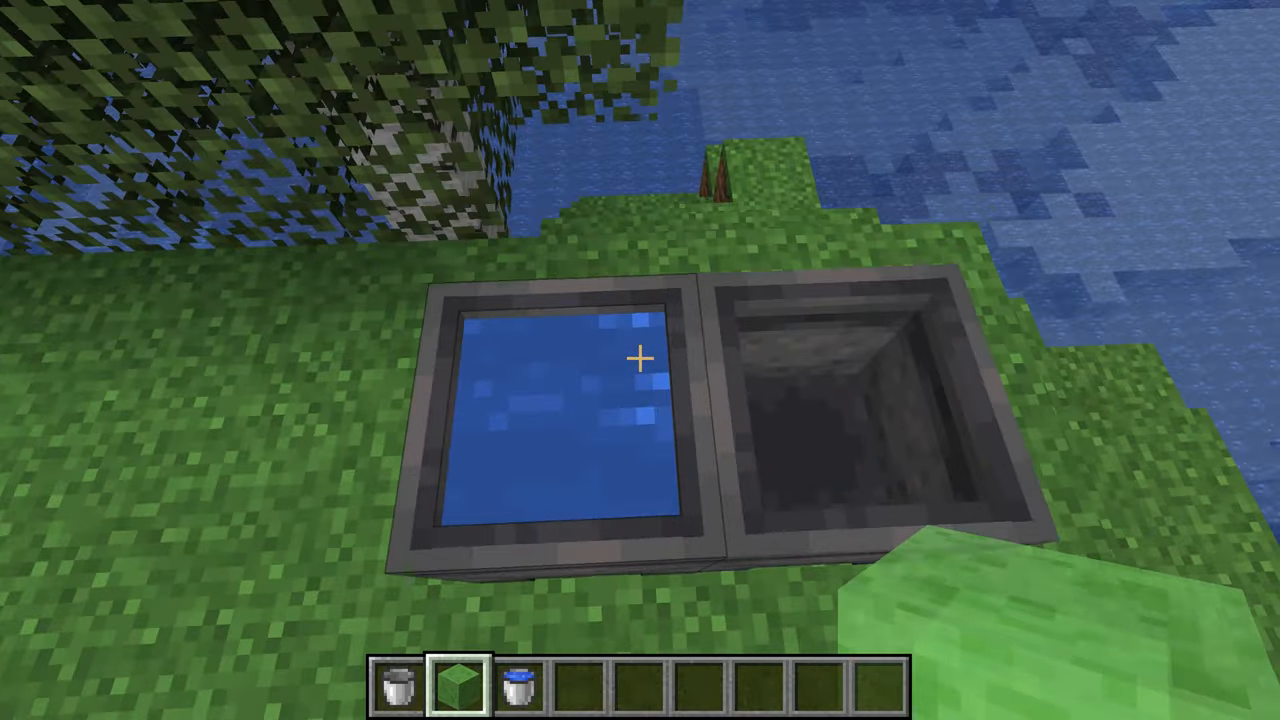
{"action": "mouse_move", "coordinate": [640, 360]}
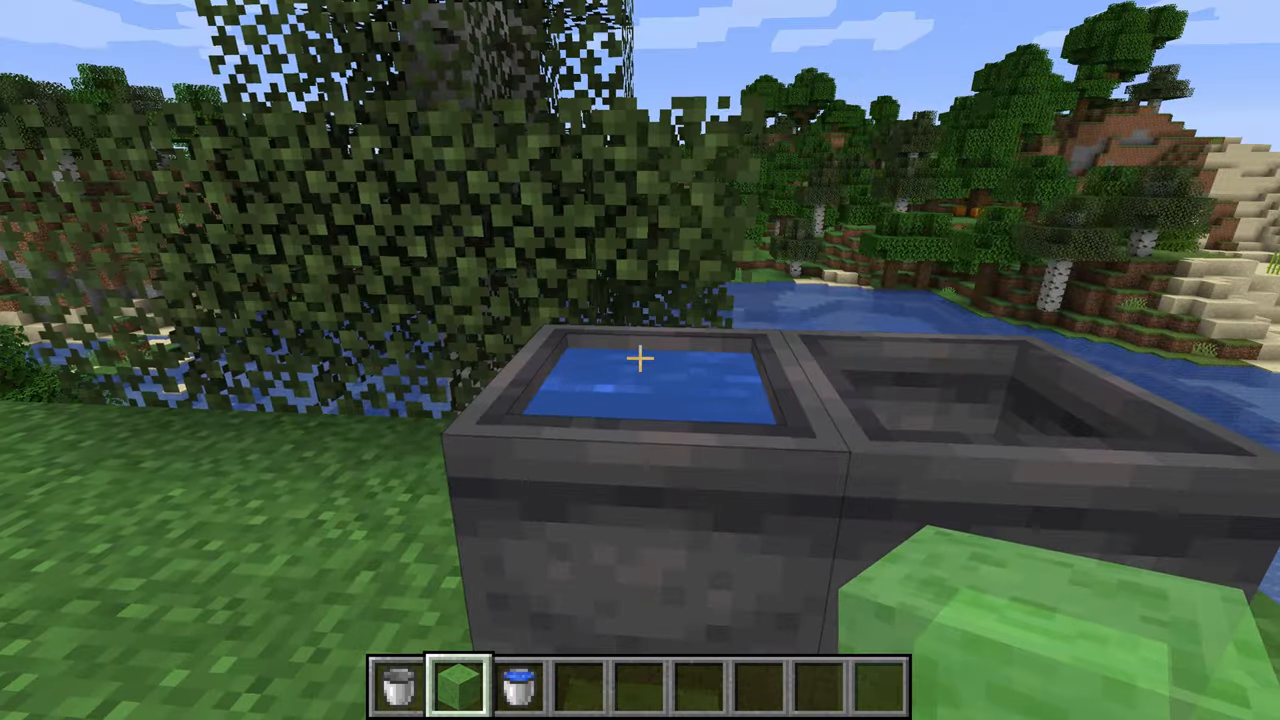
{"action": "mouse_move", "coordinate": [640, 360]}
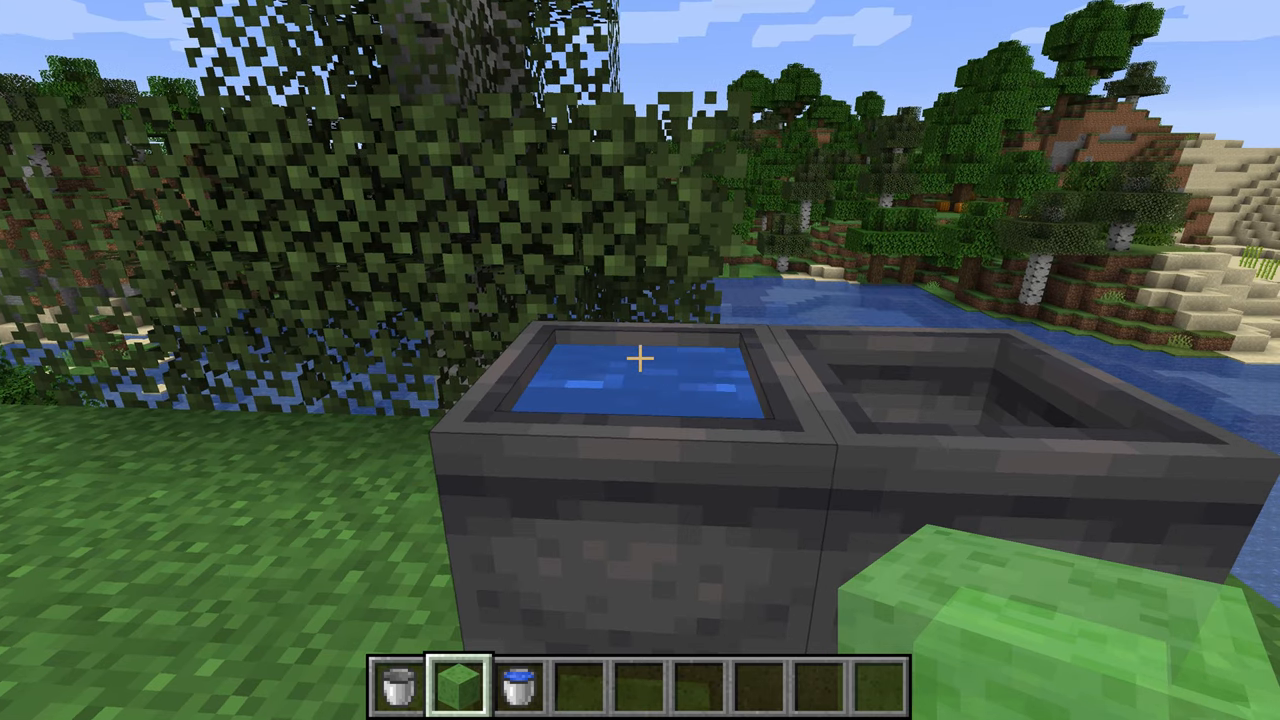
{"action": "mouse_move", "coordinate": [640, 360]}
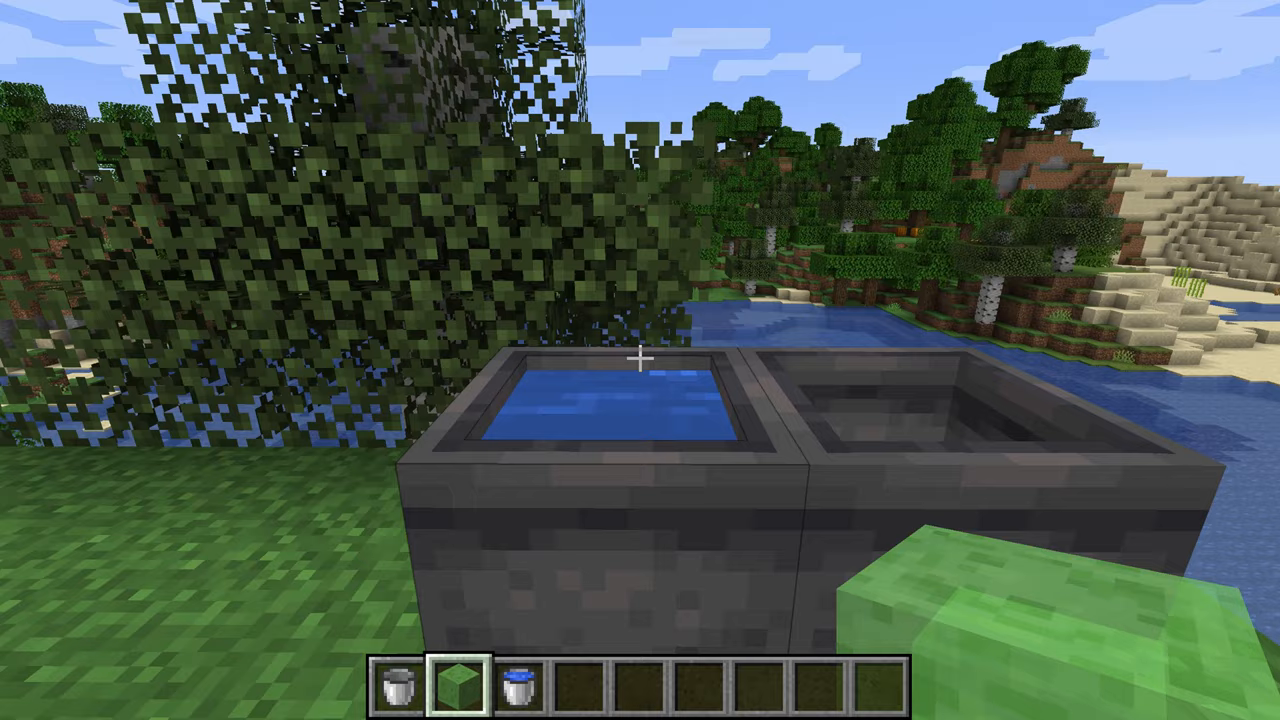
{"action": "mouse_move", "coordinate": [640, 360]}
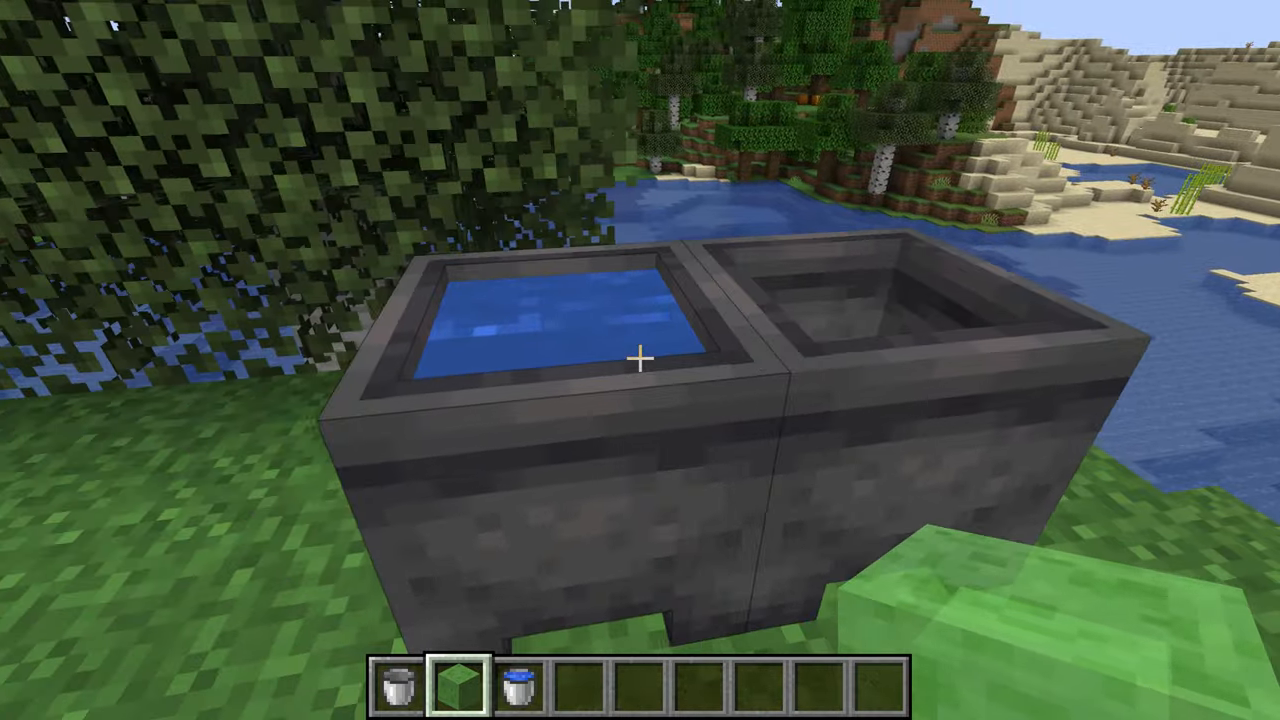
{"action": "mouse_move", "coordinate": [640, 360]}
{"action": "type", "text": "/gamemo"}
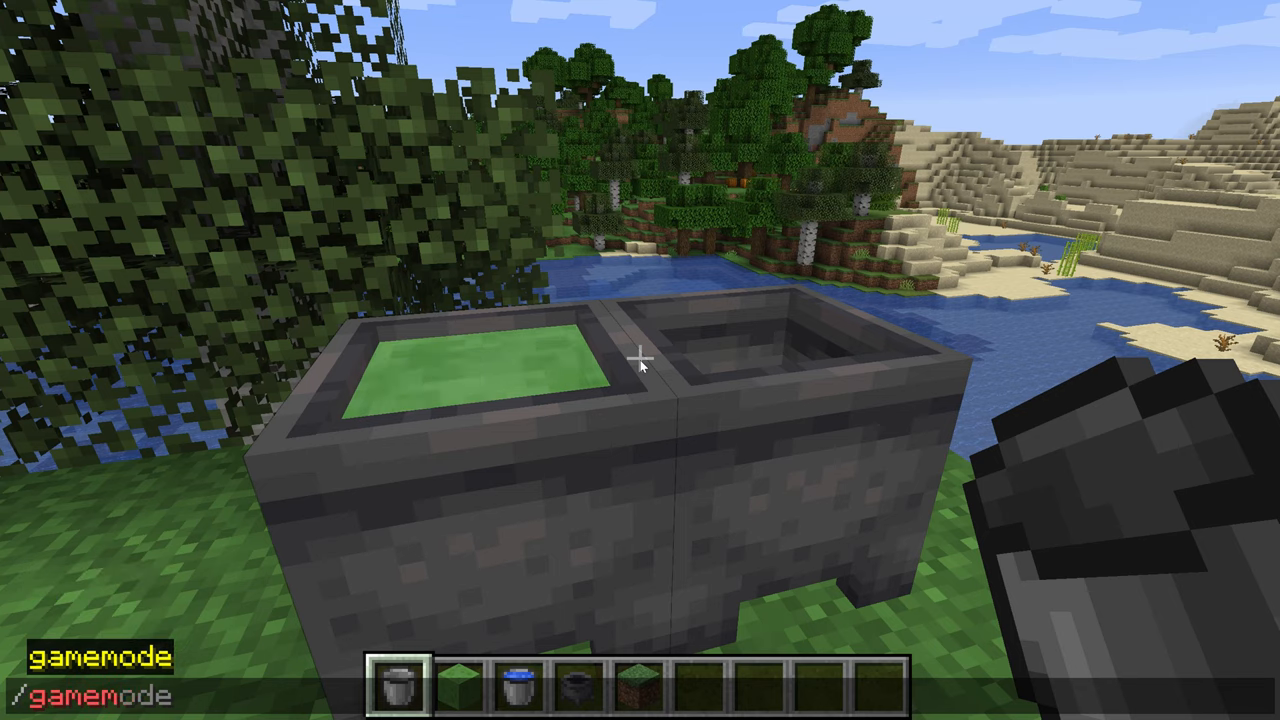
Step: Confirm the /gamemode survival command, then check the inventory for collected slime balls
{"action": "key", "text": "Return"}
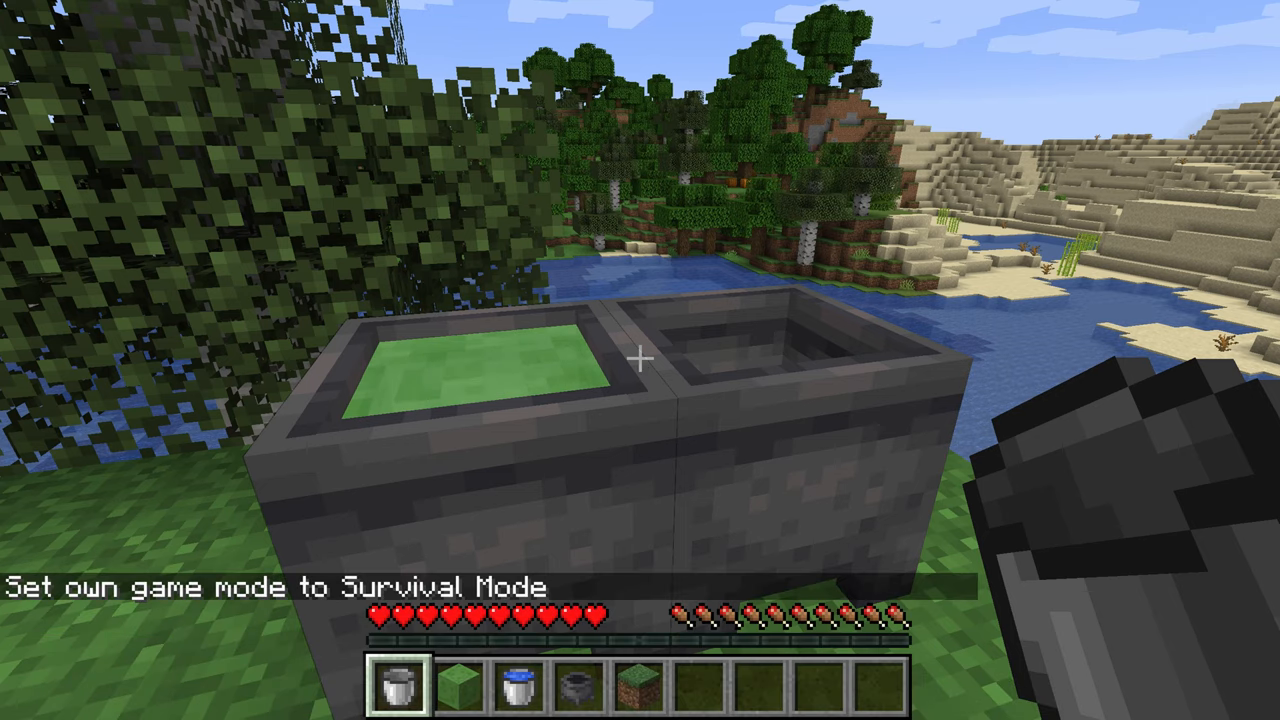
{"action": "mouse_move", "coordinate": [640, 360]}
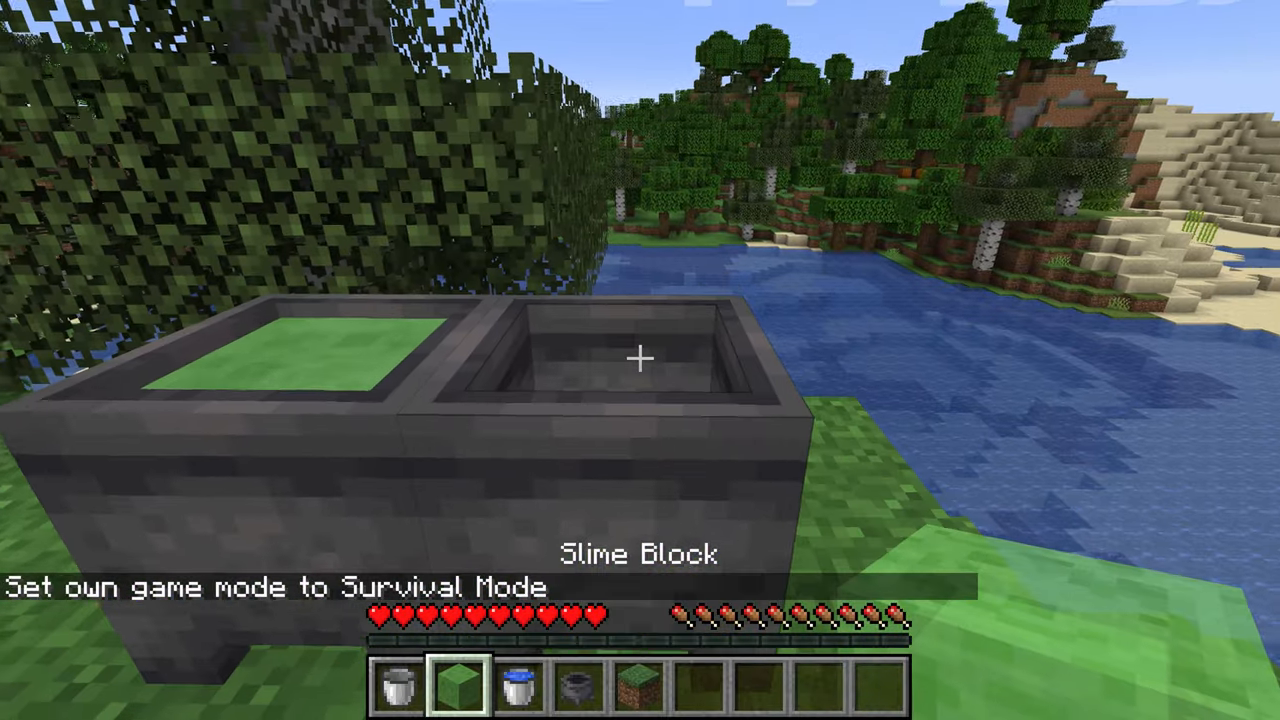
{"action": "mouse_move", "coordinate": [640, 360]}
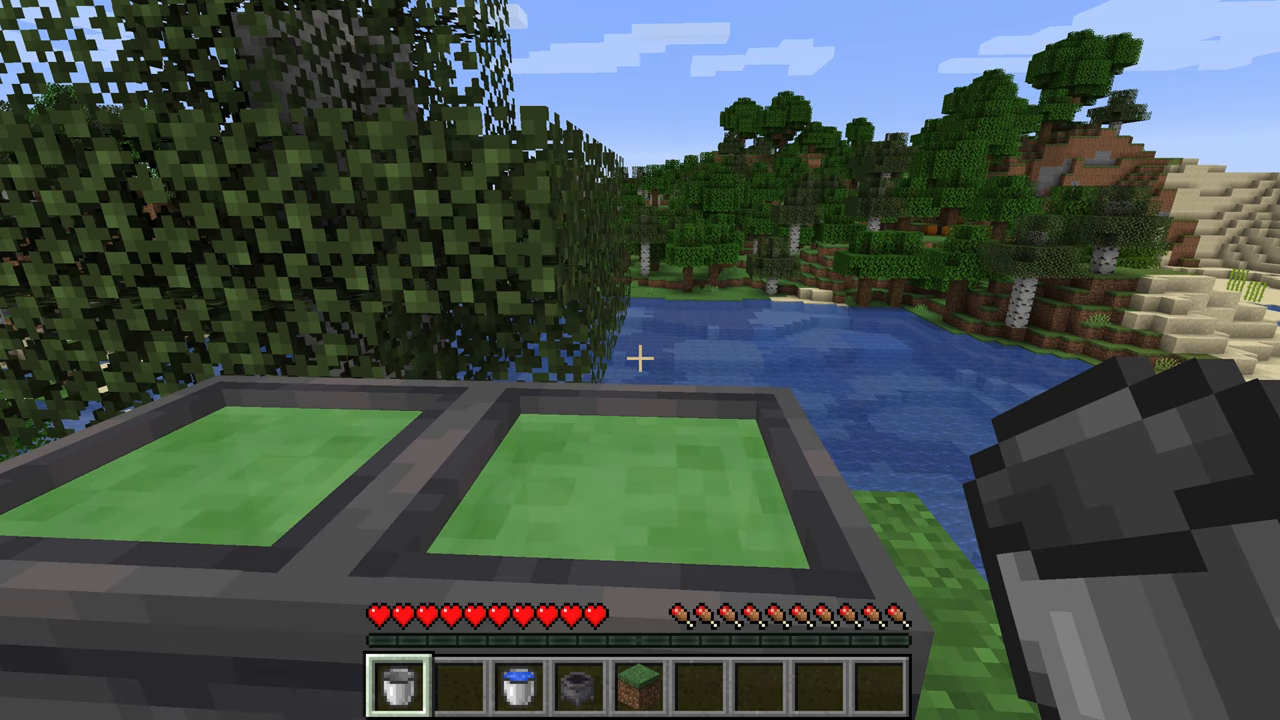
{"action": "mouse_move", "coordinate": [640, 360]}
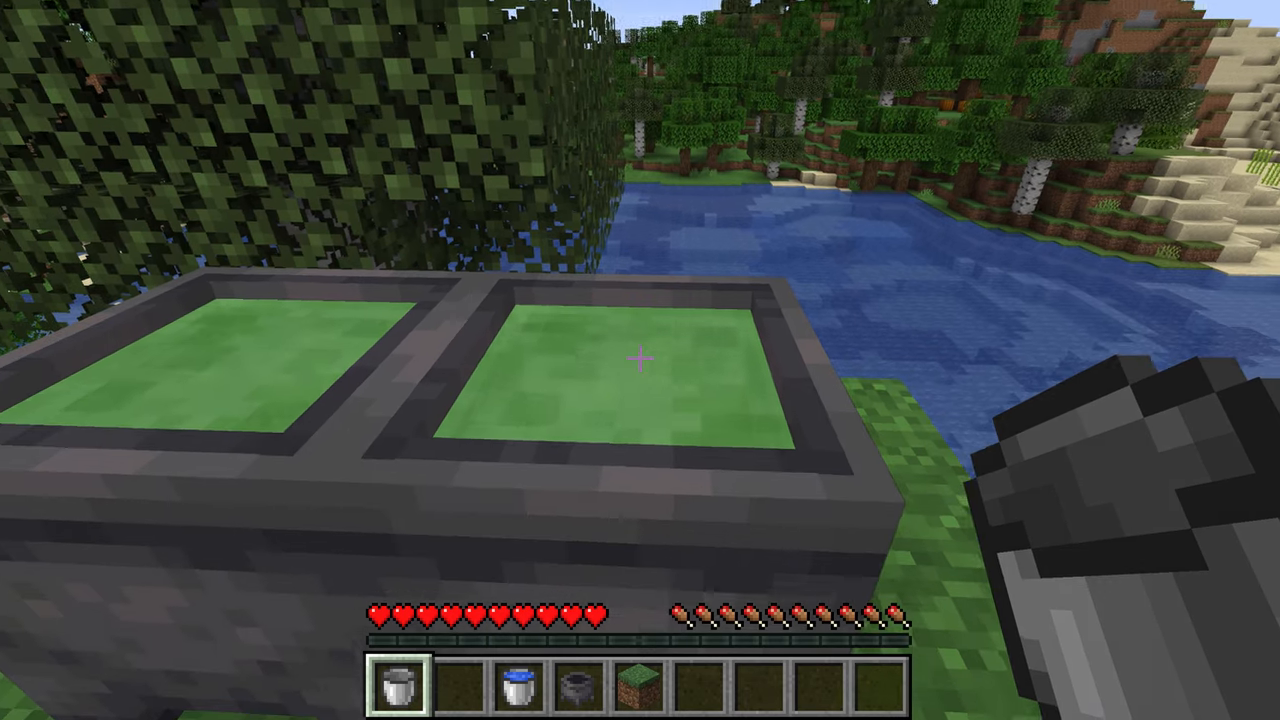
{"action": "key", "text": "e"}
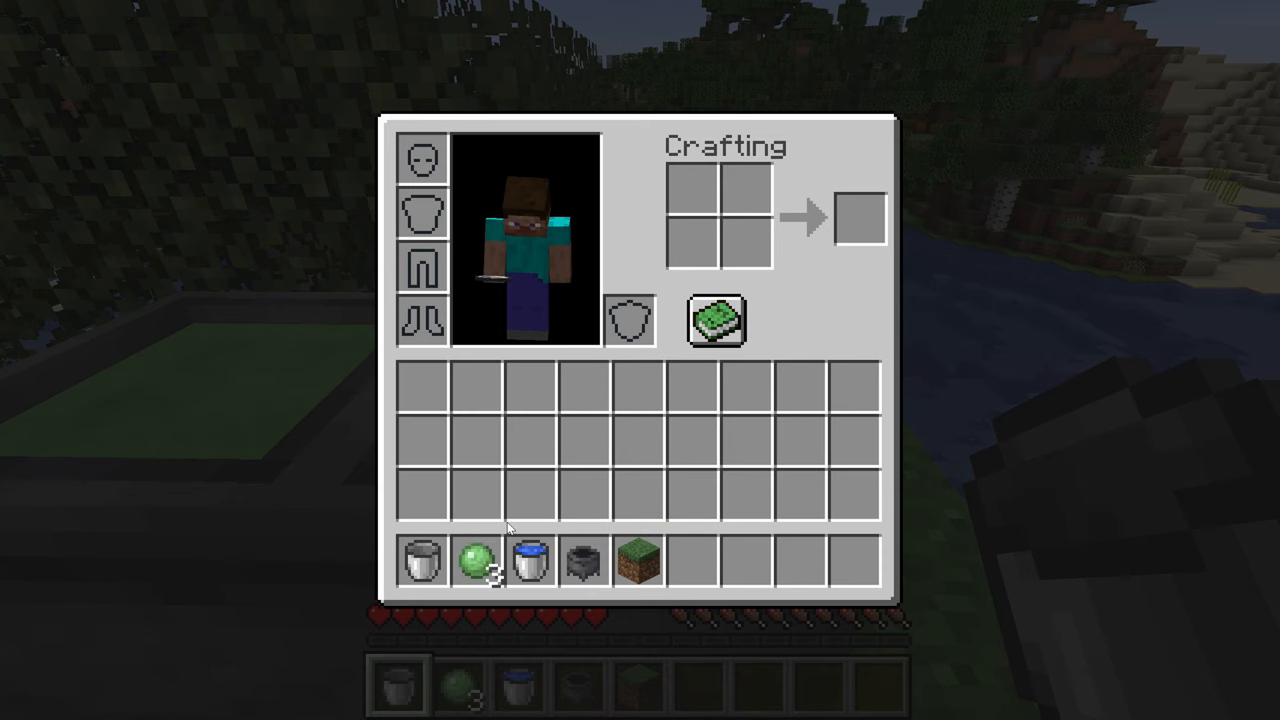
Step: Leave the inventory and return to the world to empty the slime cauldrons
{"action": "key", "text": "Escape"}
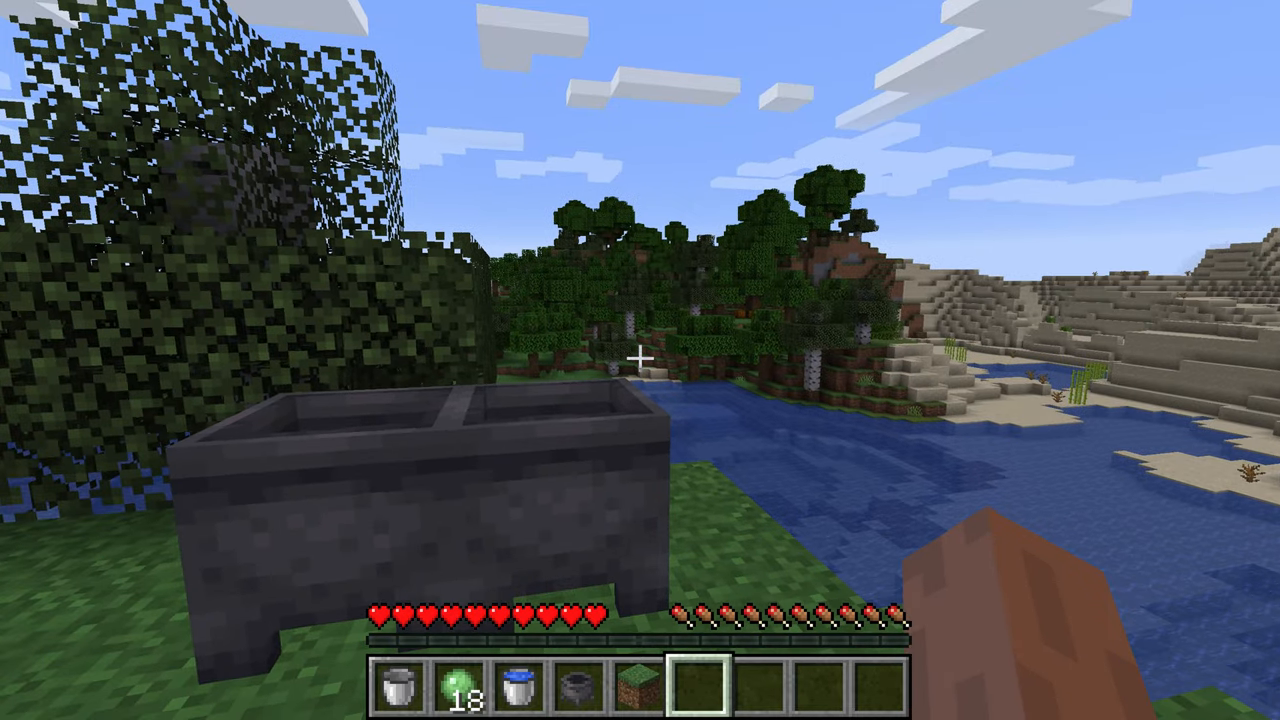
{"action": "mouse_move", "coordinate": [640, 360]}
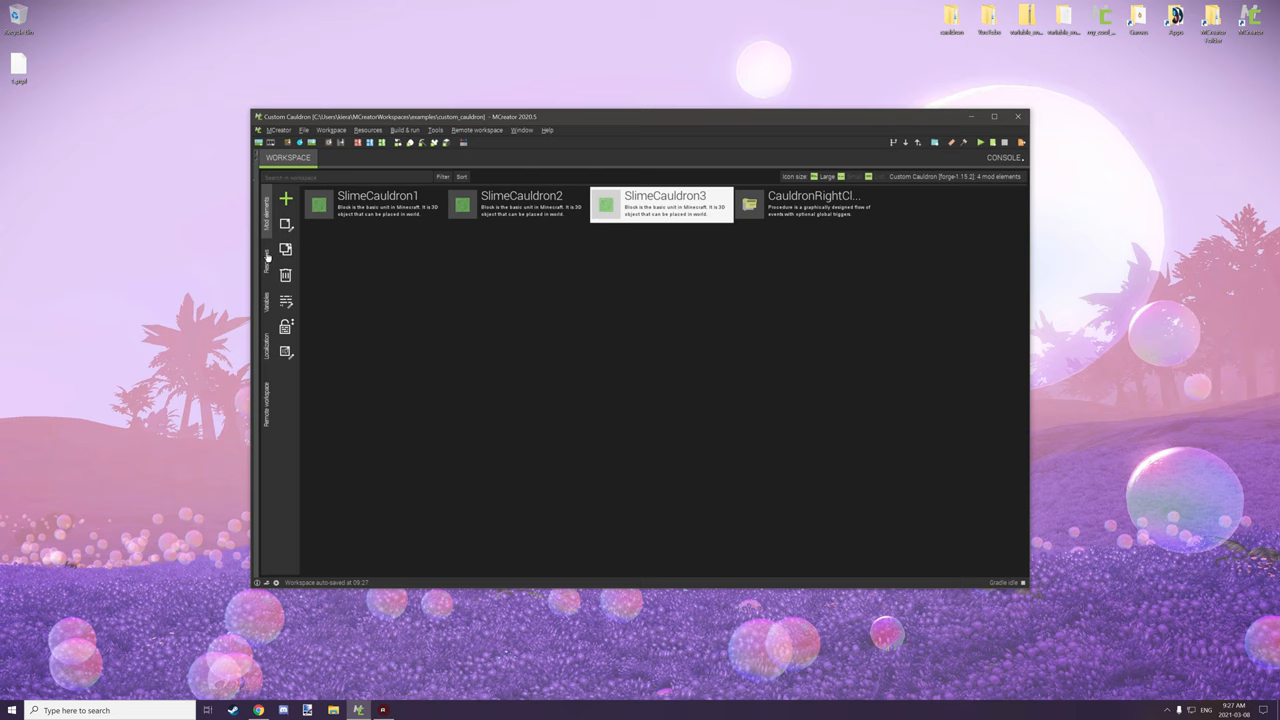
Step: Show the workspace's block textures and select the green slime texture
{"action": "left_click", "coordinate": [266, 250]}
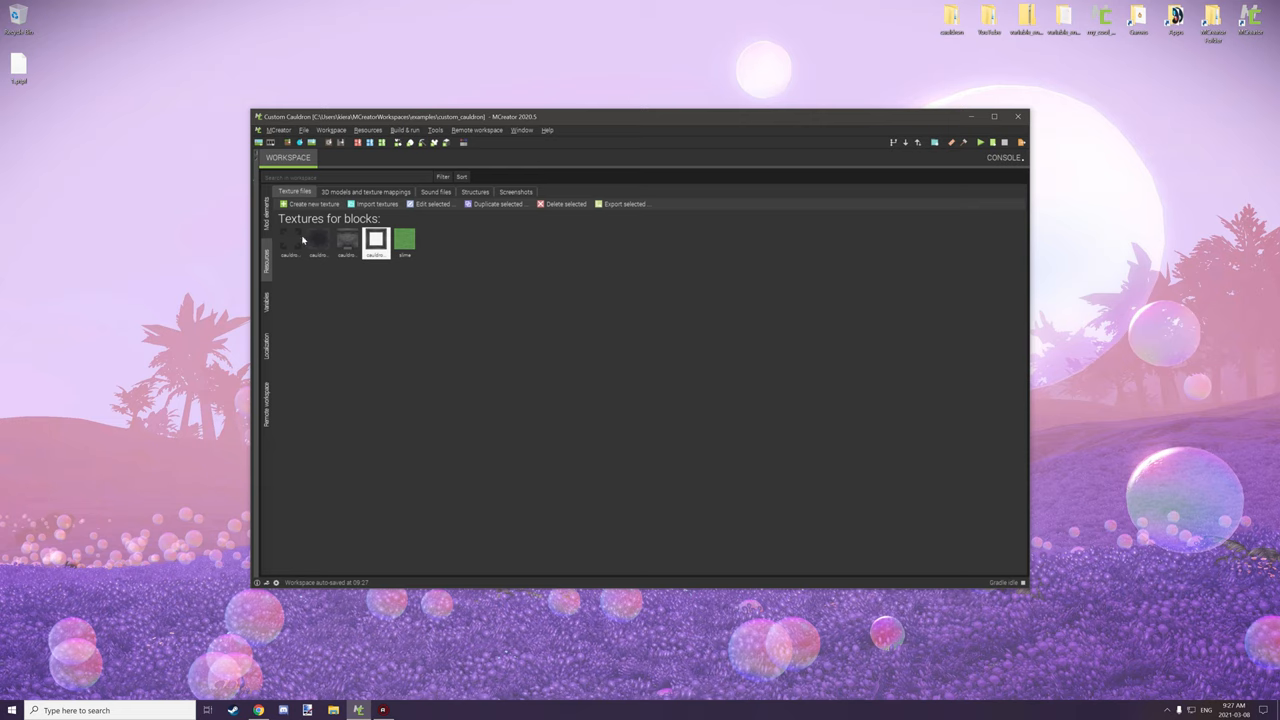
{"action": "mouse_move", "coordinate": [304, 232]}
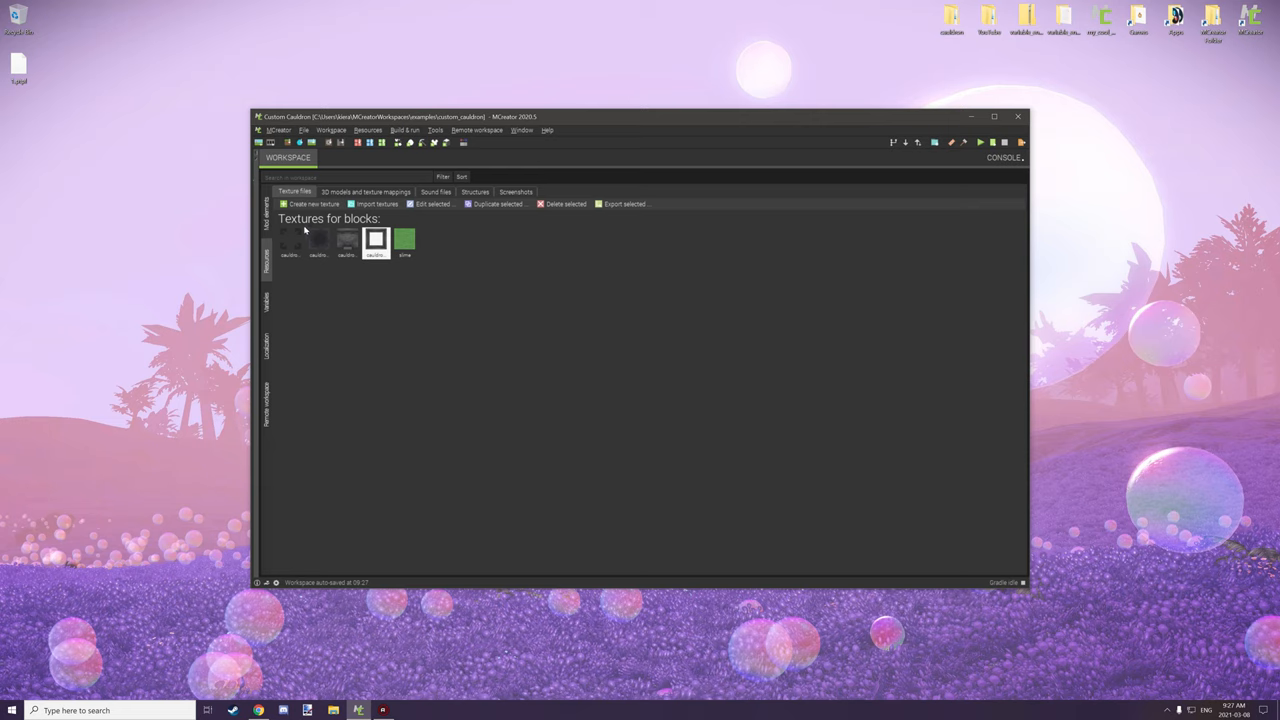
{"action": "mouse_move", "coordinate": [320, 218]}
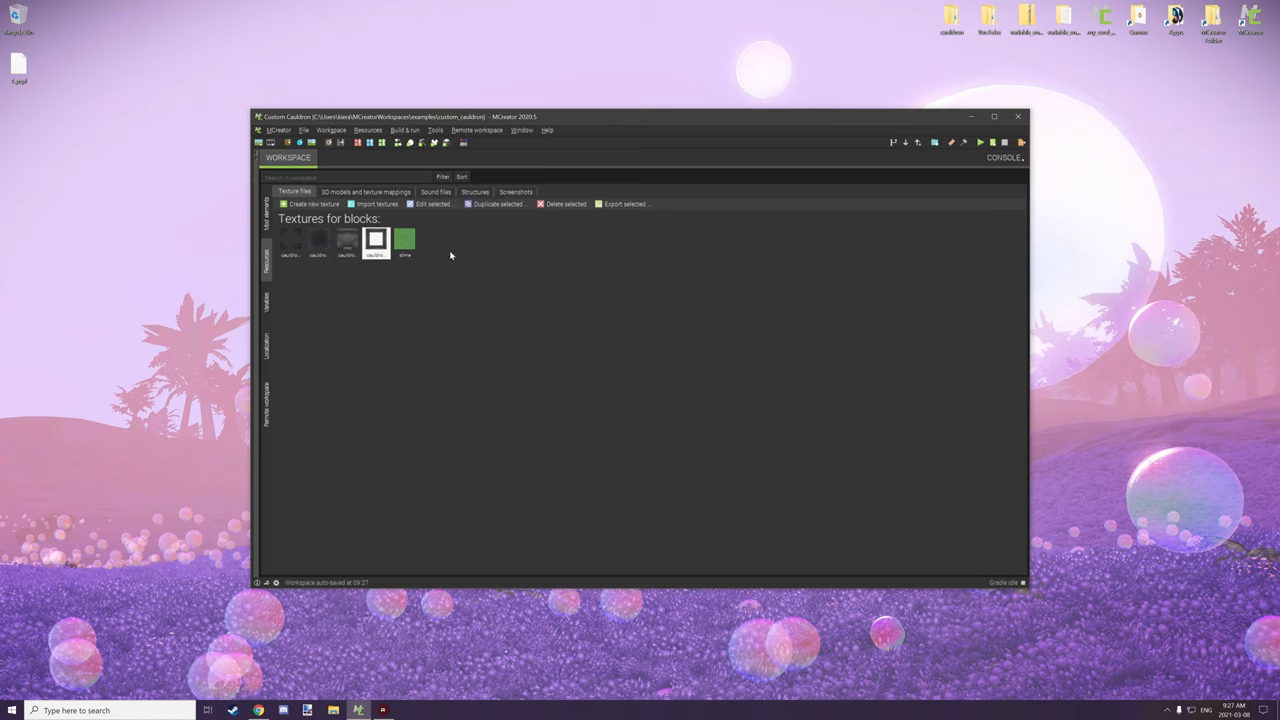
{"action": "left_click", "coordinate": [404, 240]}
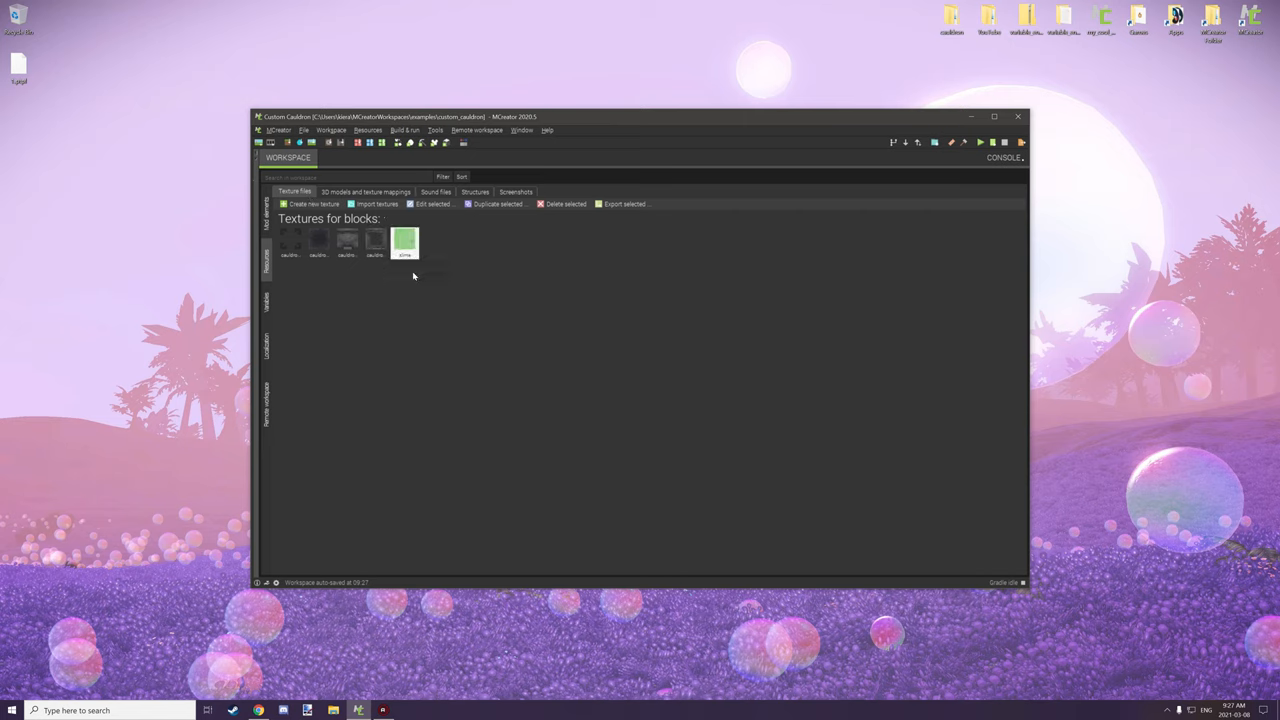
{"action": "mouse_move", "coordinate": [404, 240]}
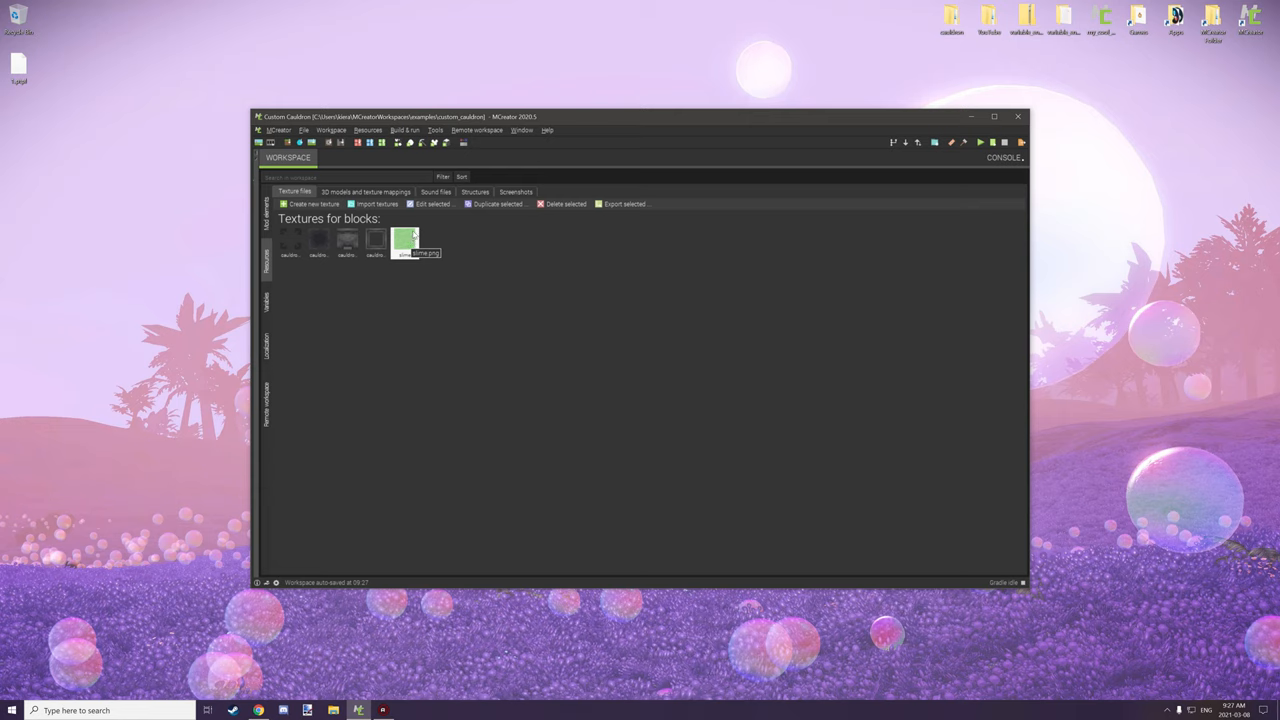
{"action": "mouse_move", "coordinate": [348, 240]}
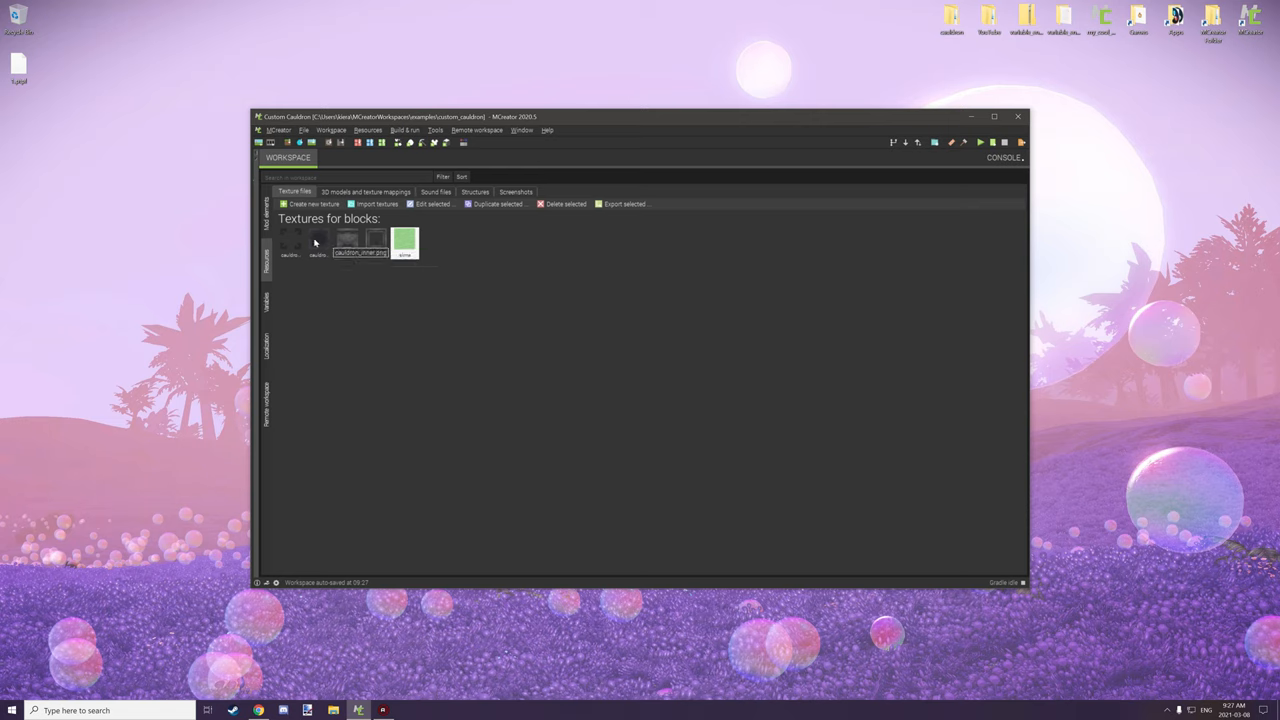
{"action": "mouse_move", "coordinate": [290, 240]}
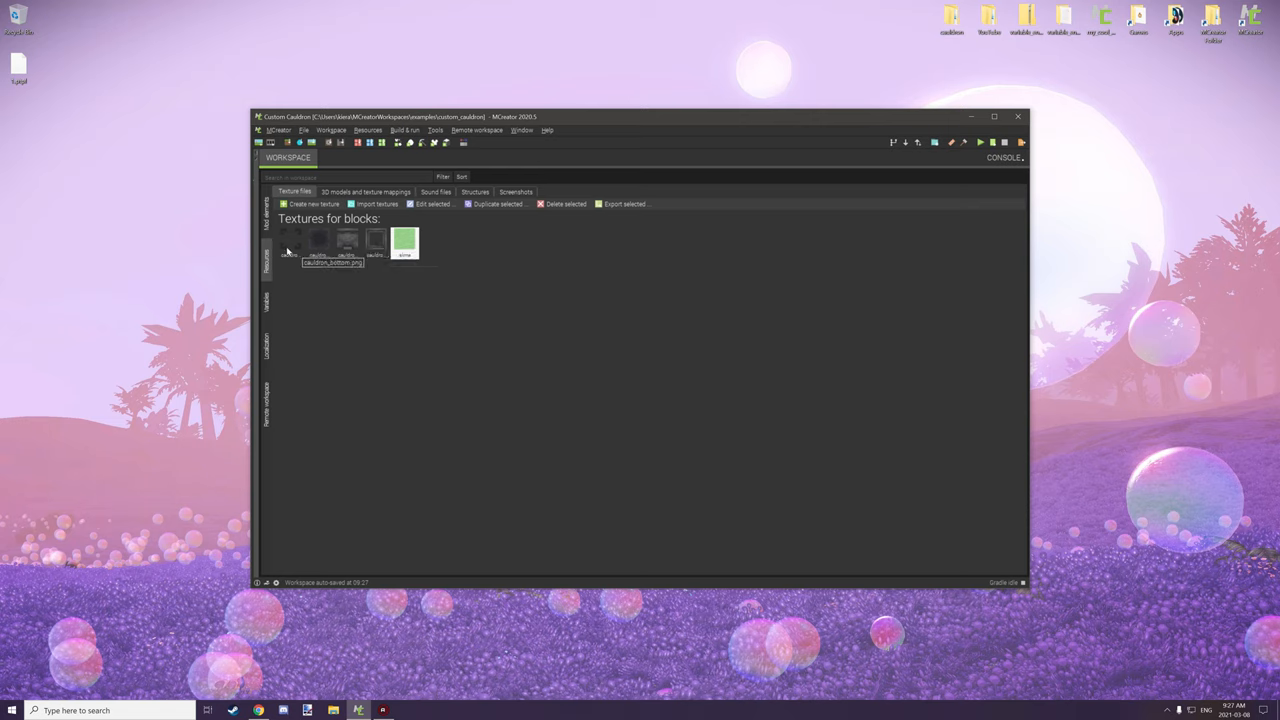
{"action": "mouse_move", "coordinate": [336, 250]}
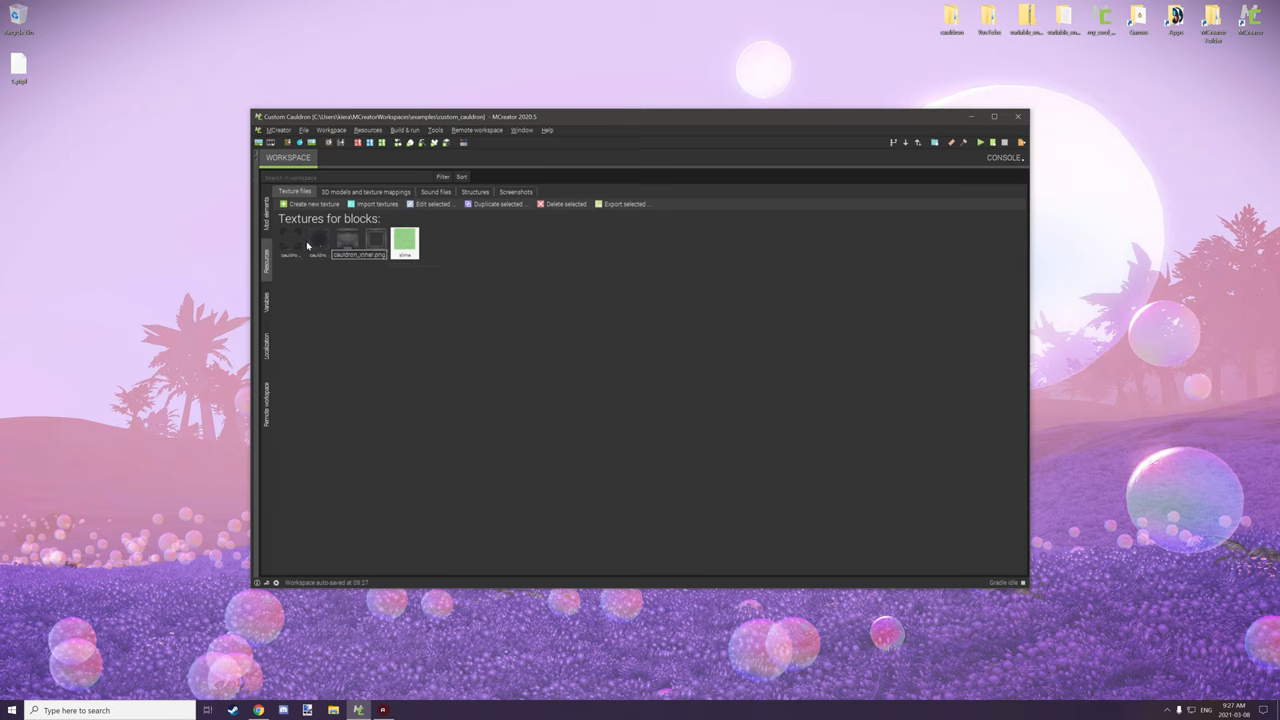
{"action": "mouse_move", "coordinate": [292, 240]}
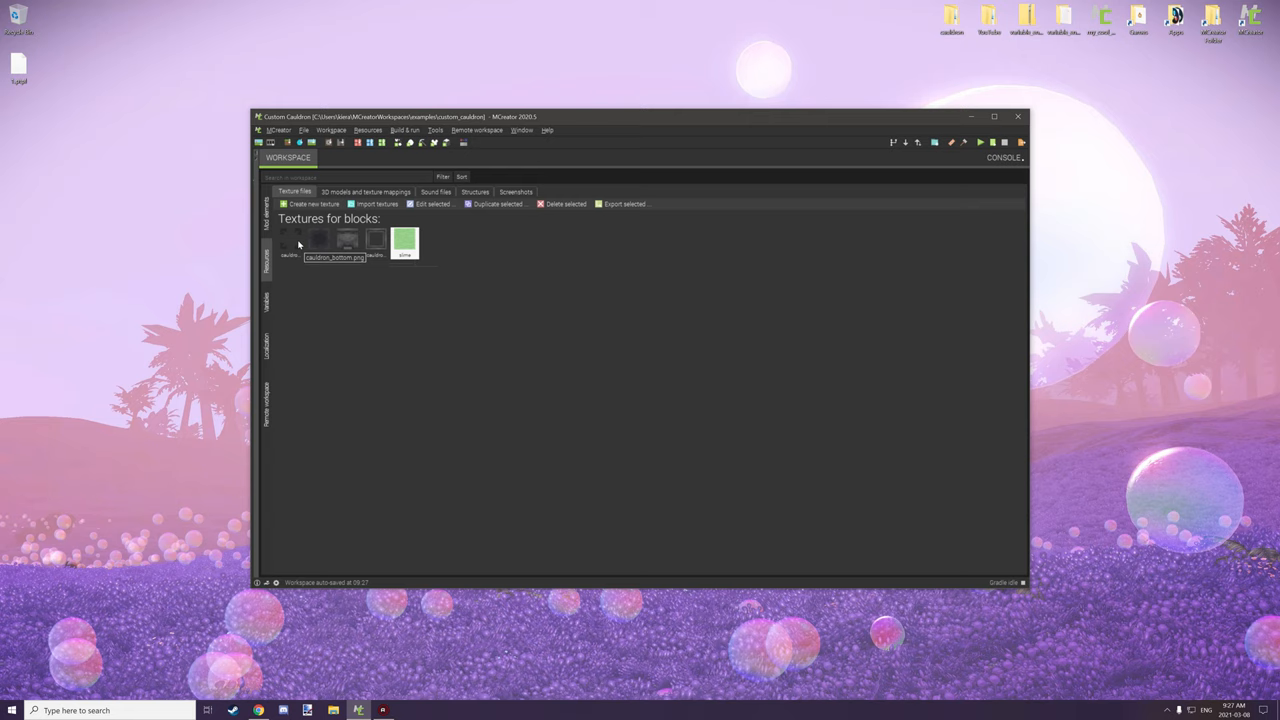
{"action": "mouse_move", "coordinate": [376, 238]}
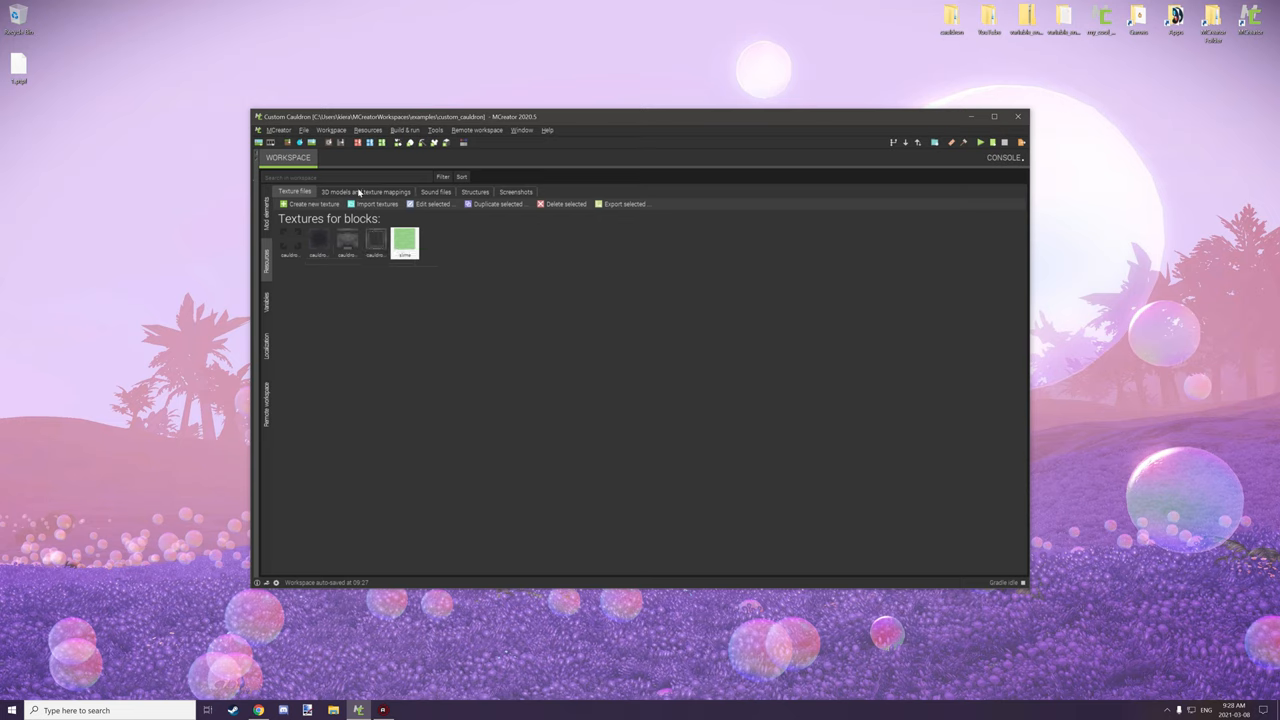
Step: View the 3D models and texture mappings, then return to the mod elements list
{"action": "left_click", "coordinate": [366, 192]}
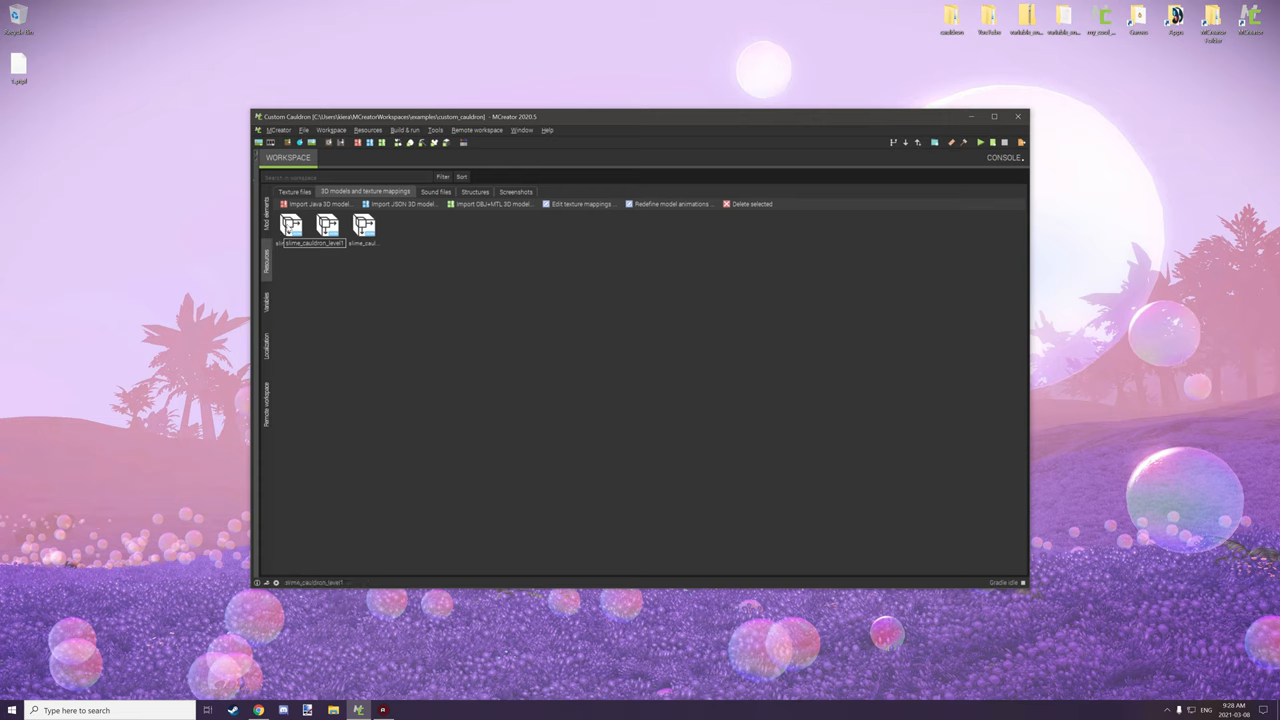
{"action": "left_click", "coordinate": [328, 228]}
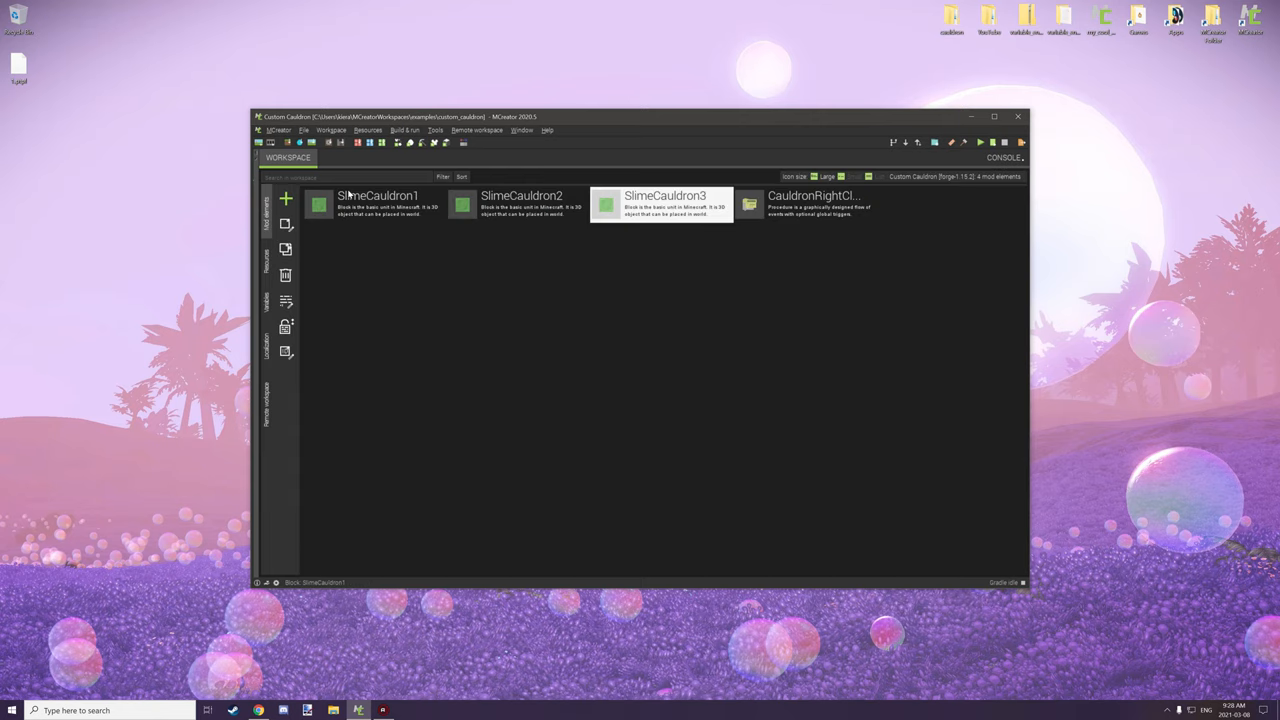
{"action": "mouse_move", "coordinate": [378, 212]}
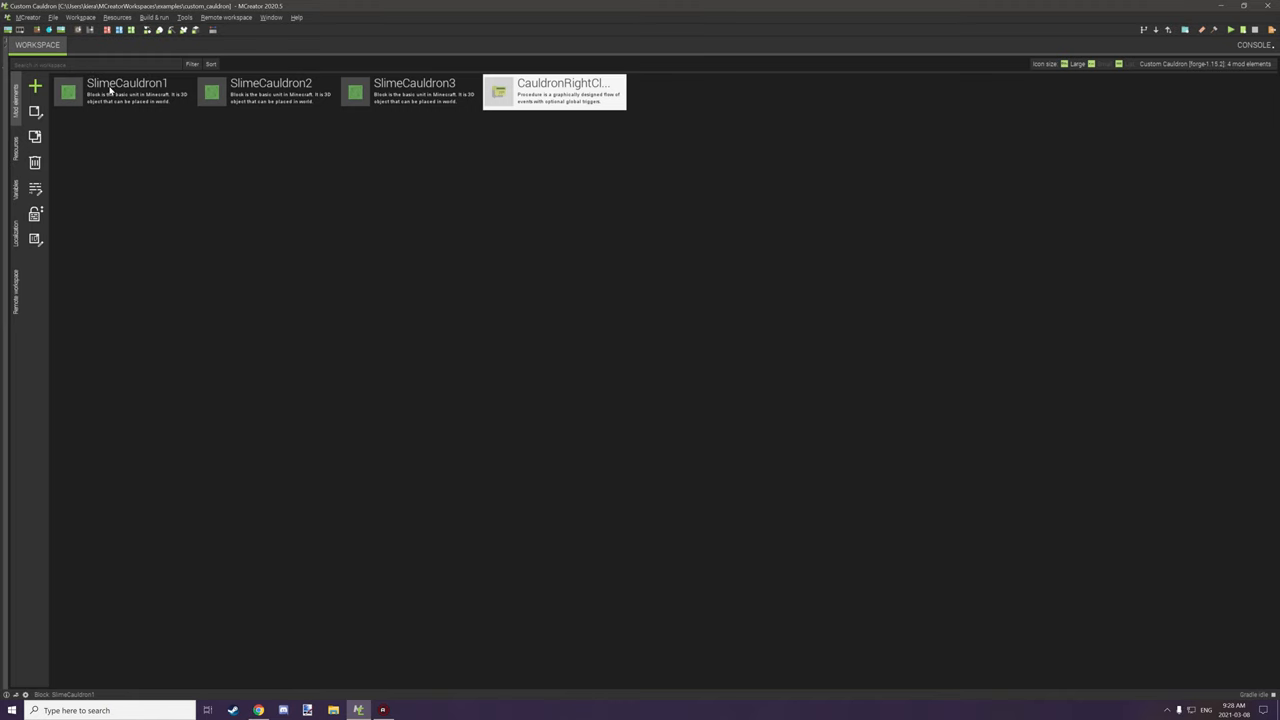
Step: Edit the SlimeCauldron1 block to review its textures, slime_cauldron_level model and translucency
{"action": "double_click", "coordinate": [128, 92]}
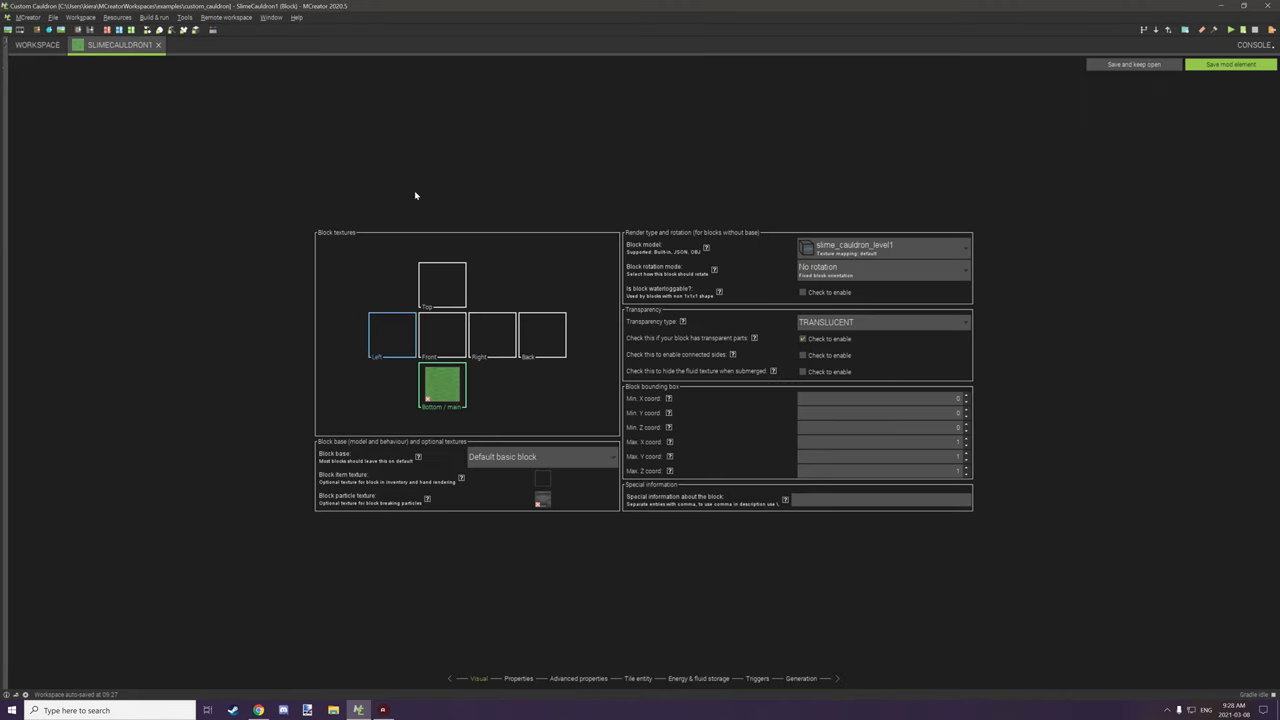
{"action": "mouse_move", "coordinate": [544, 350]}
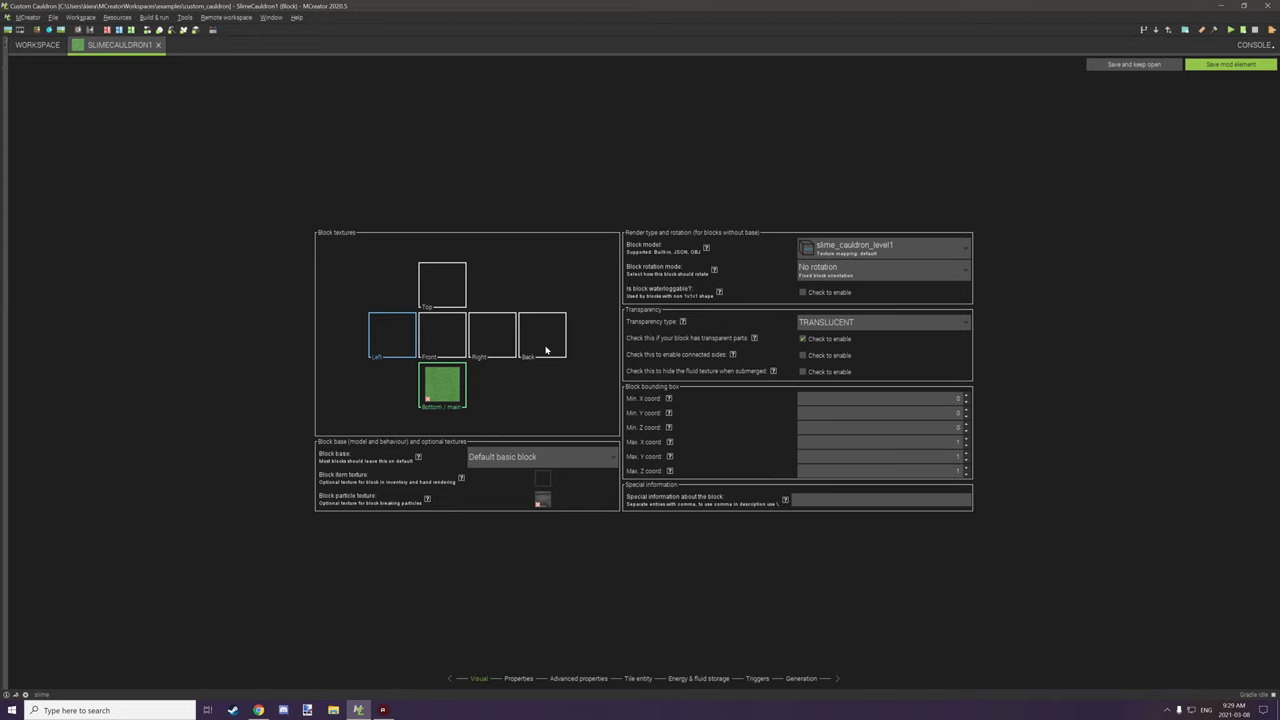
{"action": "mouse_move", "coordinate": [464, 378]}
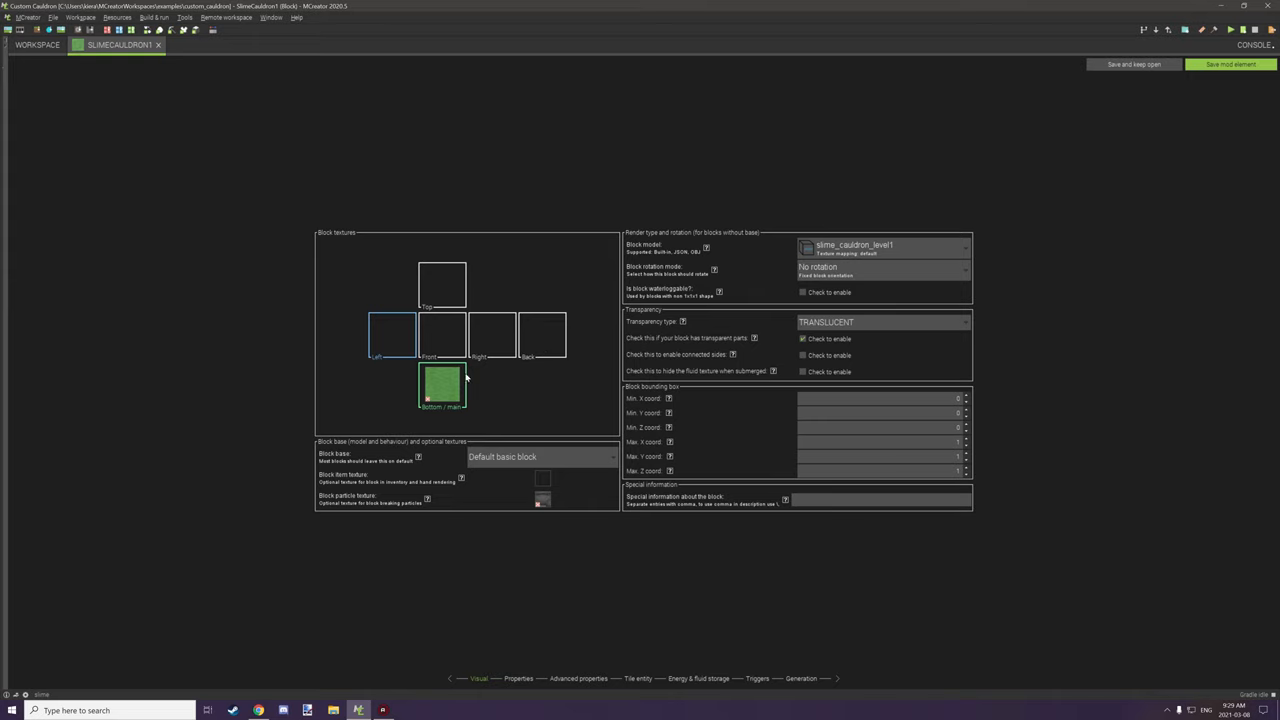
{"action": "mouse_move", "coordinate": [556, 500]}
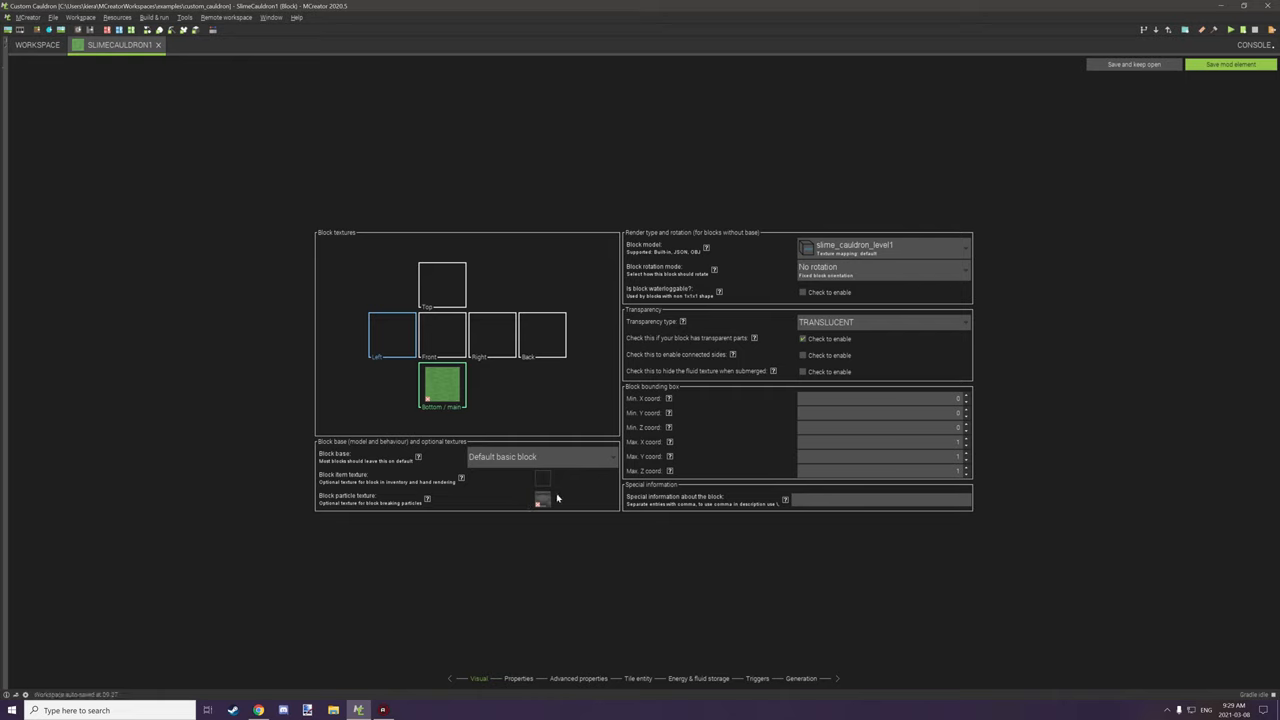
{"action": "mouse_move", "coordinate": [564, 496]}
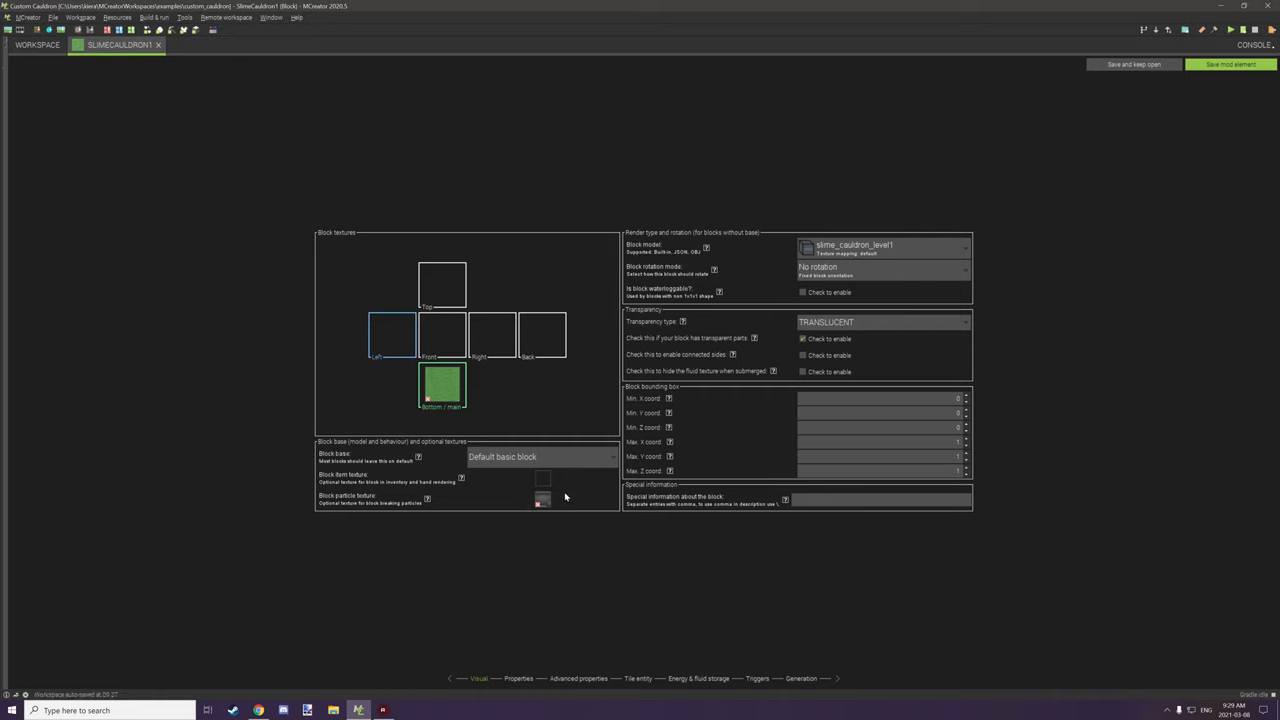
{"action": "mouse_move", "coordinate": [564, 498]}
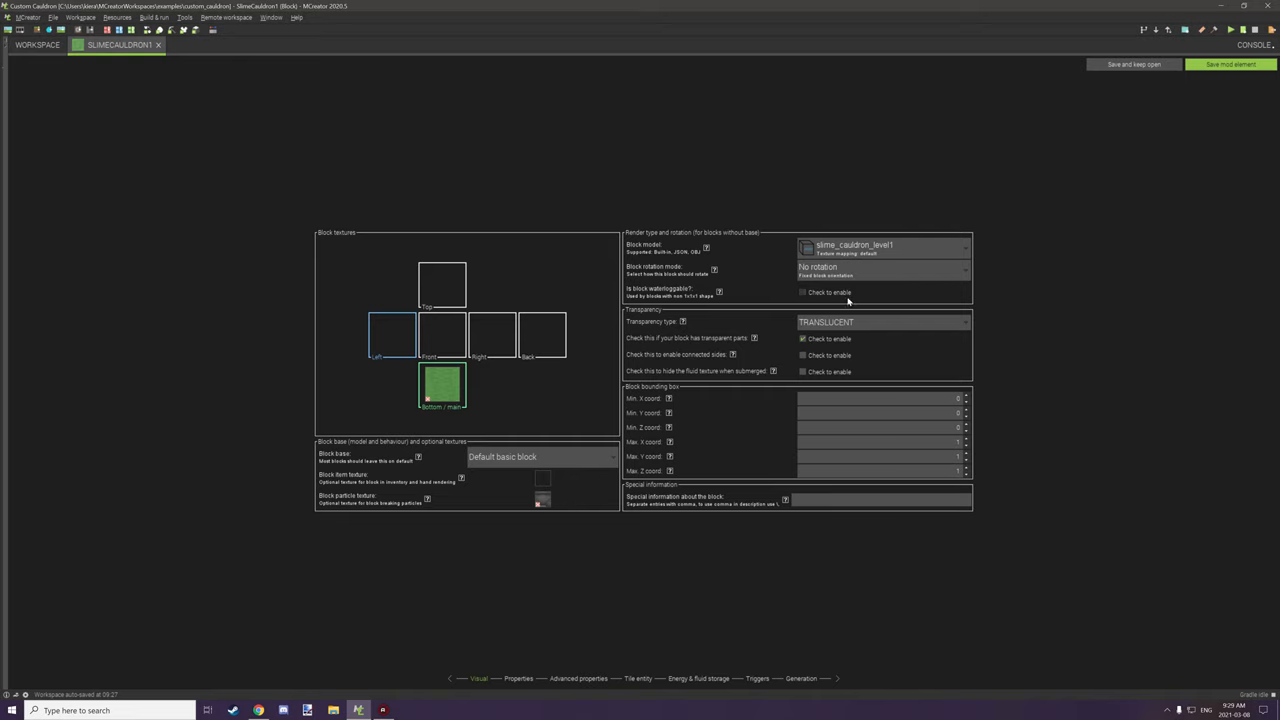
{"action": "mouse_move", "coordinate": [796, 324]}
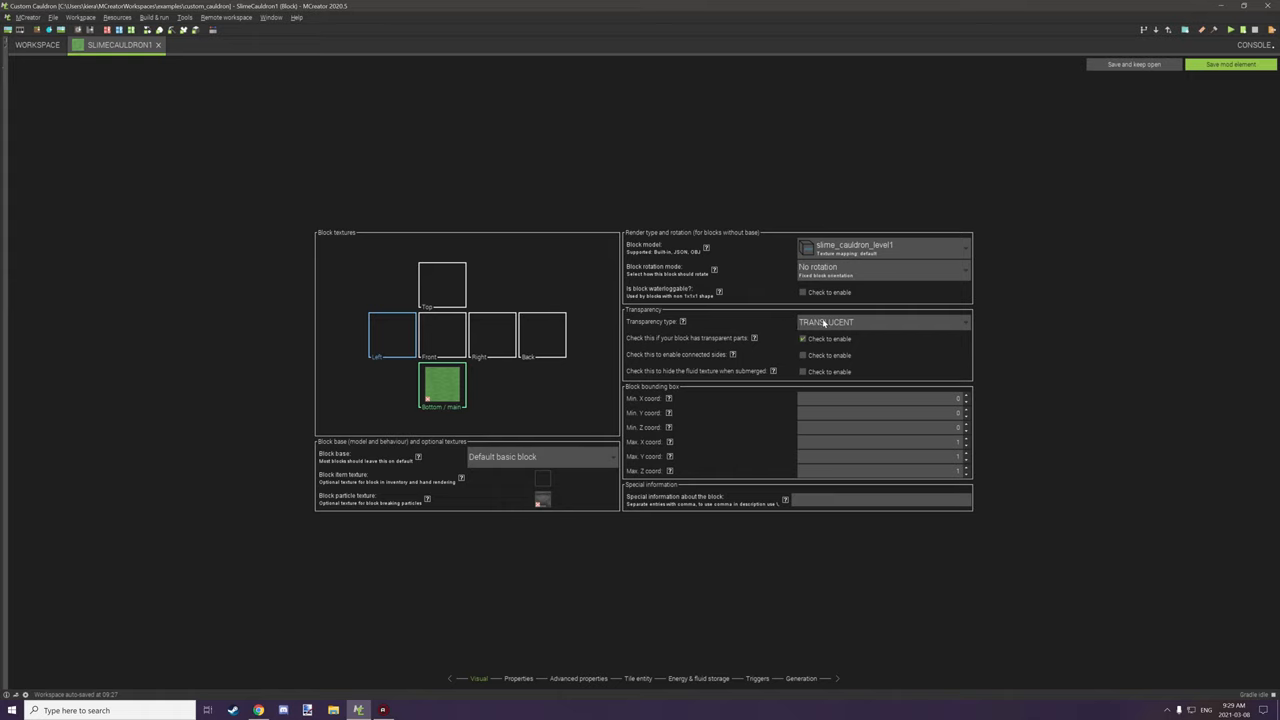
{"action": "mouse_move", "coordinate": [764, 350]}
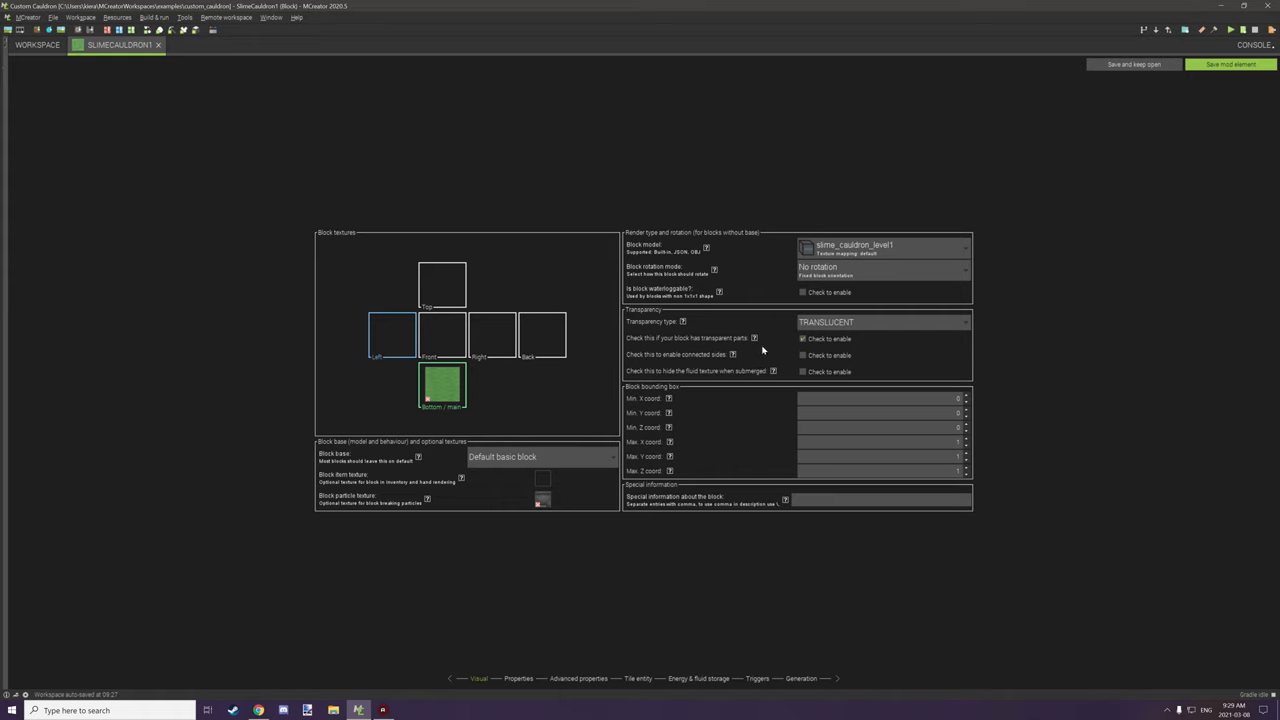
{"action": "mouse_move", "coordinate": [818, 340]}
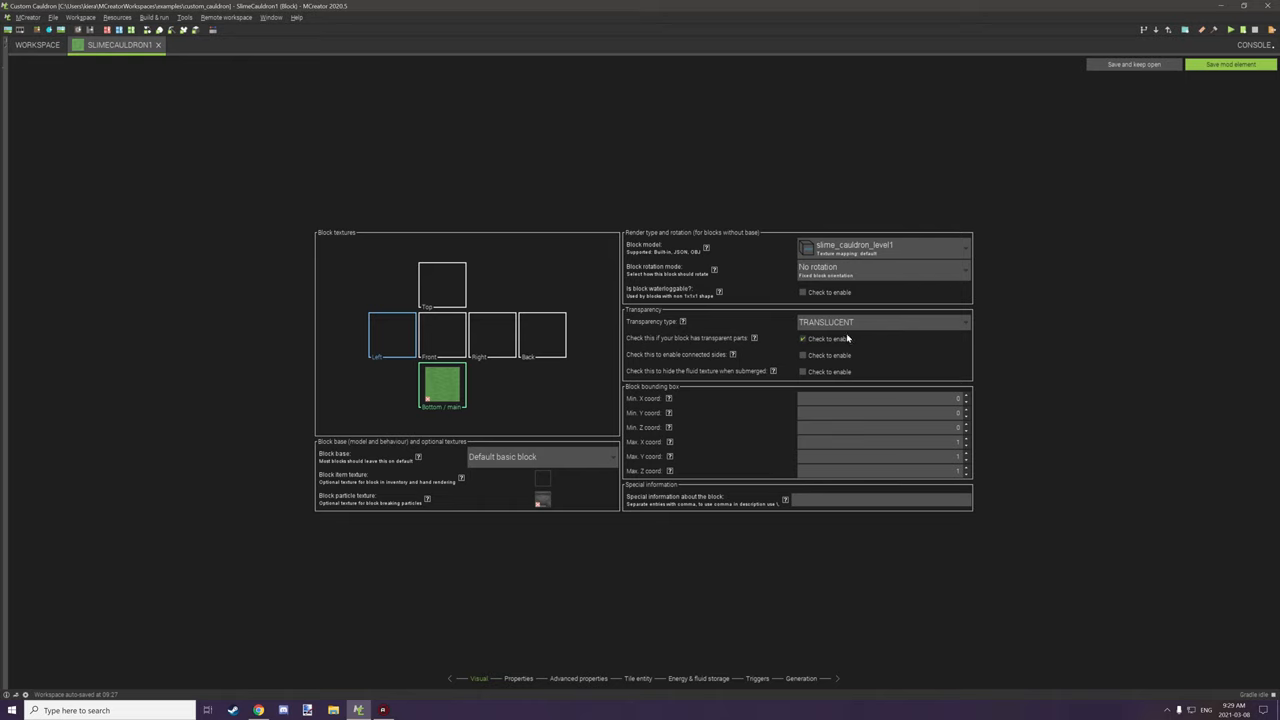
{"action": "mouse_move", "coordinate": [842, 248]}
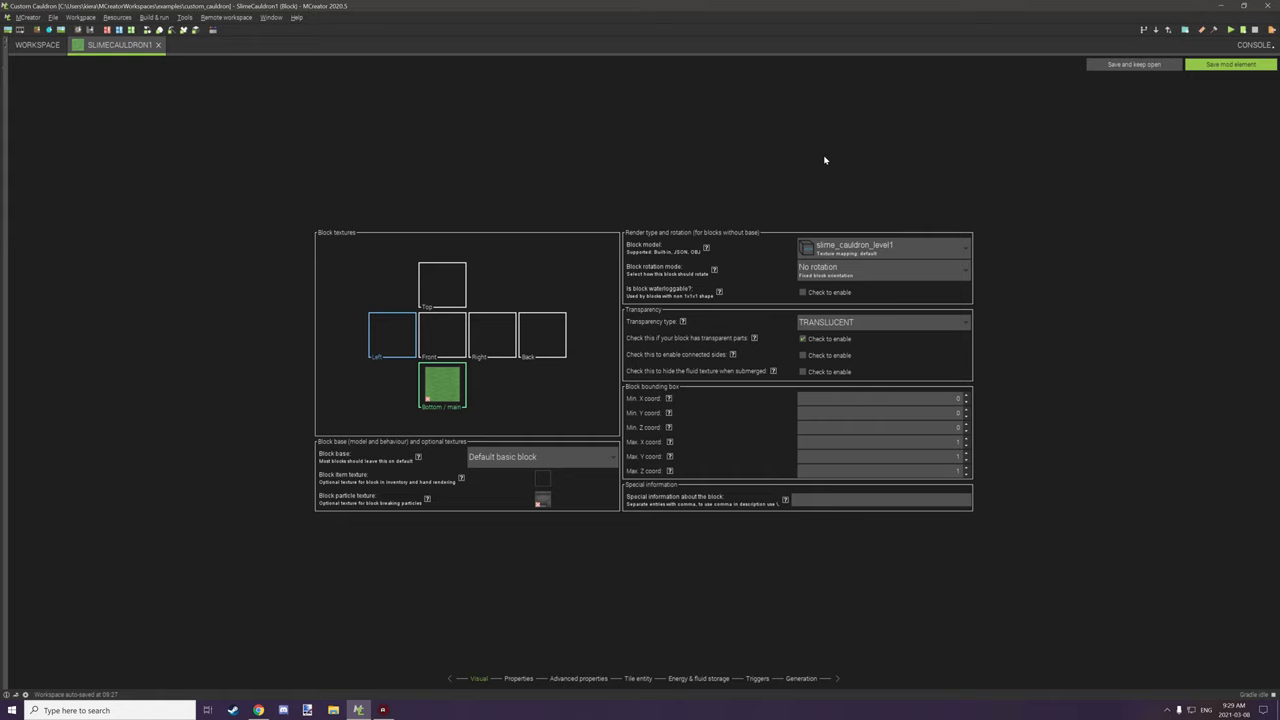
{"action": "mouse_move", "coordinate": [864, 240]}
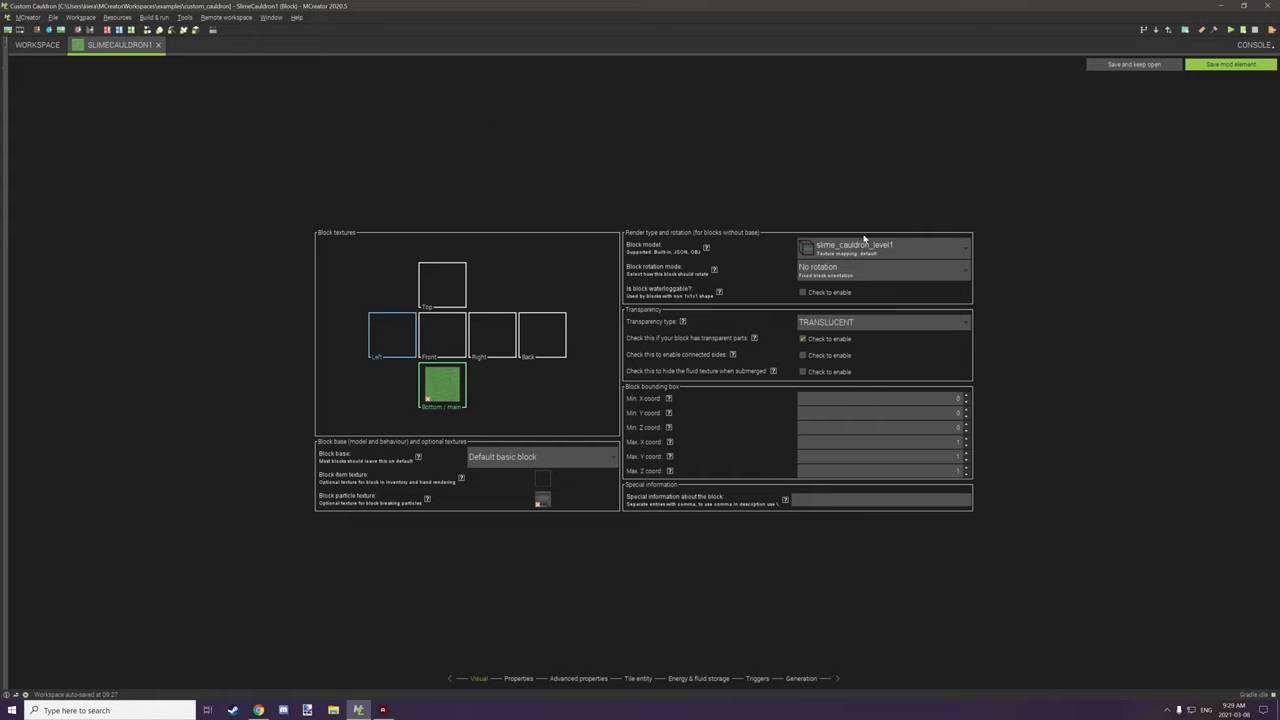
{"action": "mouse_move", "coordinate": [876, 248]}
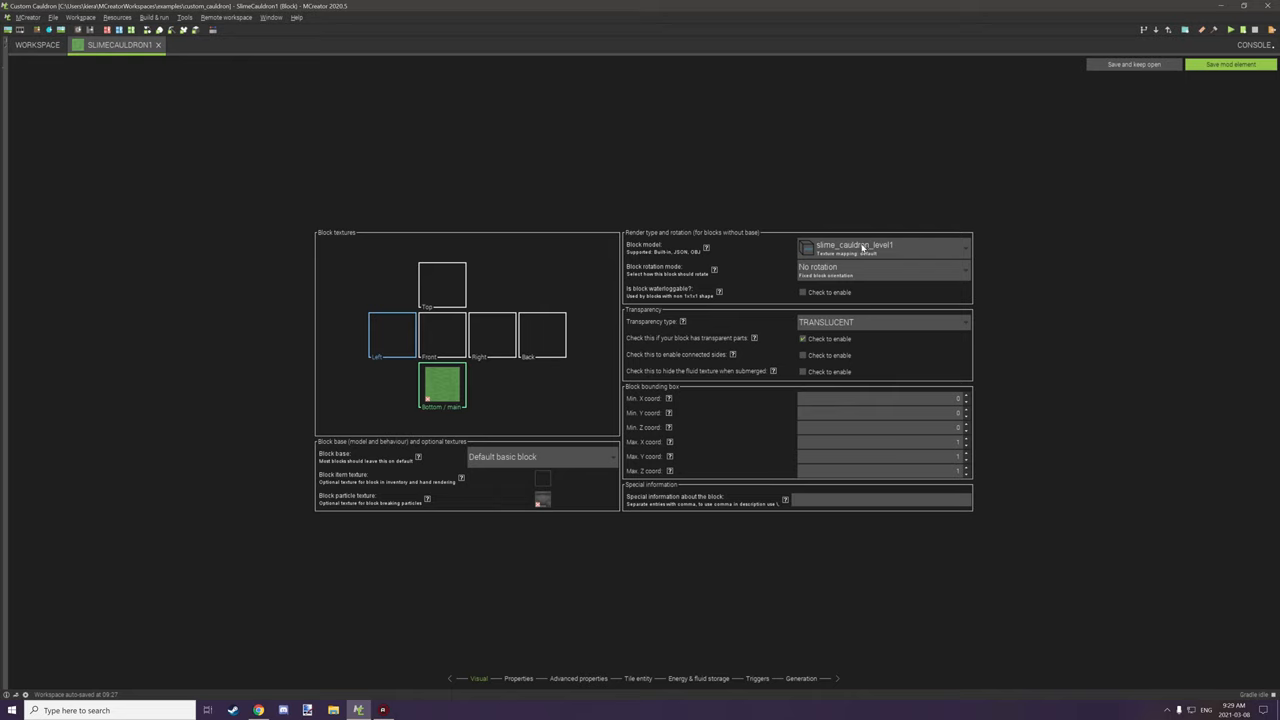
Step: Show the Slime Cauldron block's general properties and its creative inventory tab setting
{"action": "left_click", "coordinate": [512, 678]}
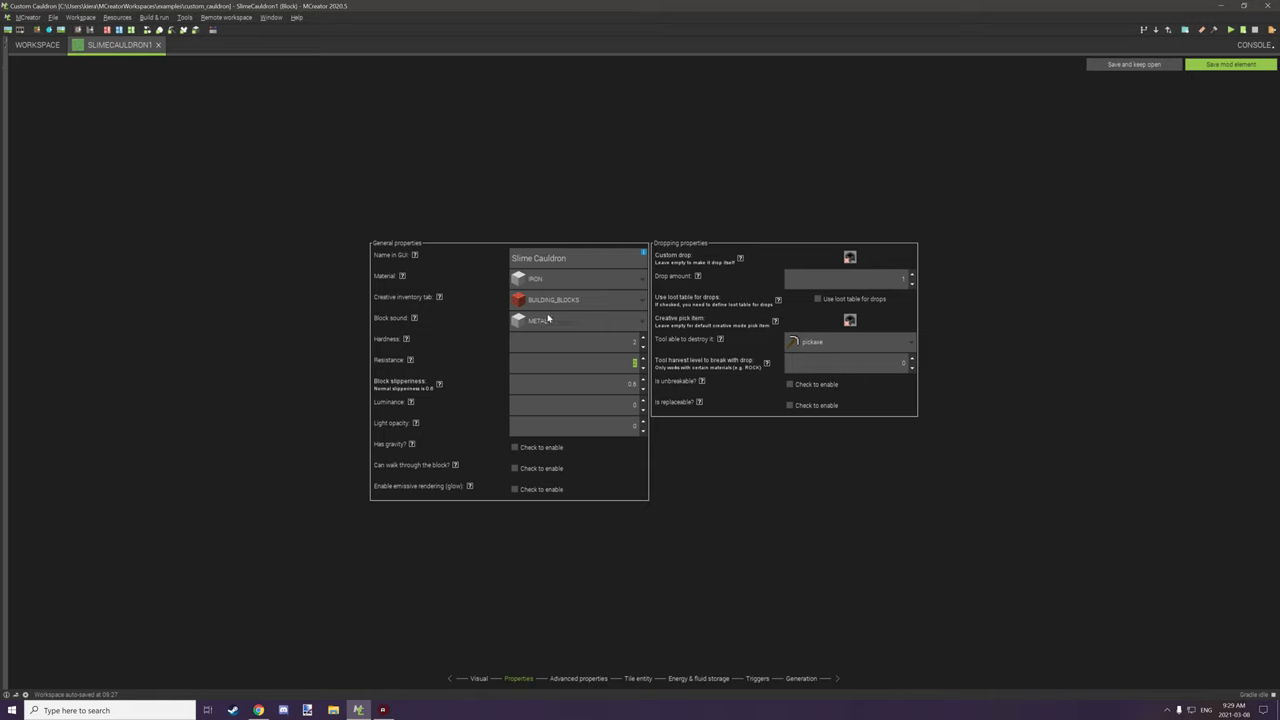
{"action": "left_click", "coordinate": [576, 300]}
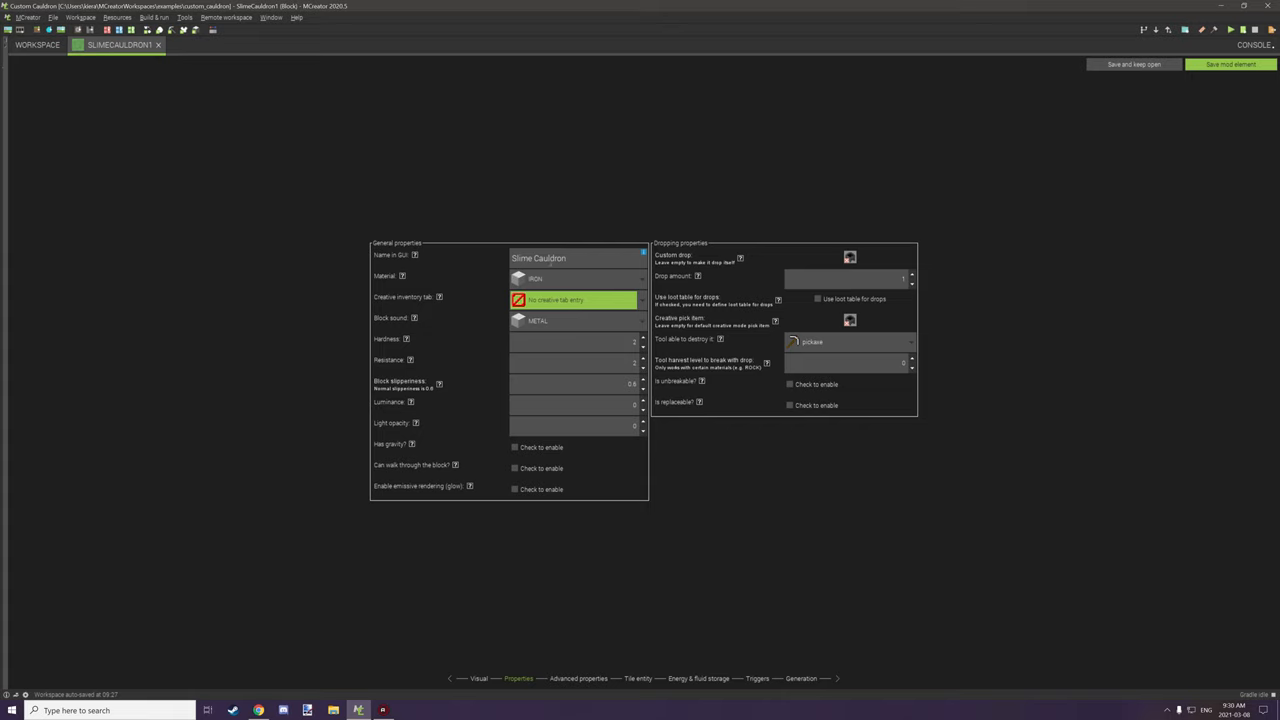
{"action": "mouse_move", "coordinate": [558, 284]}
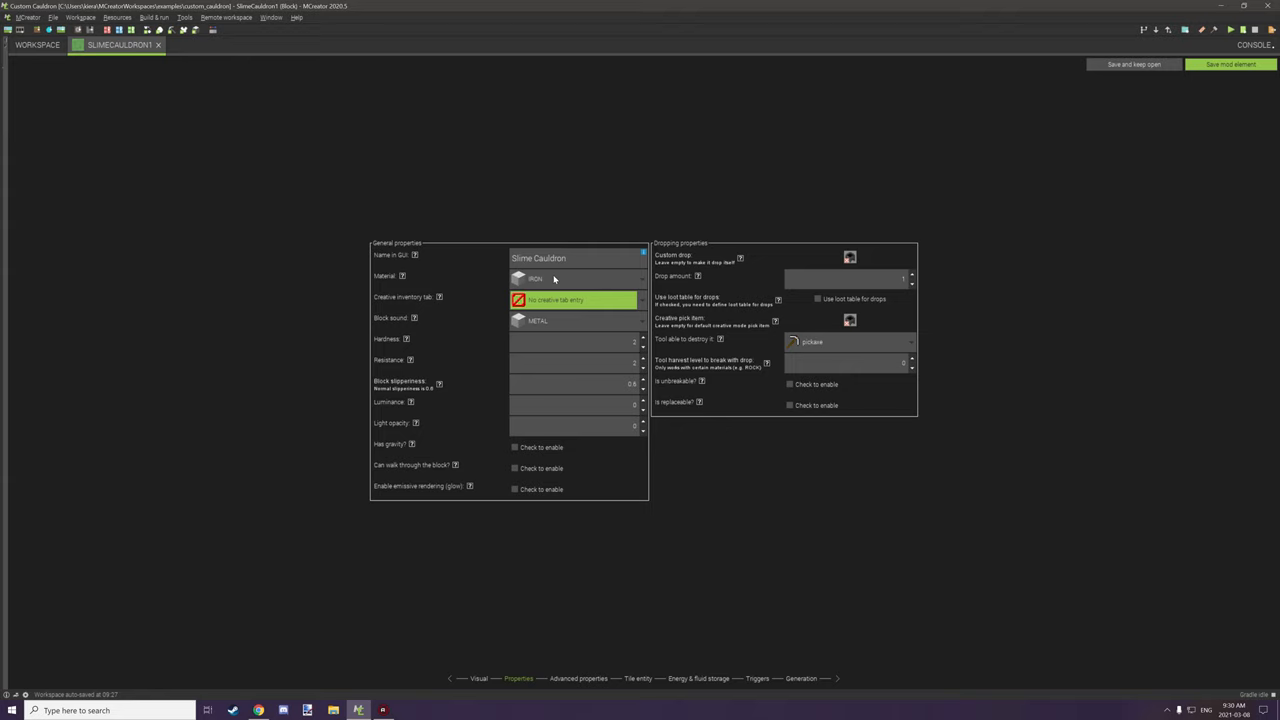
{"action": "mouse_move", "coordinate": [588, 312]}
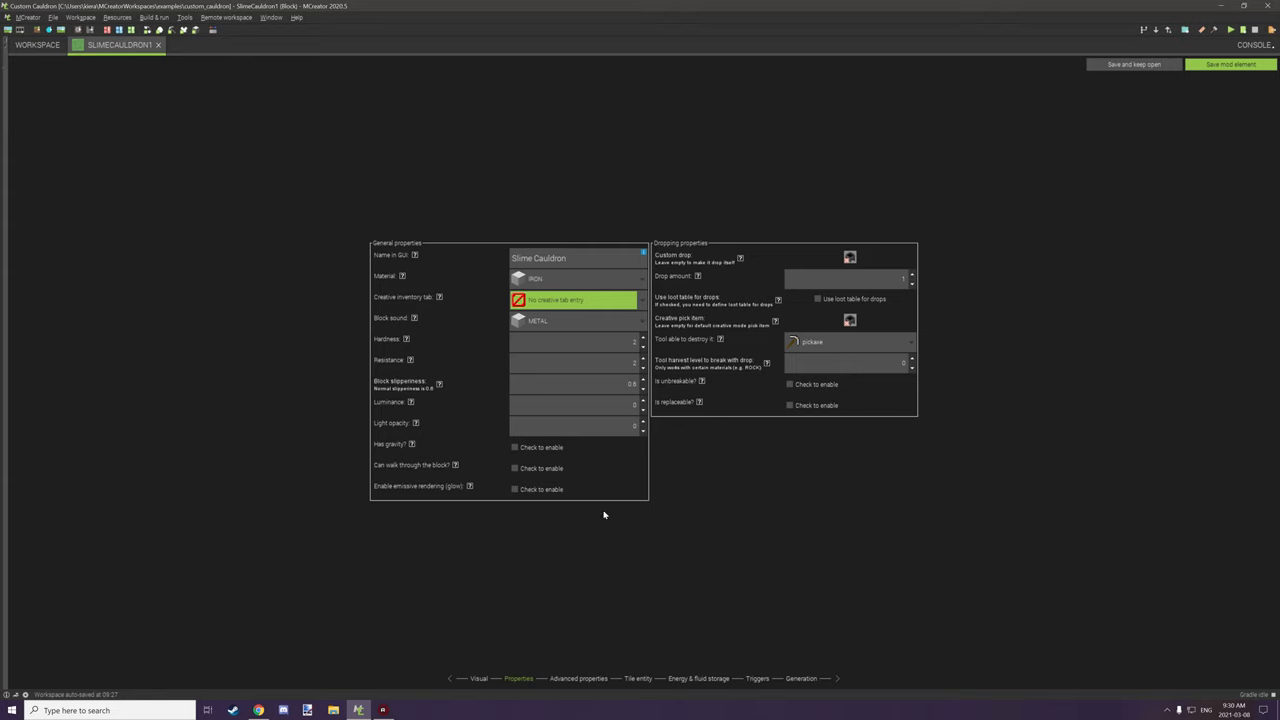
{"action": "mouse_move", "coordinate": [854, 248]}
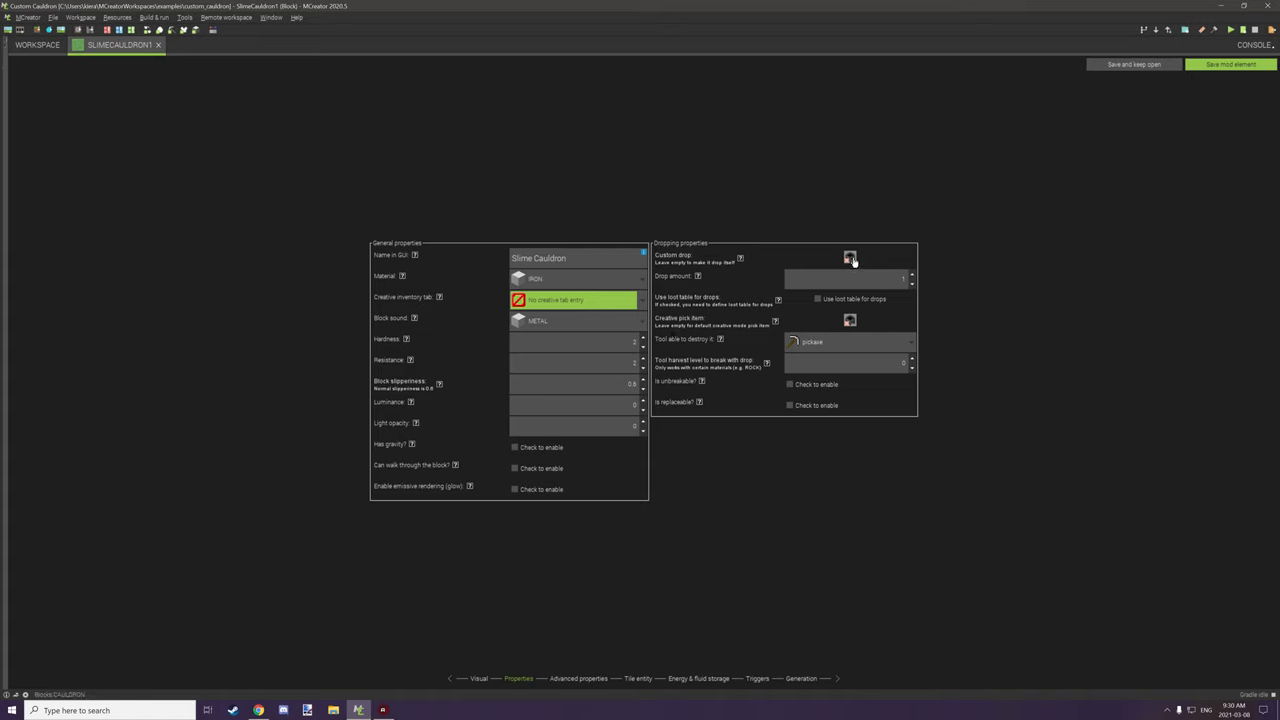
{"action": "mouse_move", "coordinate": [850, 258]}
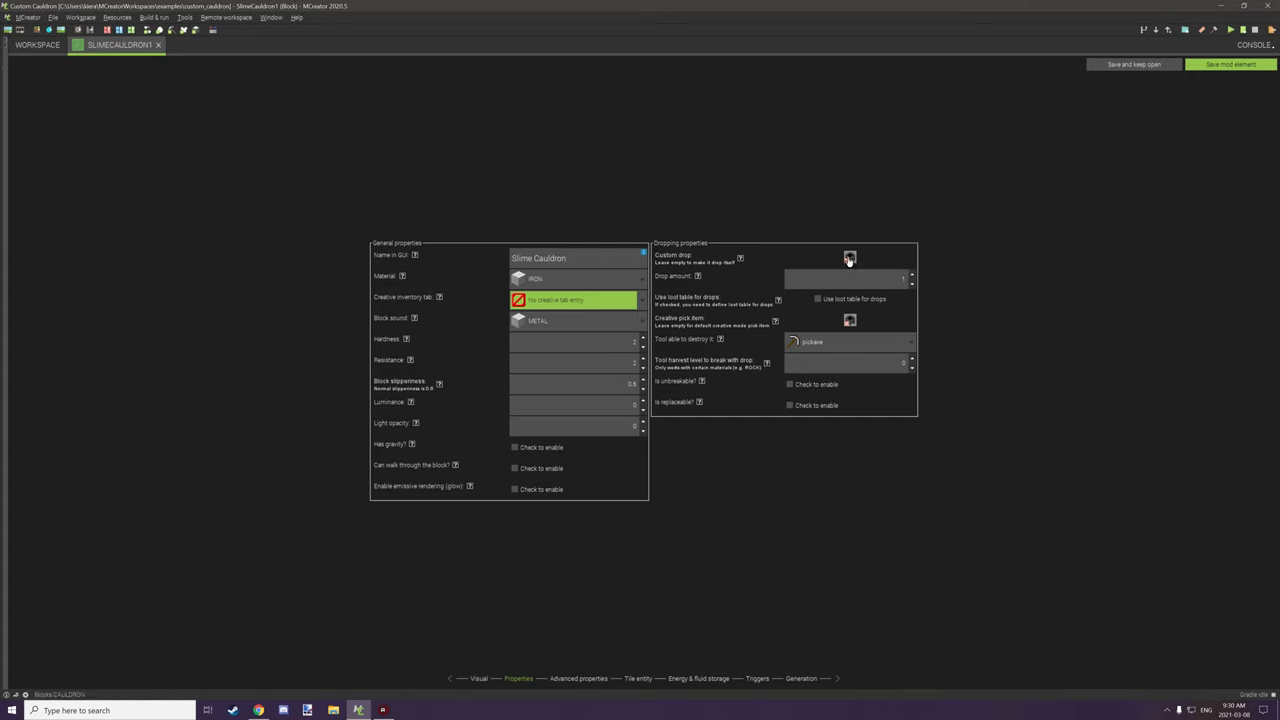
{"action": "mouse_move", "coordinate": [852, 262]}
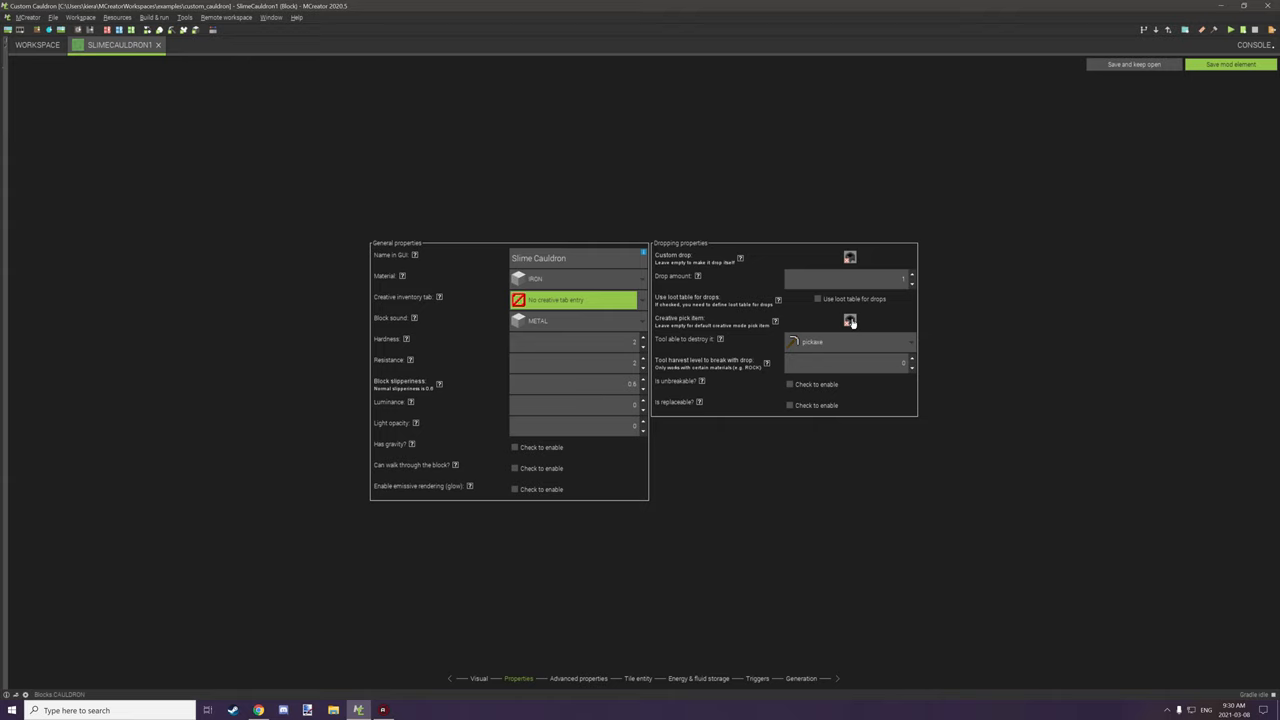
{"action": "mouse_move", "coordinate": [858, 322]}
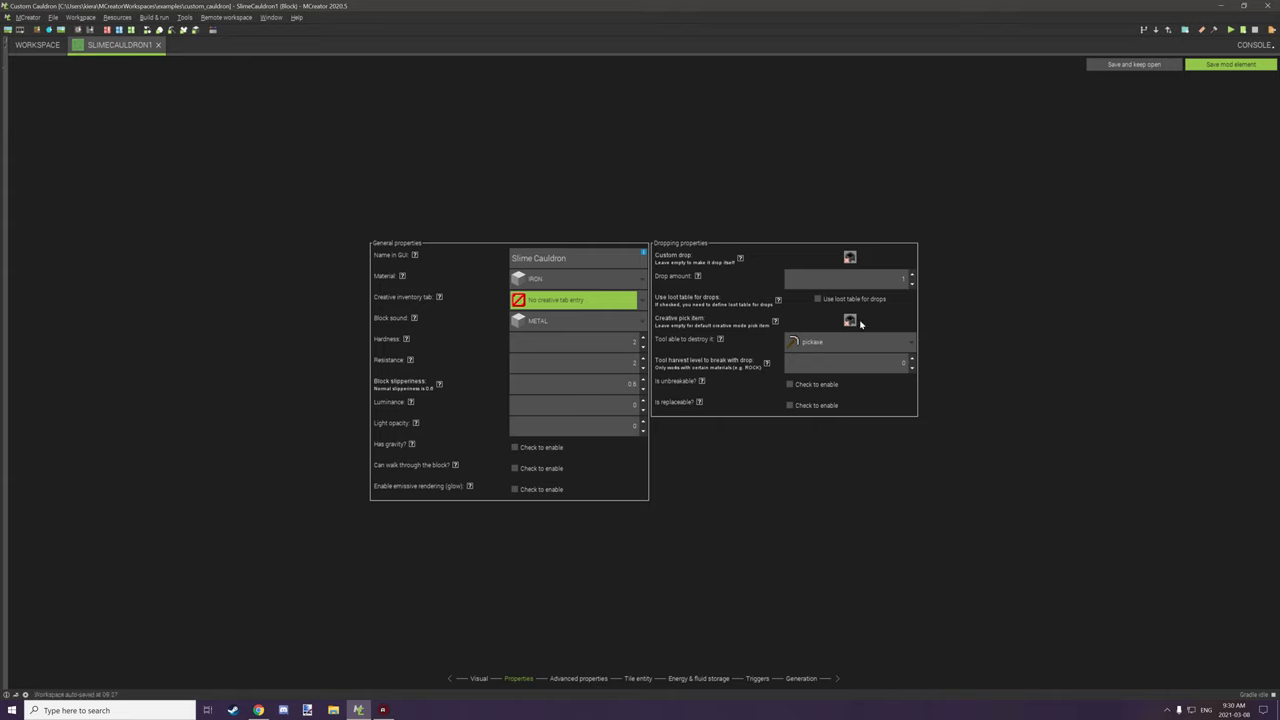
{"action": "mouse_move", "coordinate": [828, 344]}
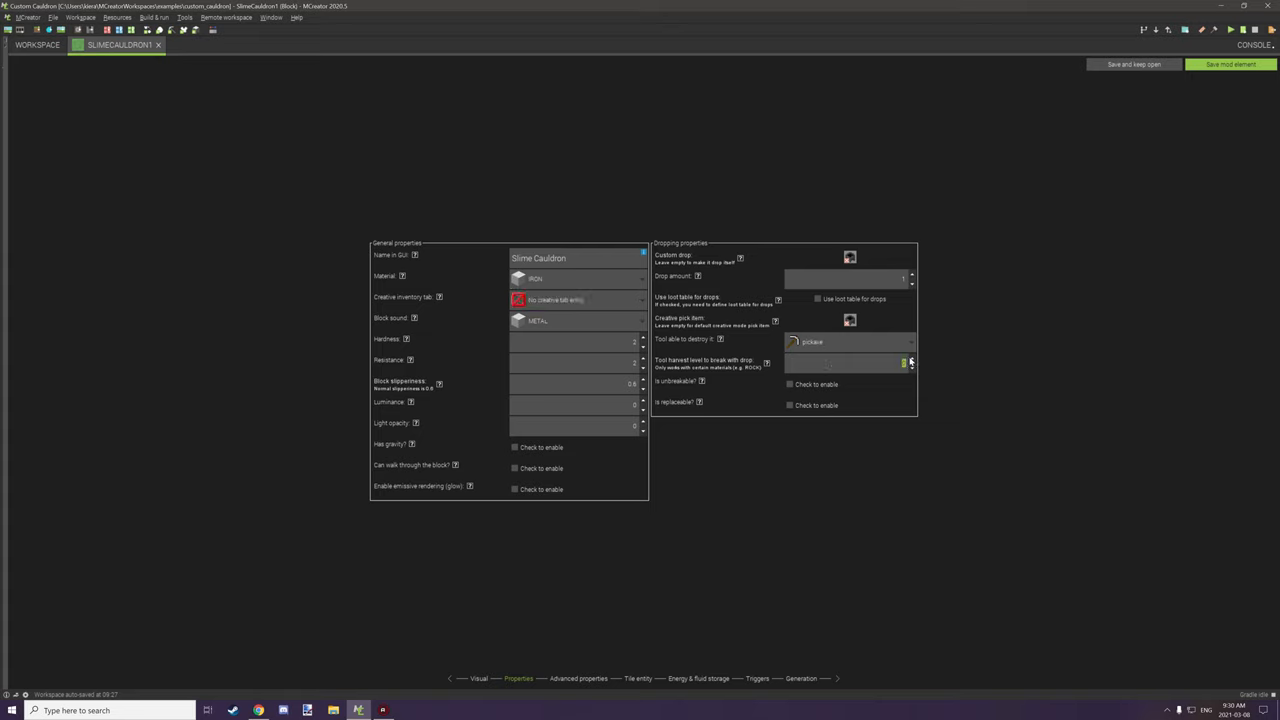
{"action": "mouse_move", "coordinate": [876, 346]}
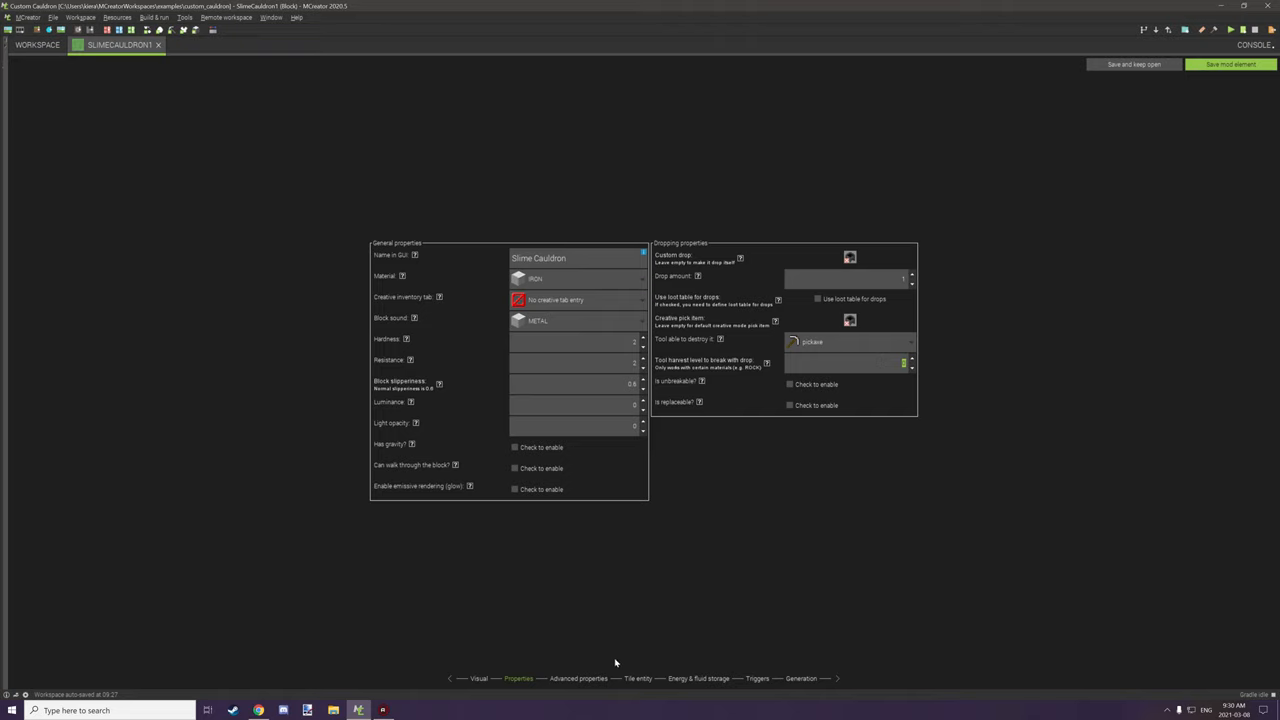
{"action": "mouse_move", "coordinate": [588, 684]}
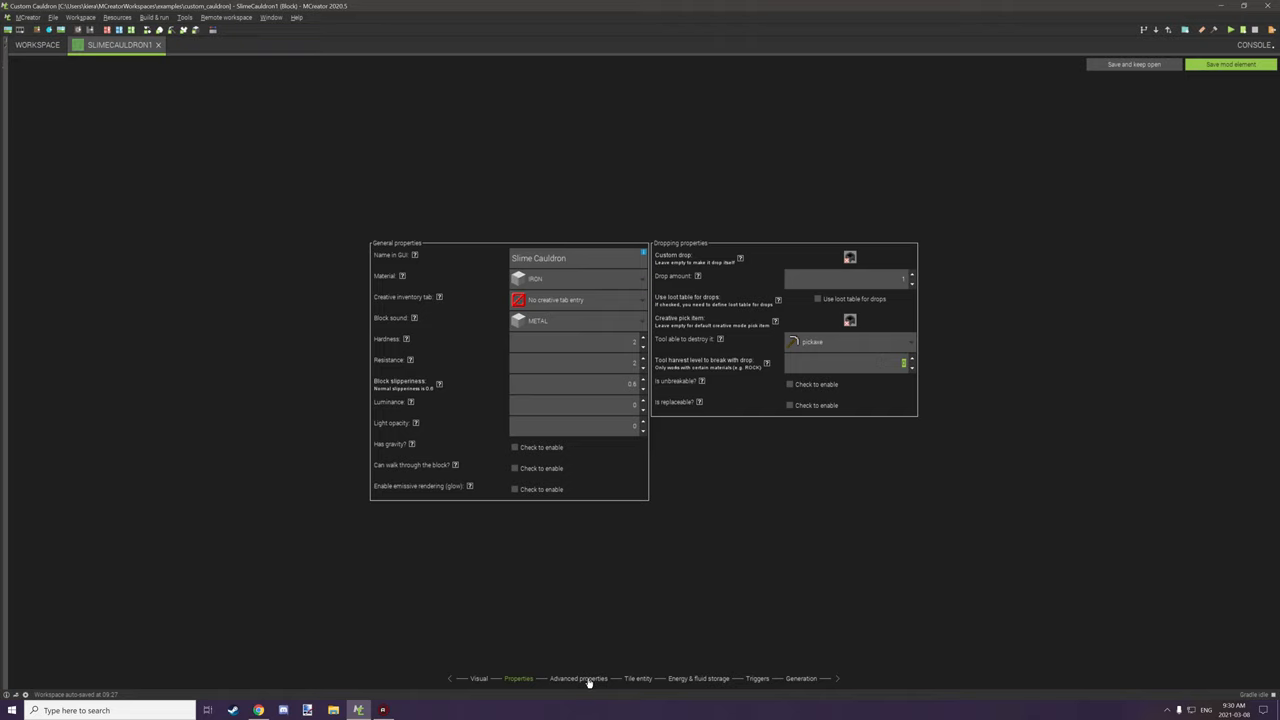
Step: Show the advanced block properties and edit the block's colour on the map
{"action": "left_click", "coordinate": [578, 678]}
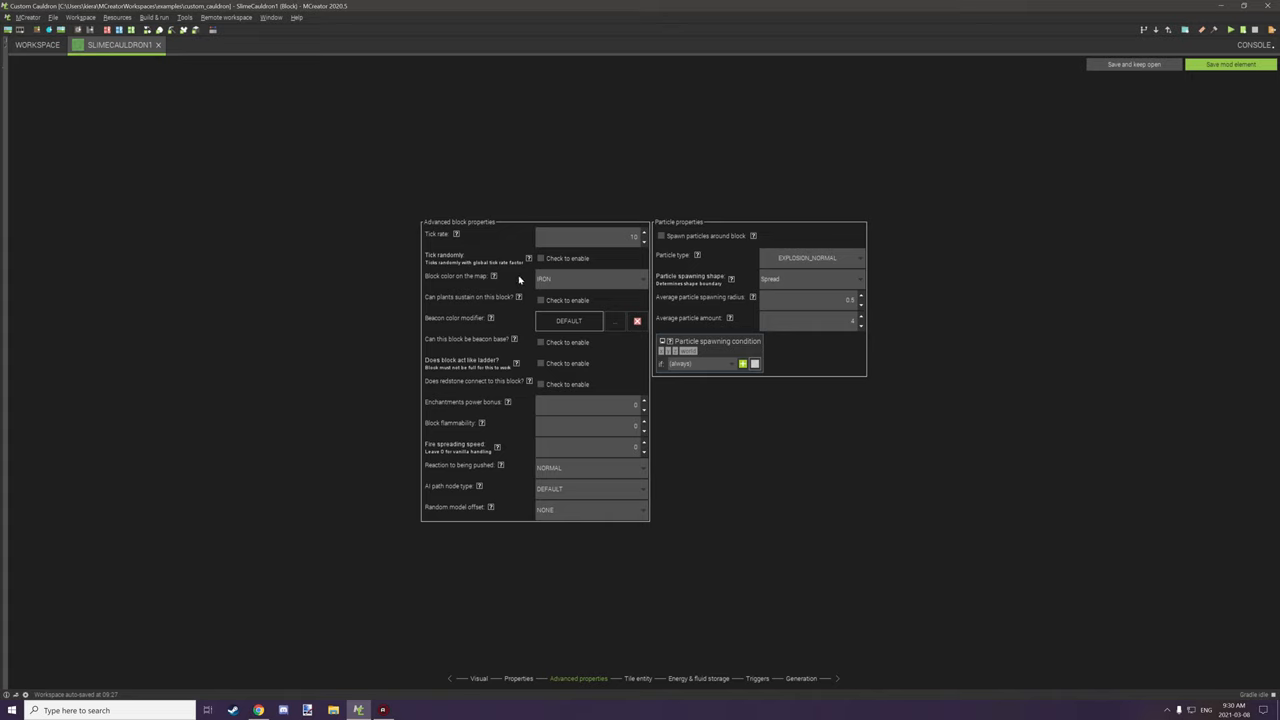
{"action": "mouse_move", "coordinate": [548, 280]}
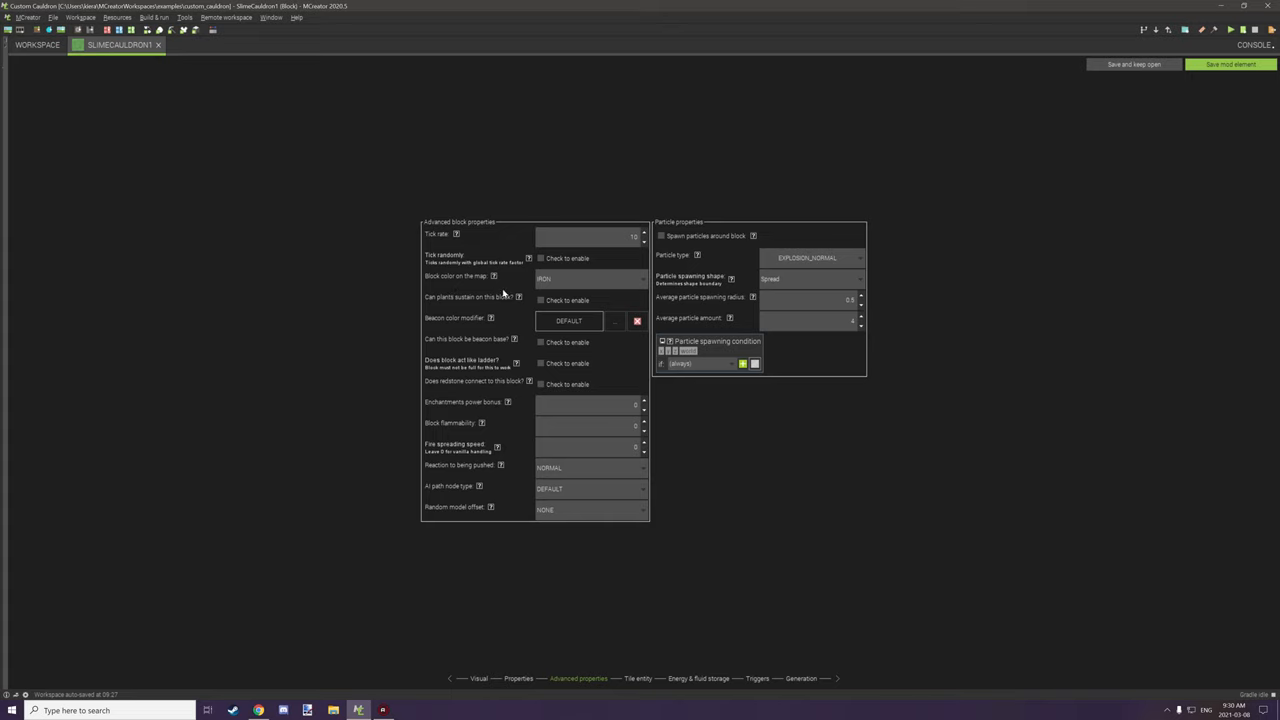
{"action": "mouse_move", "coordinate": [508, 288]}
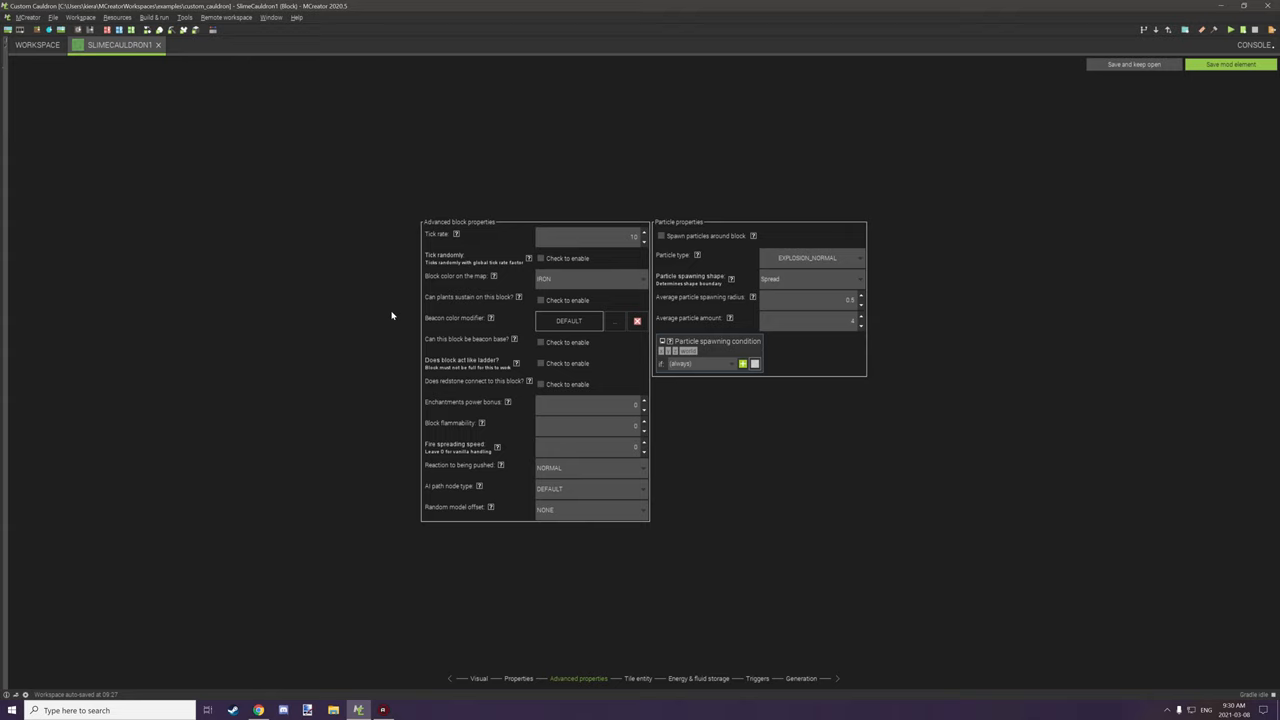
{"action": "mouse_move", "coordinate": [532, 280]}
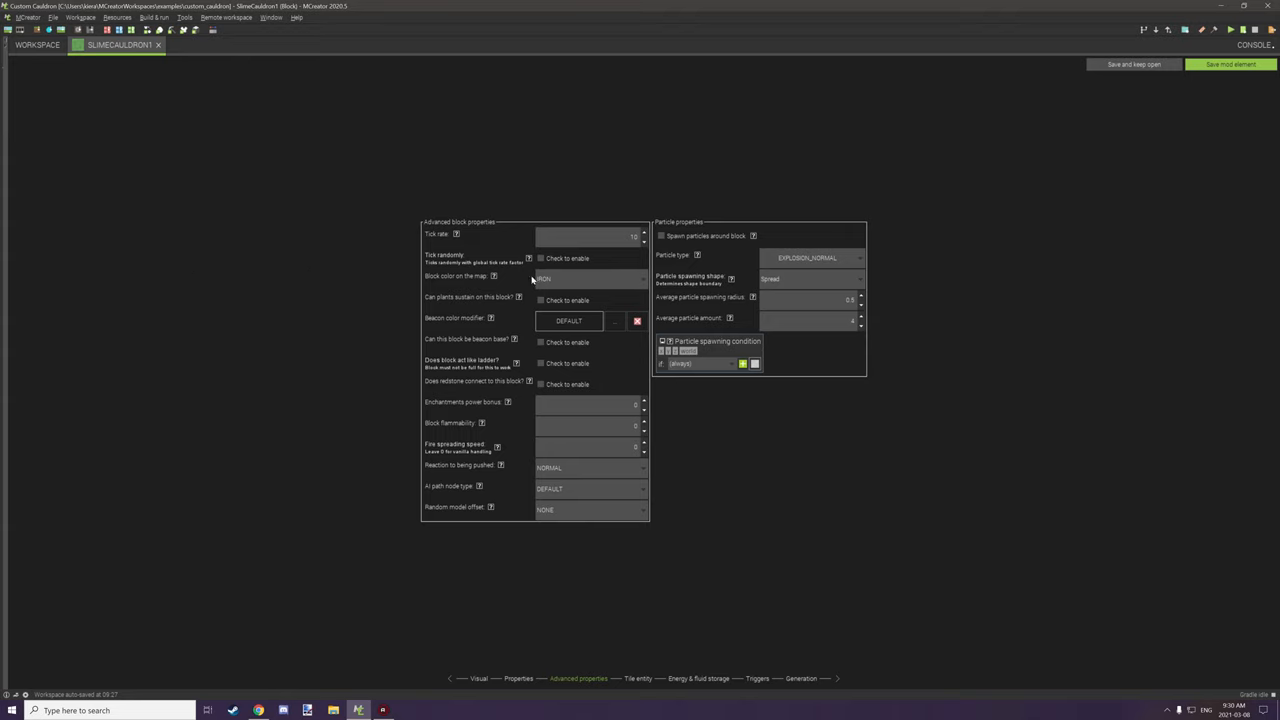
{"action": "double_click", "coordinate": [588, 278]}
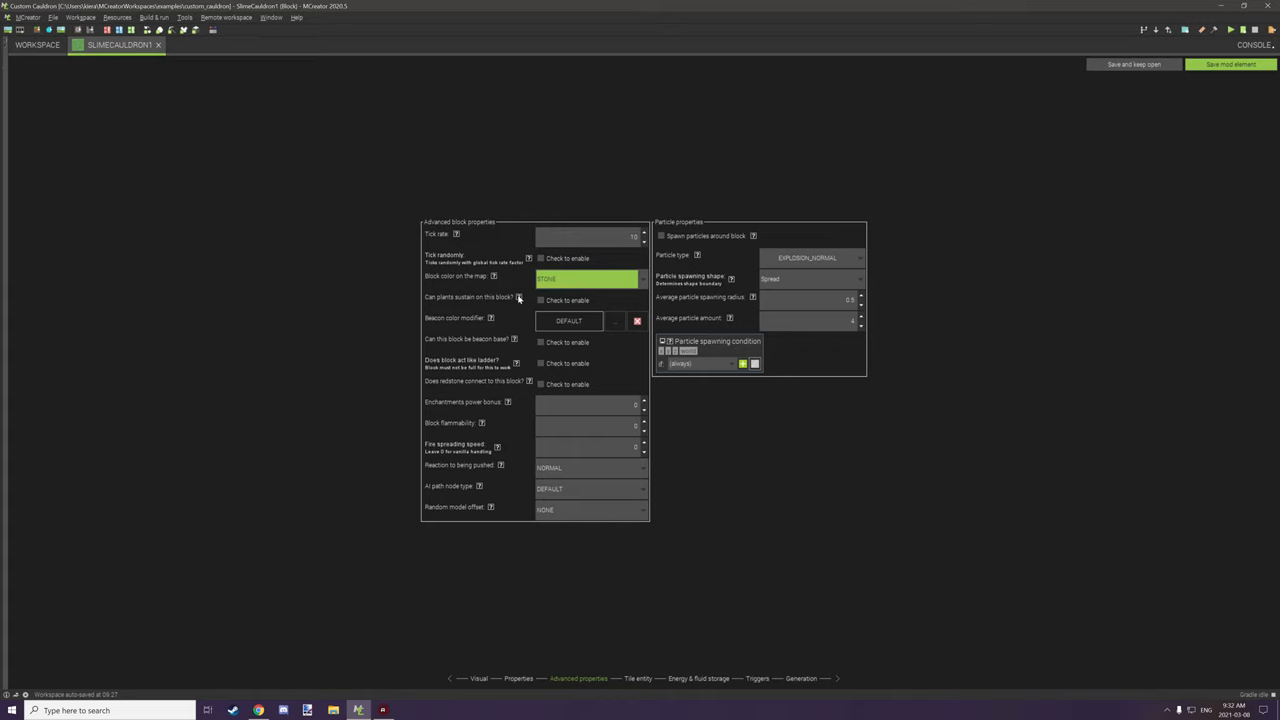
{"action": "mouse_move", "coordinate": [512, 502]}
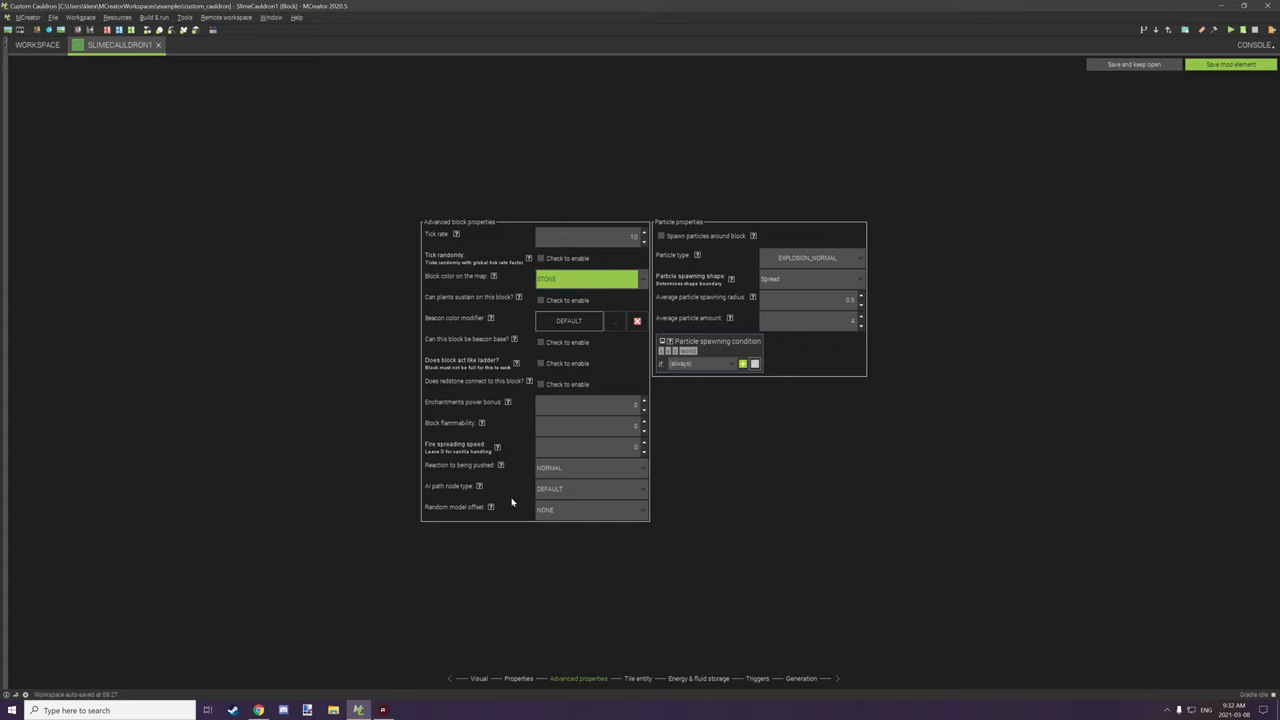
{"action": "mouse_move", "coordinate": [500, 424]}
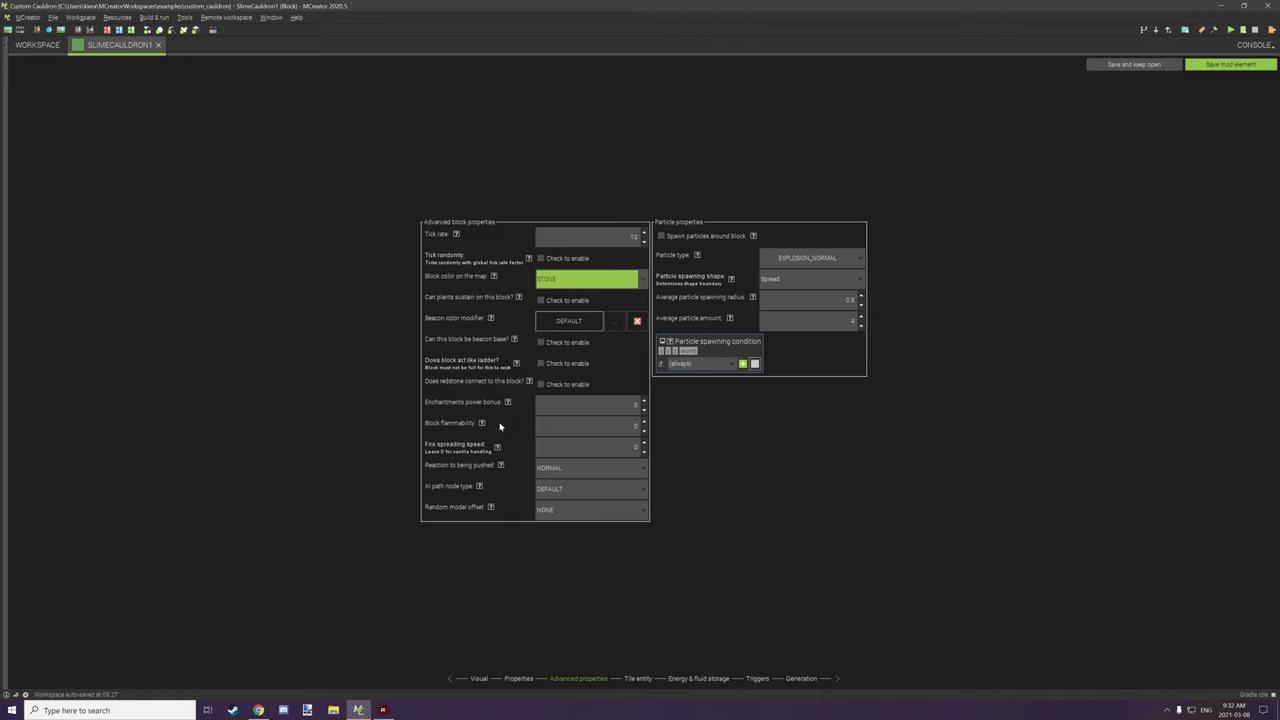
{"action": "mouse_move", "coordinate": [584, 556]}
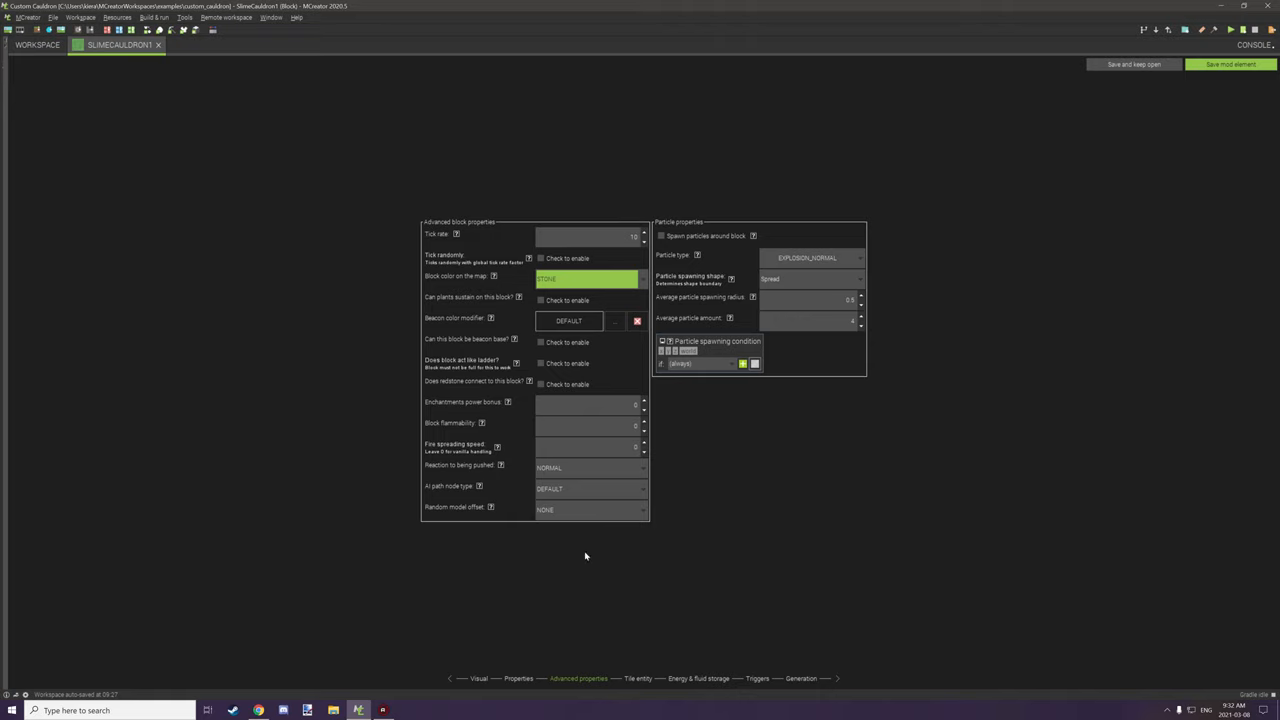
Step: Review tile entity, energy/fluid storage, triggers and generation settings, then save SlimeCauldron1
{"action": "left_click", "coordinate": [636, 678]}
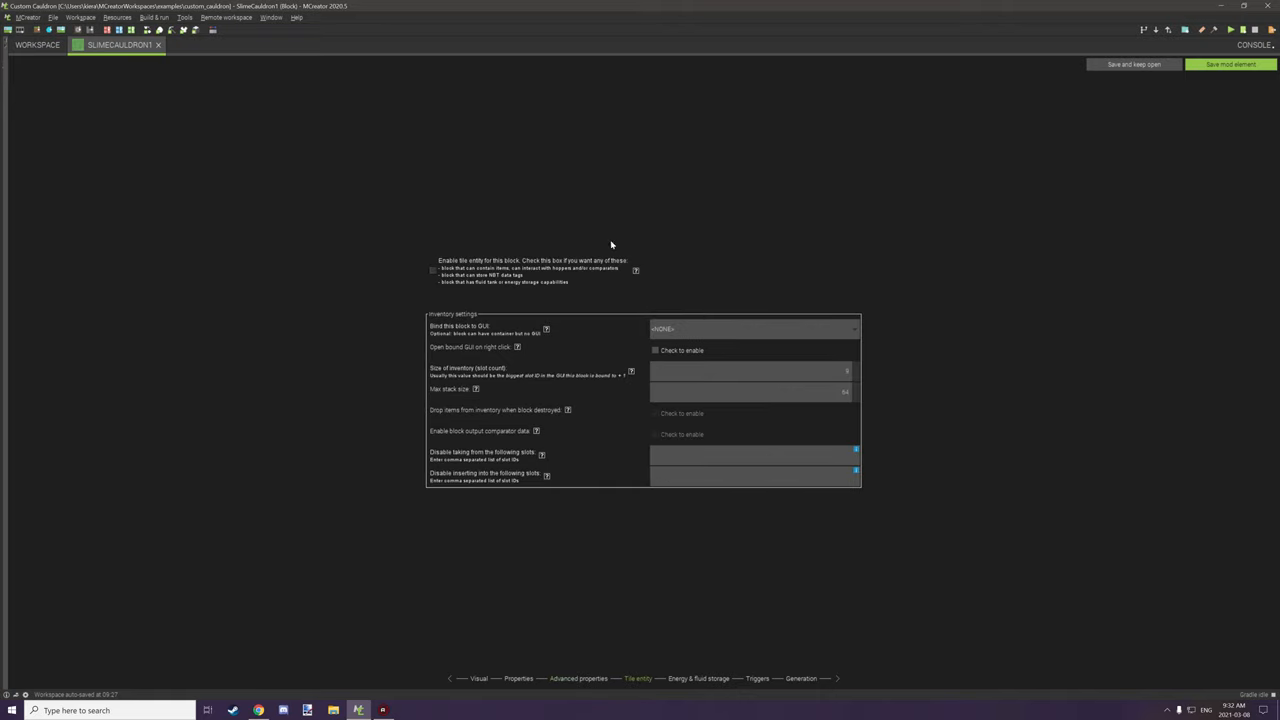
{"action": "mouse_move", "coordinate": [520, 268]}
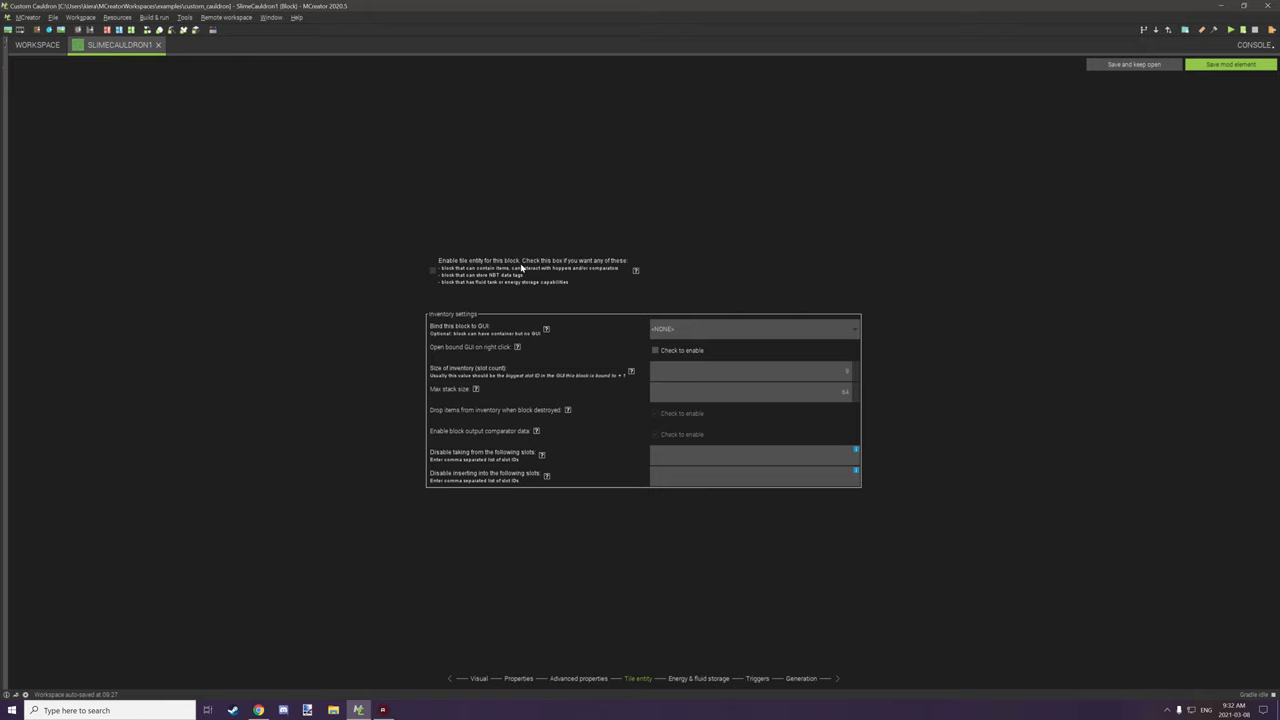
{"action": "left_click", "coordinate": [698, 678]}
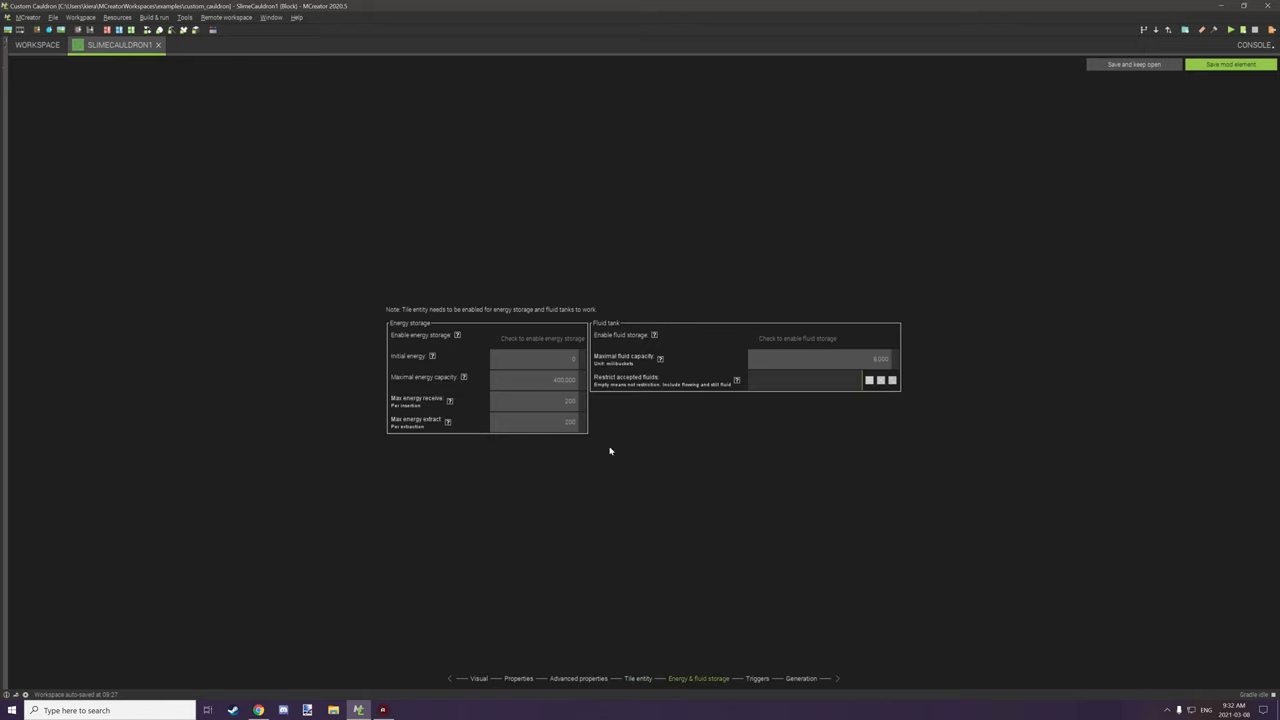
{"action": "left_click", "coordinate": [756, 678]}
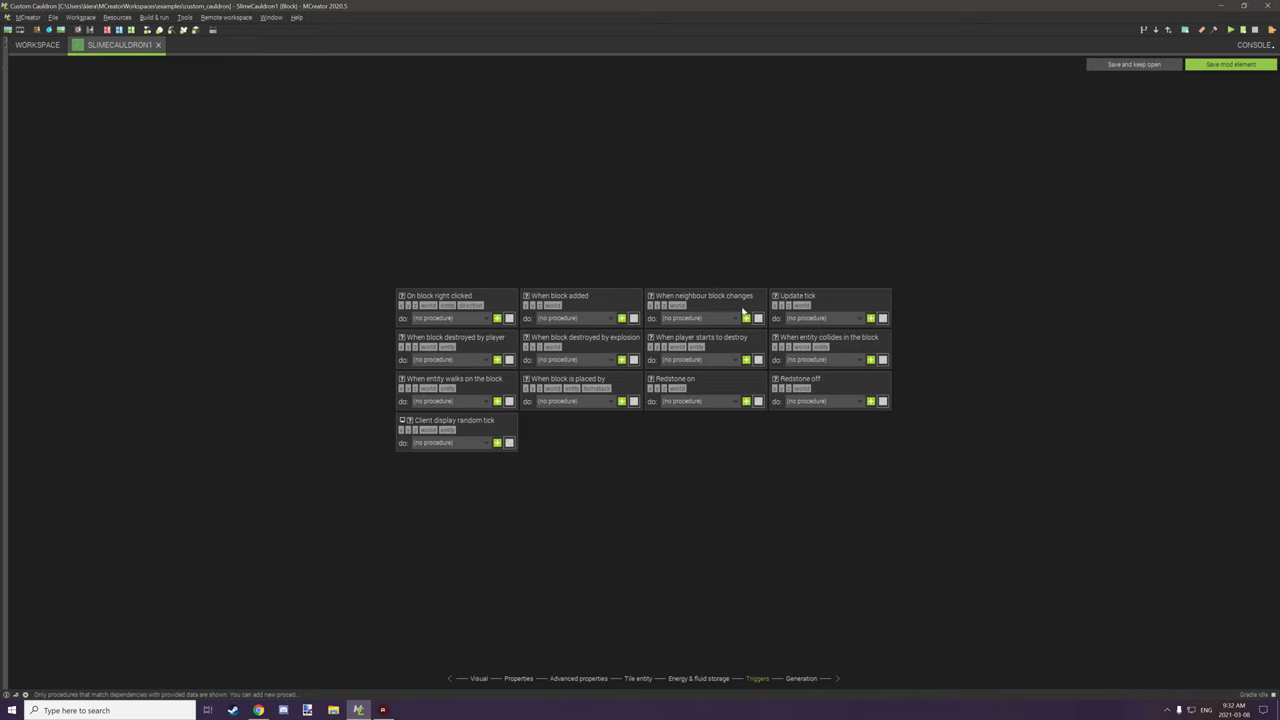
{"action": "mouse_move", "coordinate": [676, 292]}
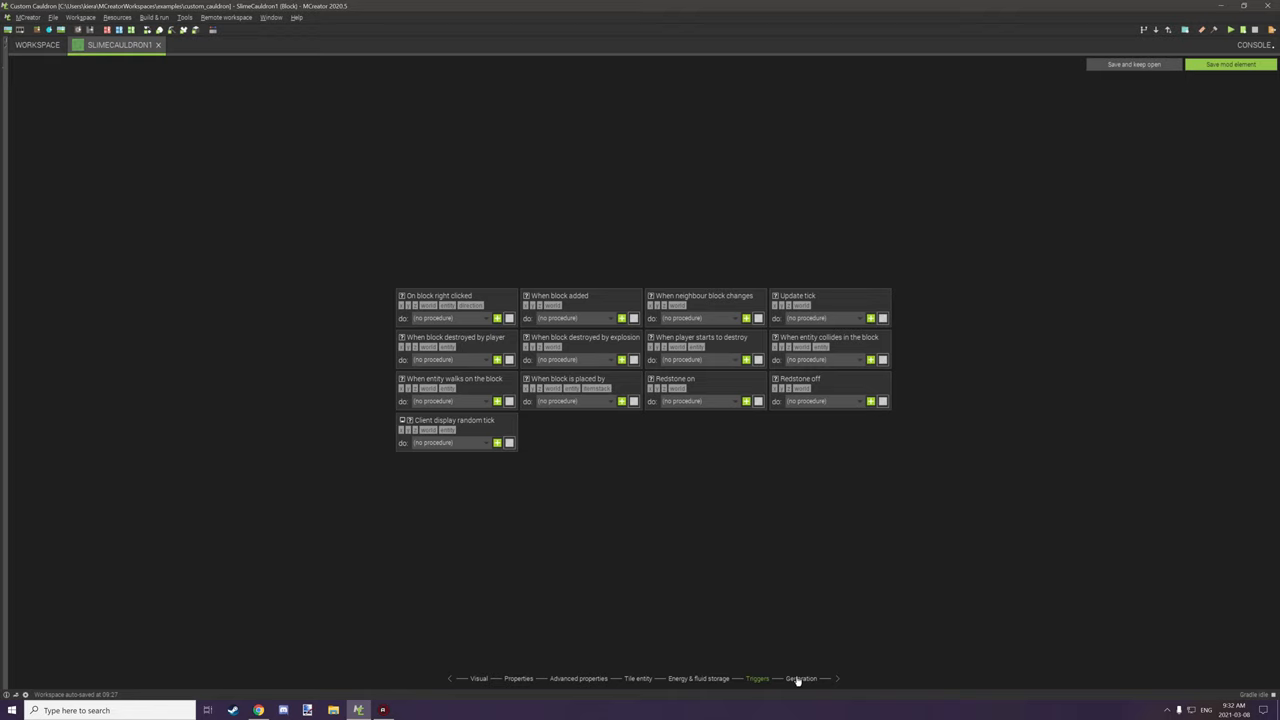
{"action": "left_click", "coordinate": [800, 678]}
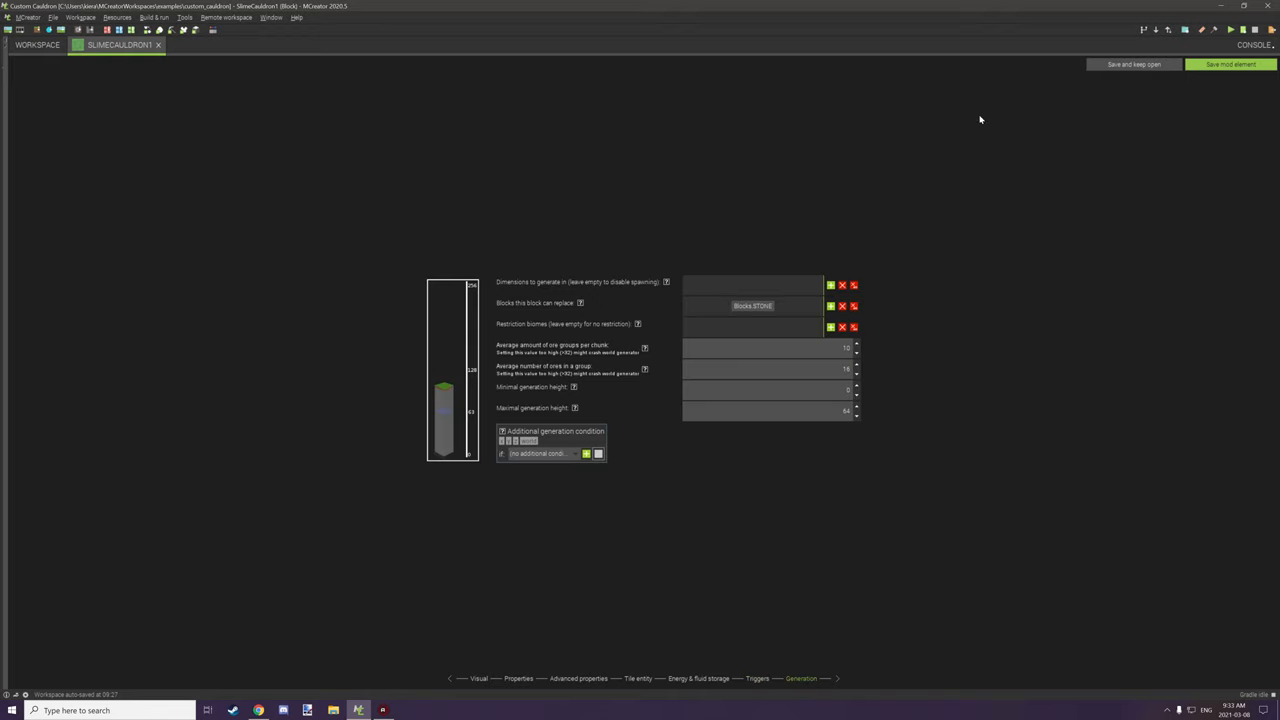
{"action": "mouse_move", "coordinate": [1094, 92]}
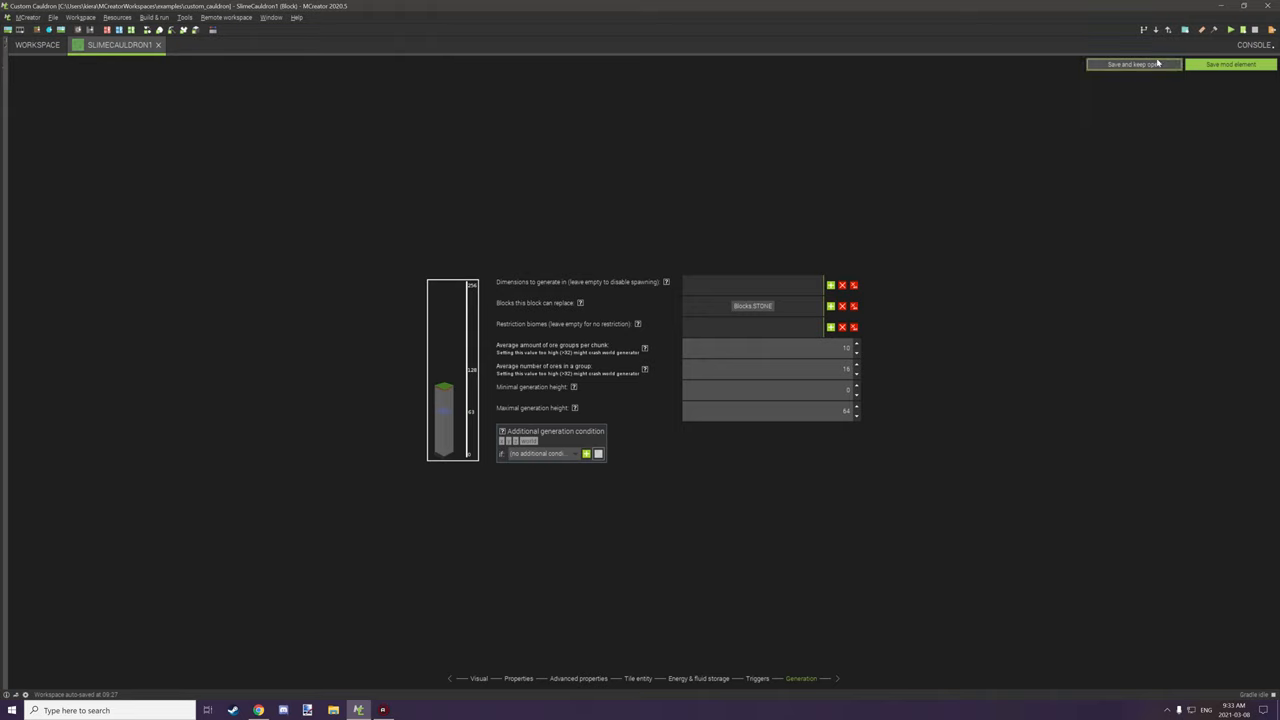
{"action": "left_click", "coordinate": [1230, 64]}
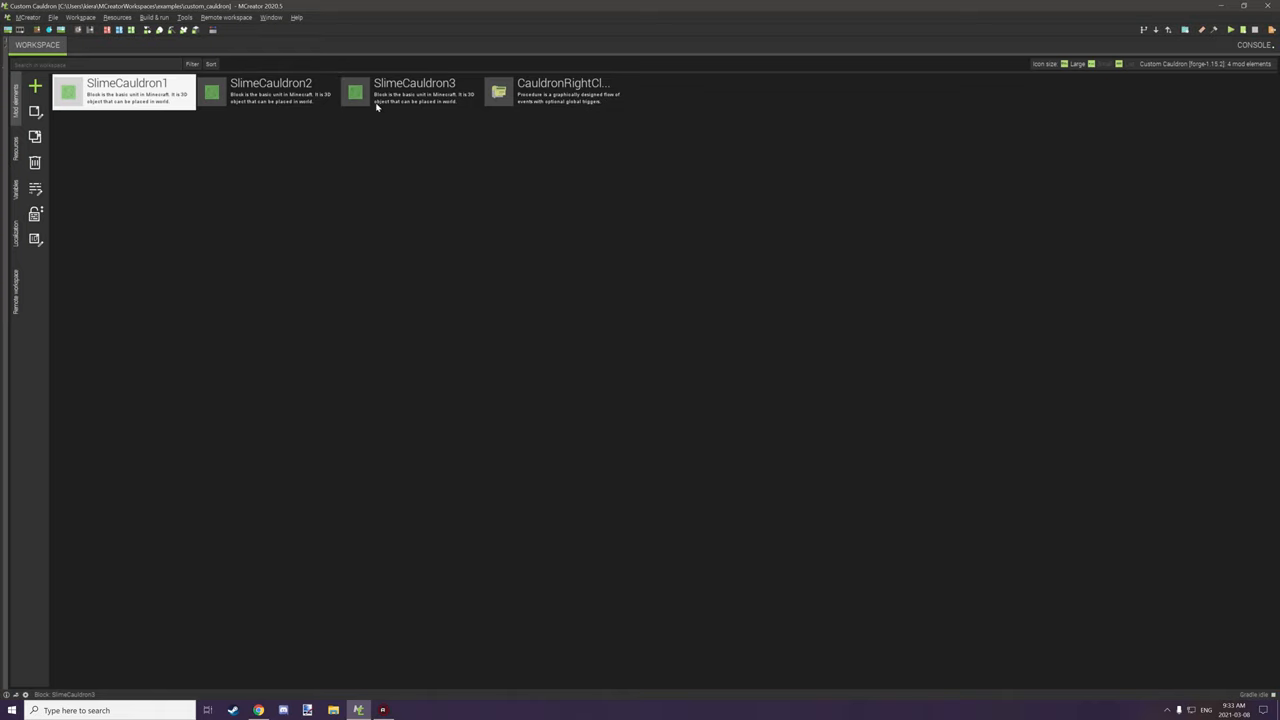
{"action": "mouse_move", "coordinate": [522, 80]}
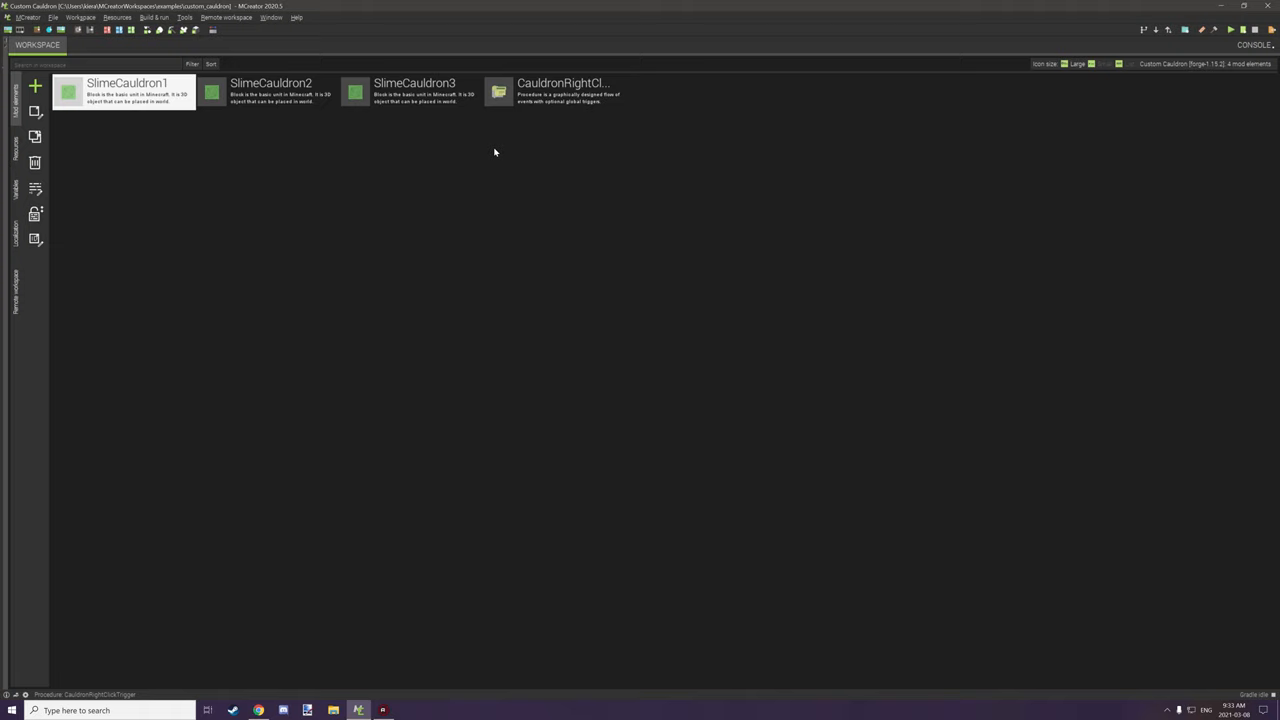
{"action": "mouse_move", "coordinate": [556, 84]}
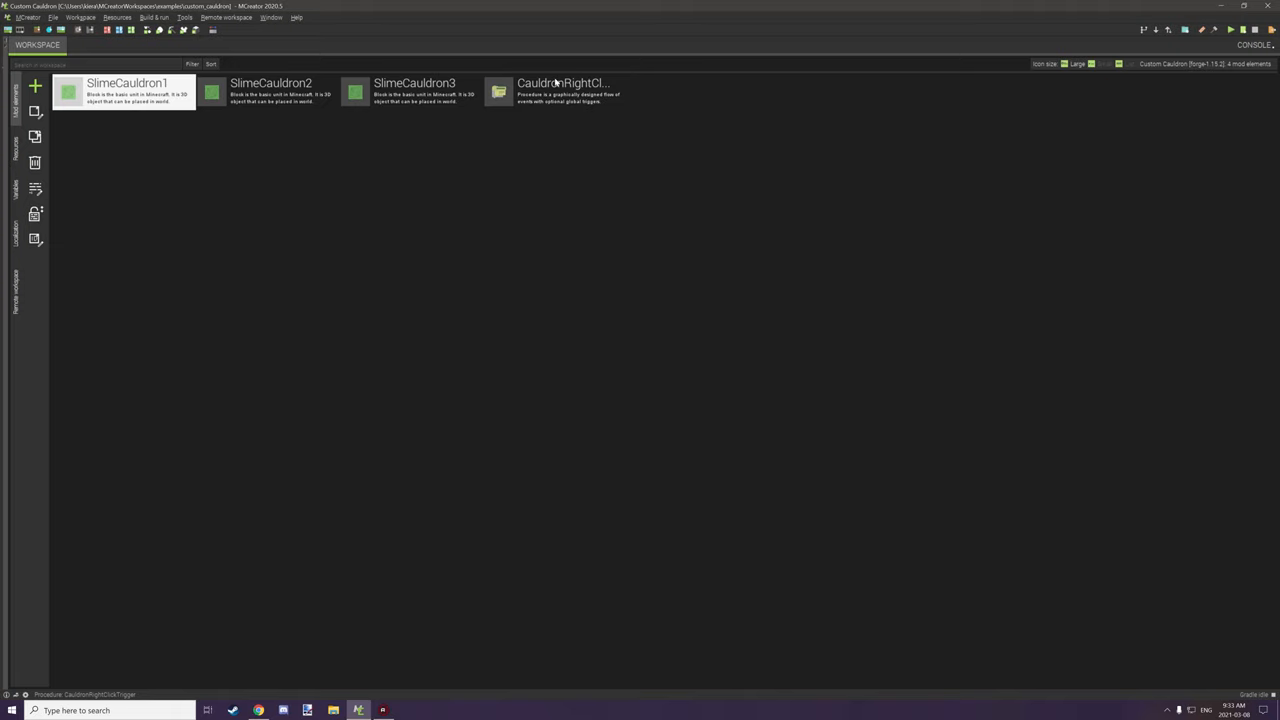
{"action": "mouse_move", "coordinate": [564, 100]}
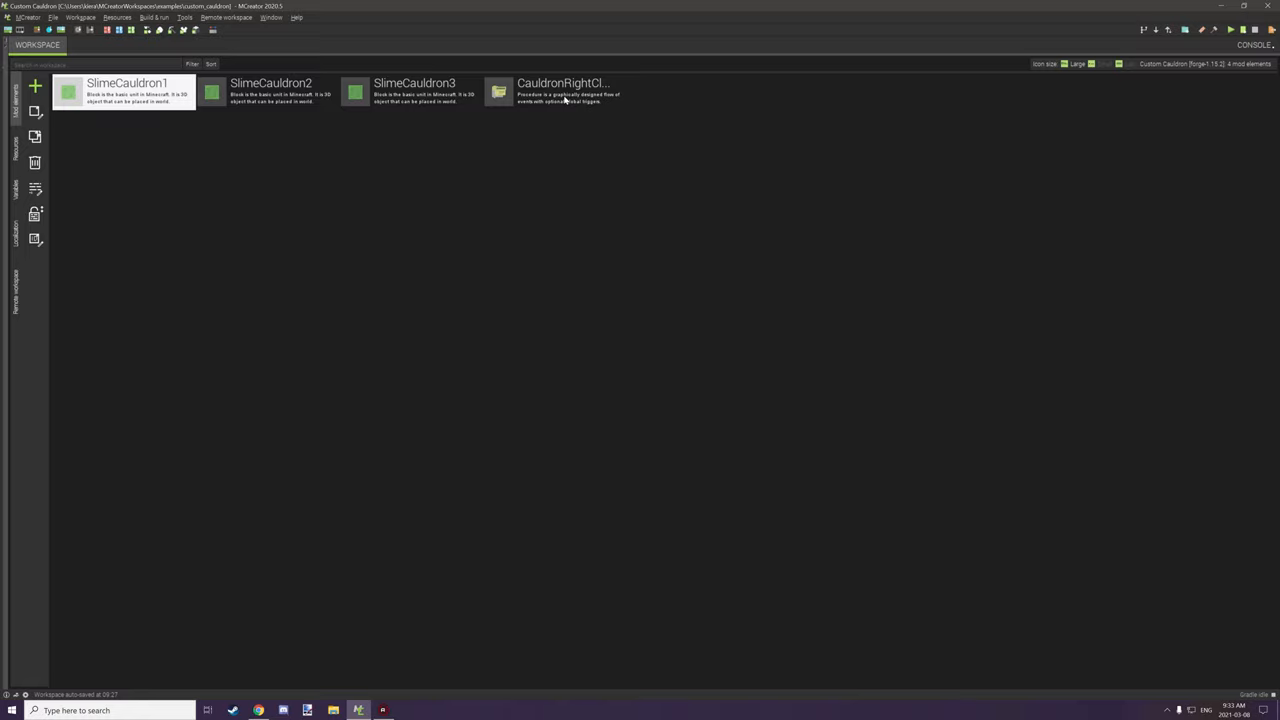
Step: Select and edit the CauldronRightClick procedure from the mod elements list
{"action": "left_click", "coordinate": [556, 92]}
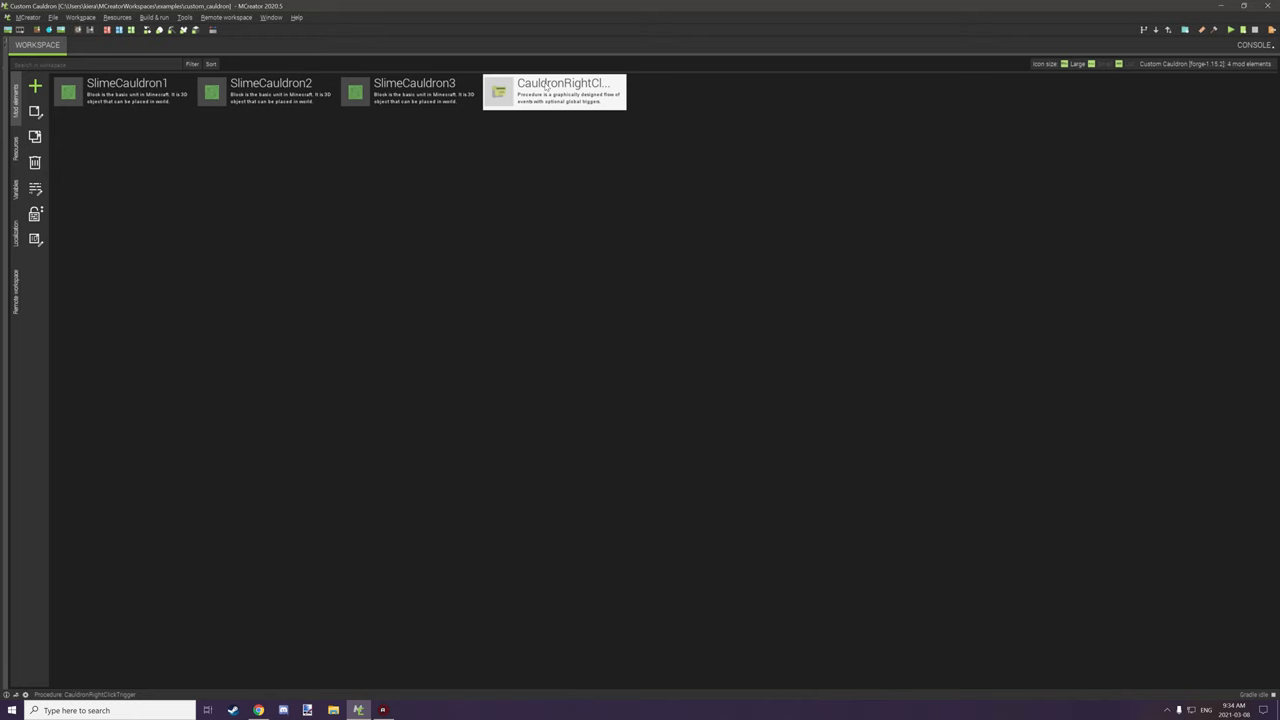
{"action": "double_click", "coordinate": [556, 92]}
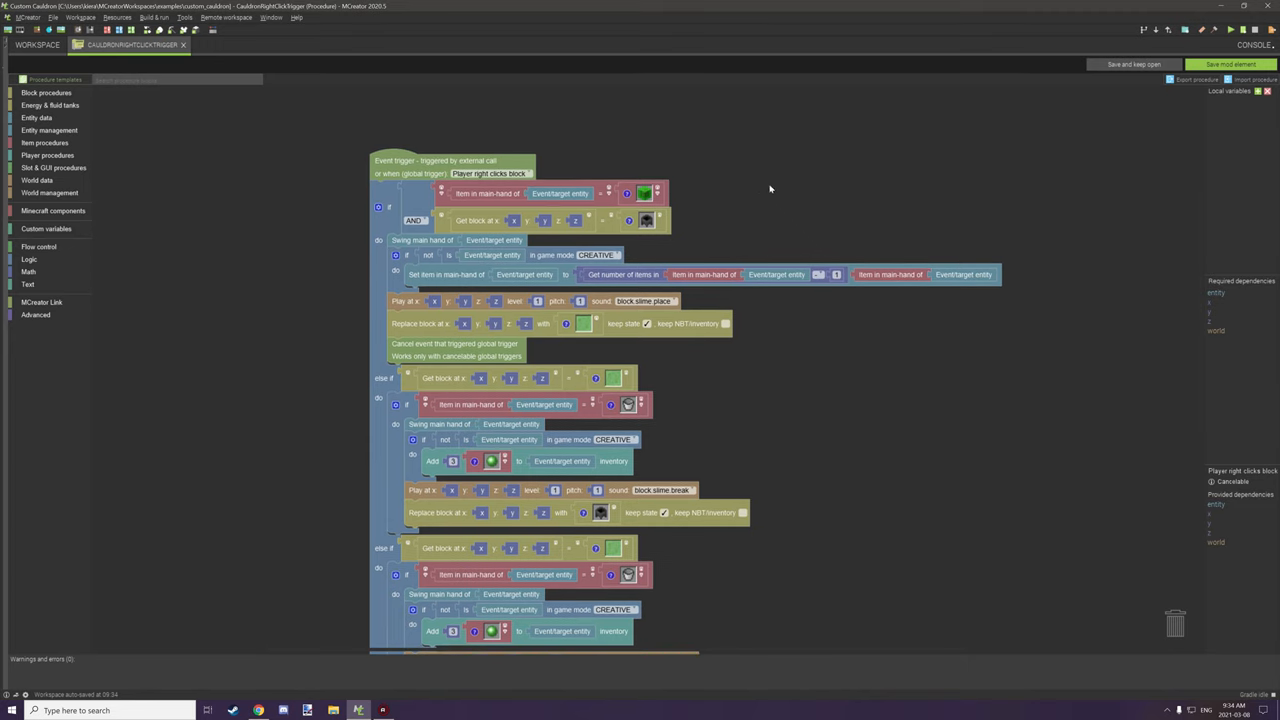
{"action": "scroll", "scroll_direction": "up", "scroll_amount": 3}
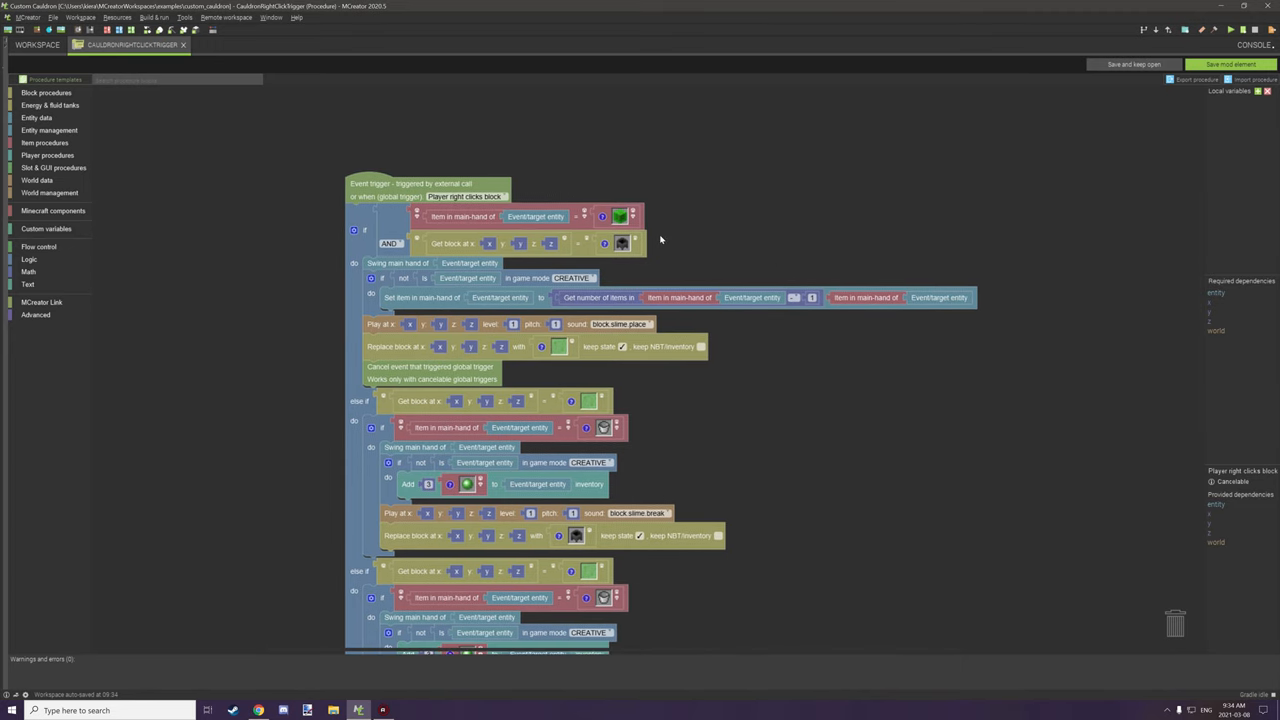
{"action": "mouse_move", "coordinate": [758, 408]}
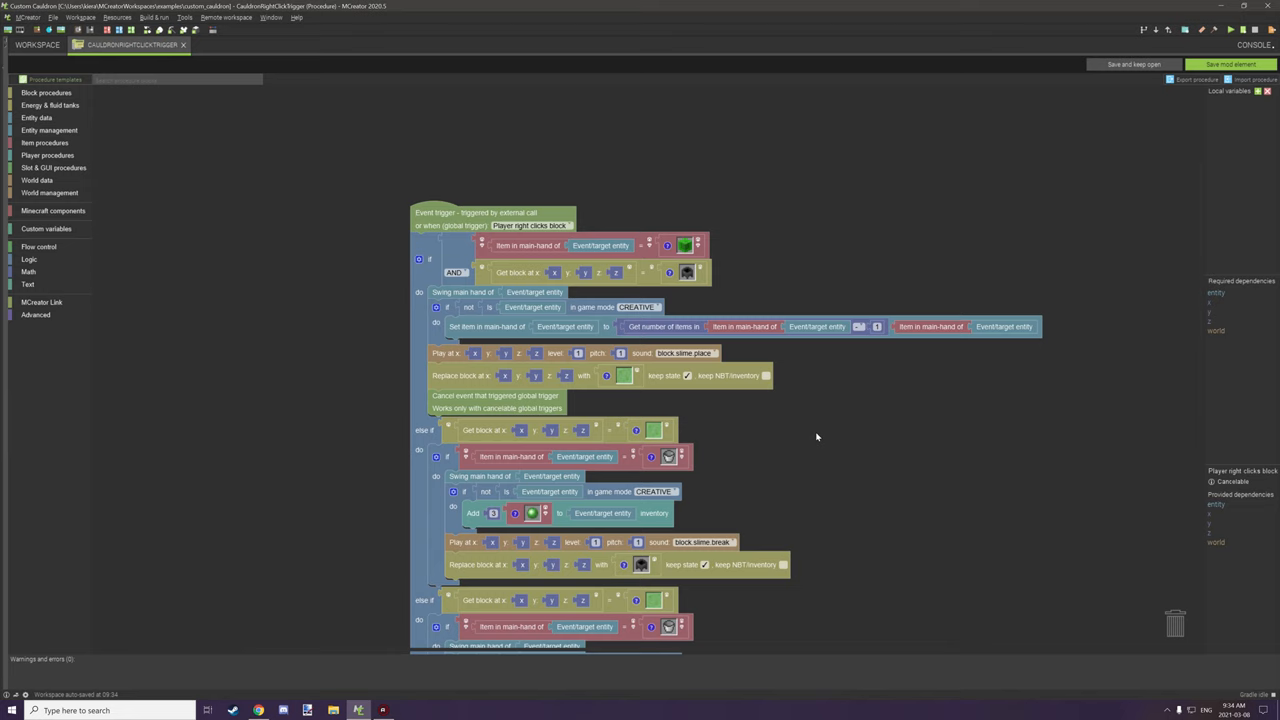
{"action": "scroll", "scroll_direction": "down", "scroll_amount": 3}
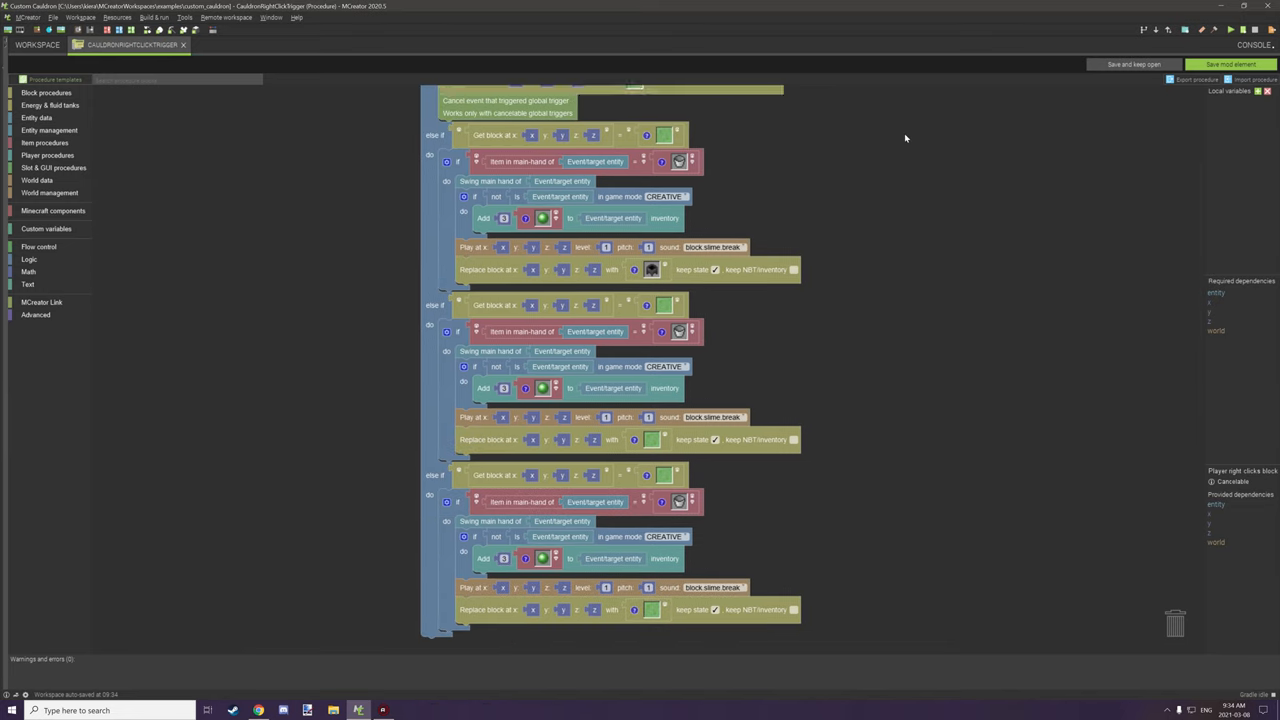
{"action": "scroll", "scroll_direction": "up", "scroll_amount": 3}
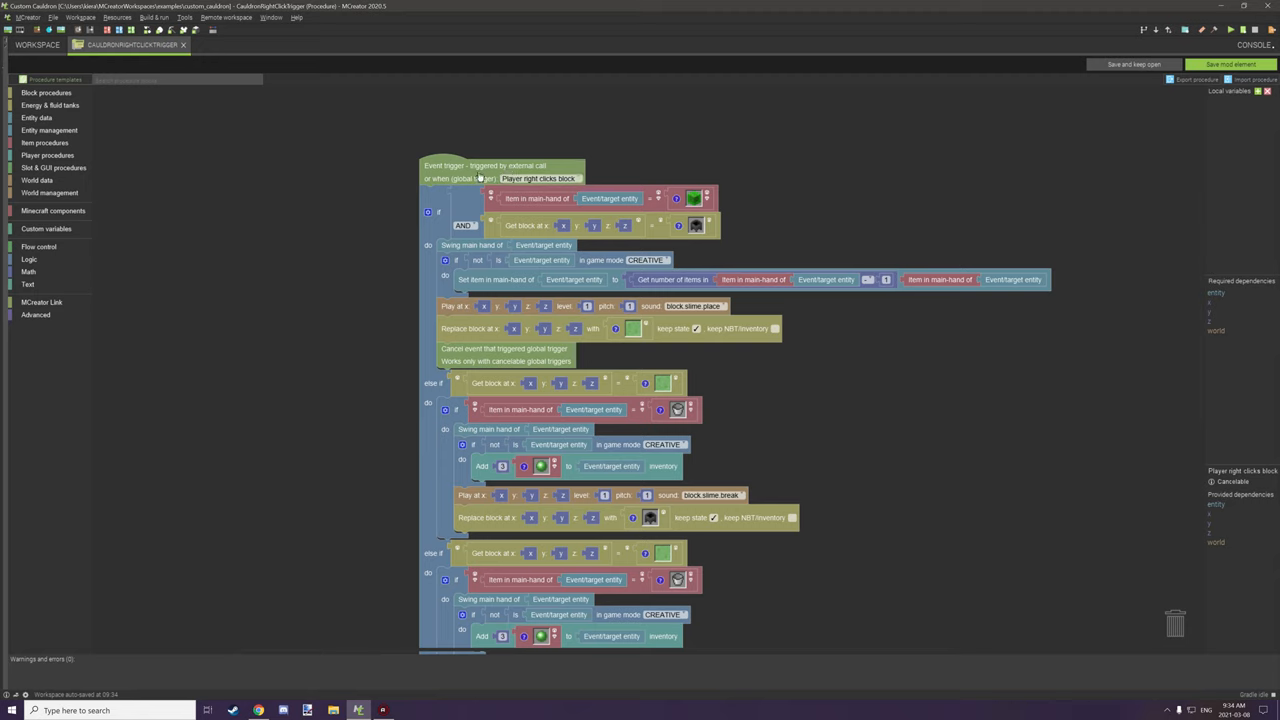
{"action": "mouse_move", "coordinate": [444, 178]}
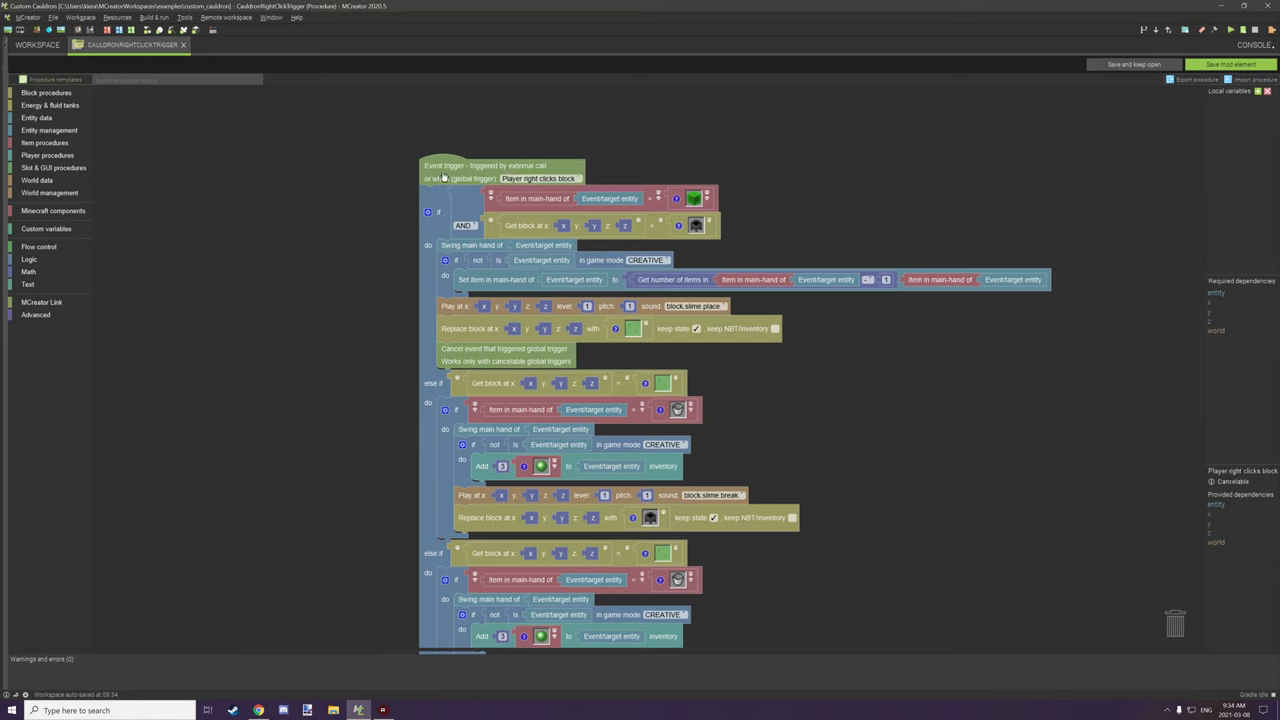
{"action": "mouse_move", "coordinate": [522, 170]}
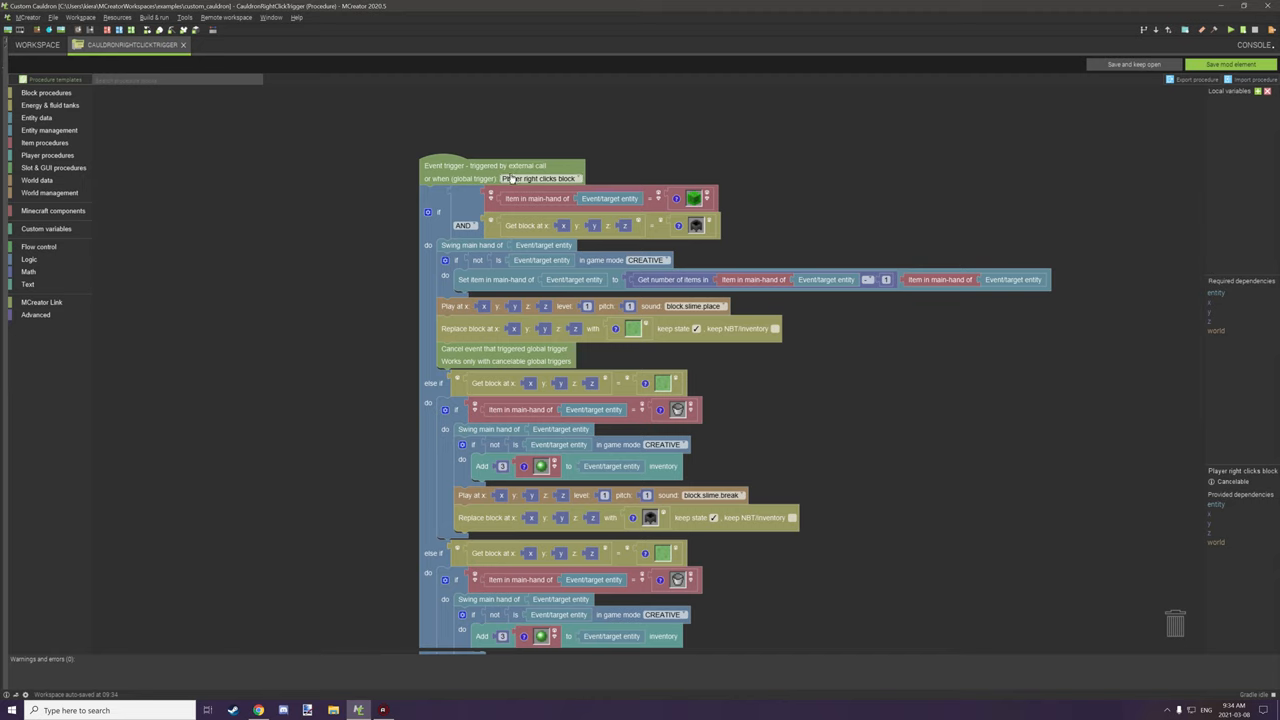
{"action": "left_click", "coordinate": [540, 178]}
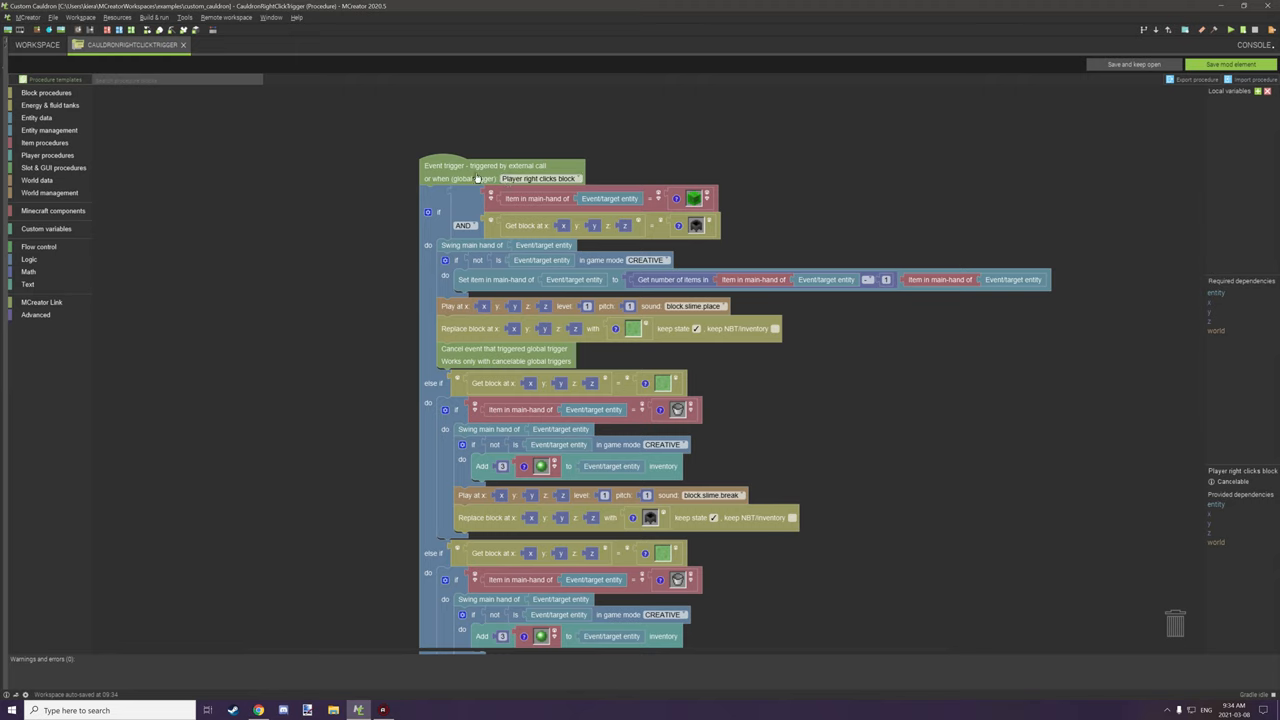
{"action": "mouse_move", "coordinate": [444, 194]}
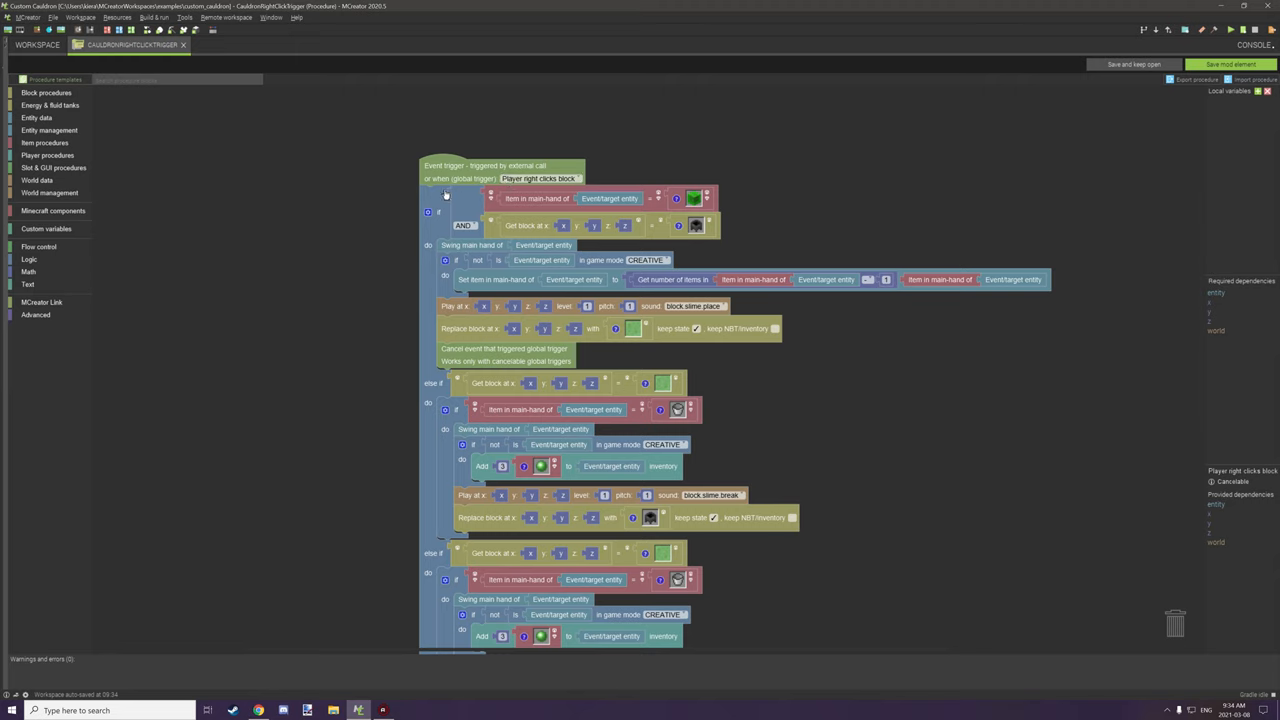
{"action": "mouse_move", "coordinate": [490, 192]}
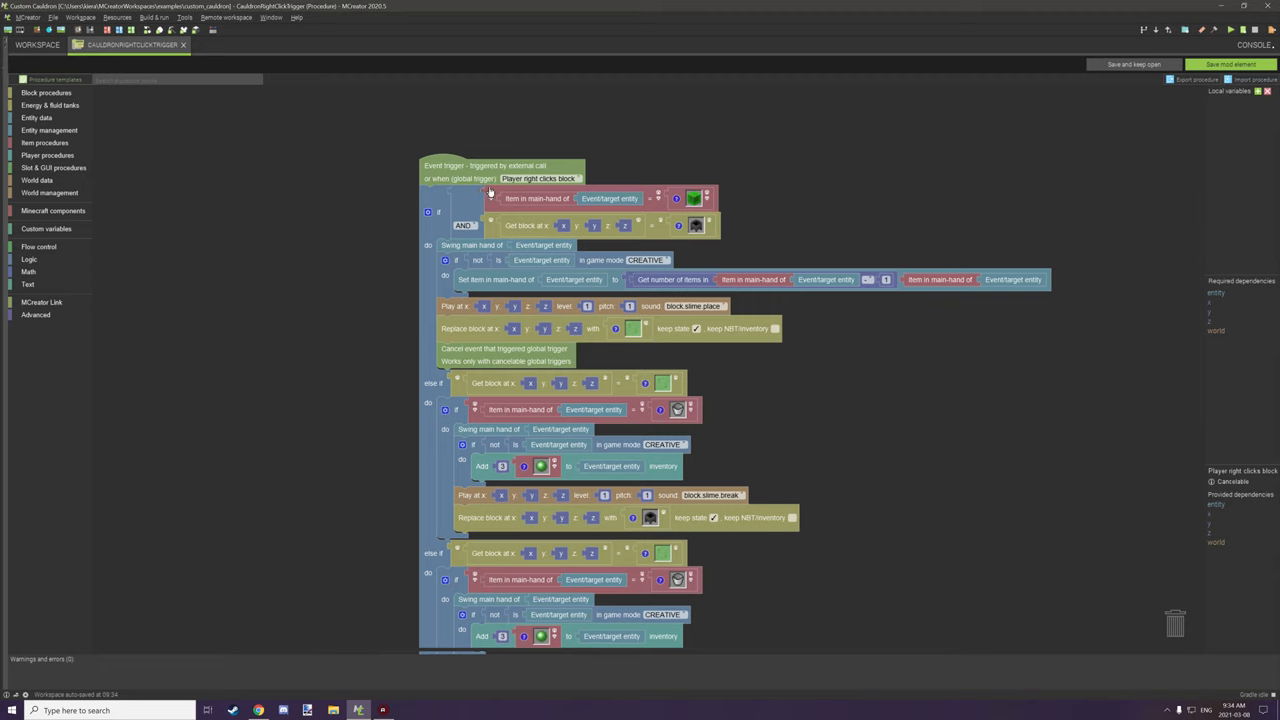
{"action": "mouse_move", "coordinate": [508, 204]}
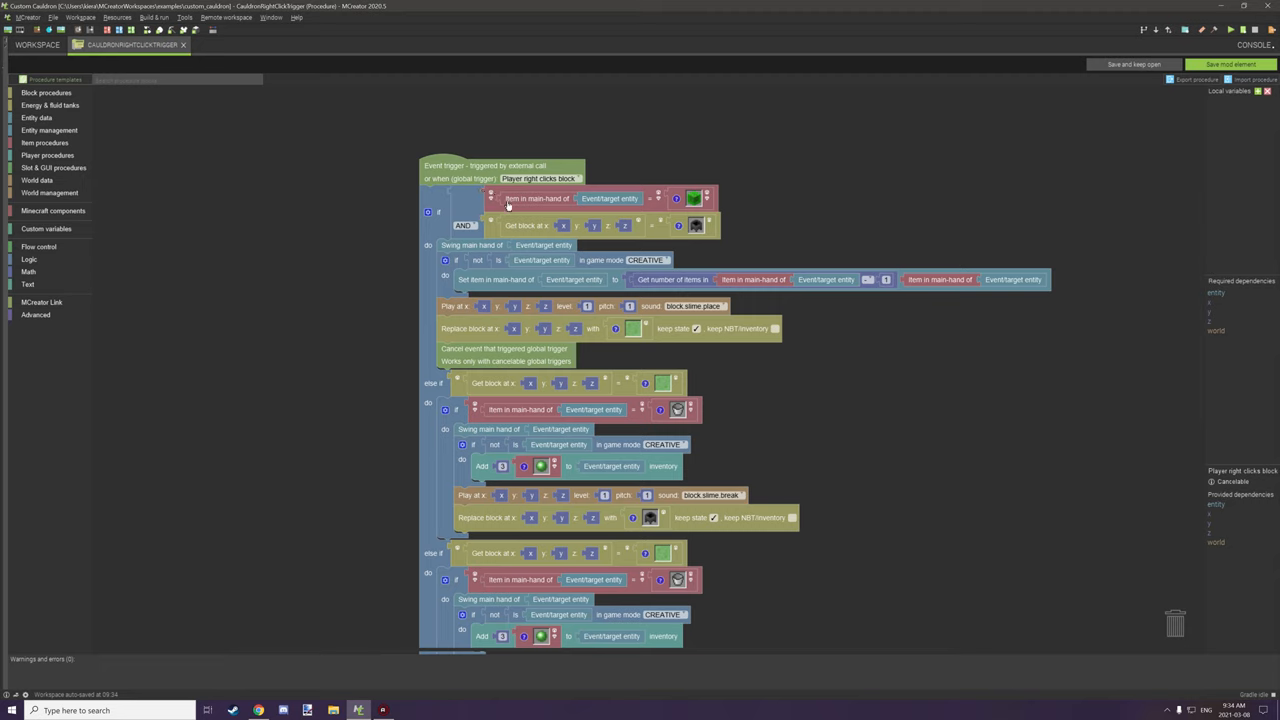
{"action": "mouse_move", "coordinate": [572, 206]}
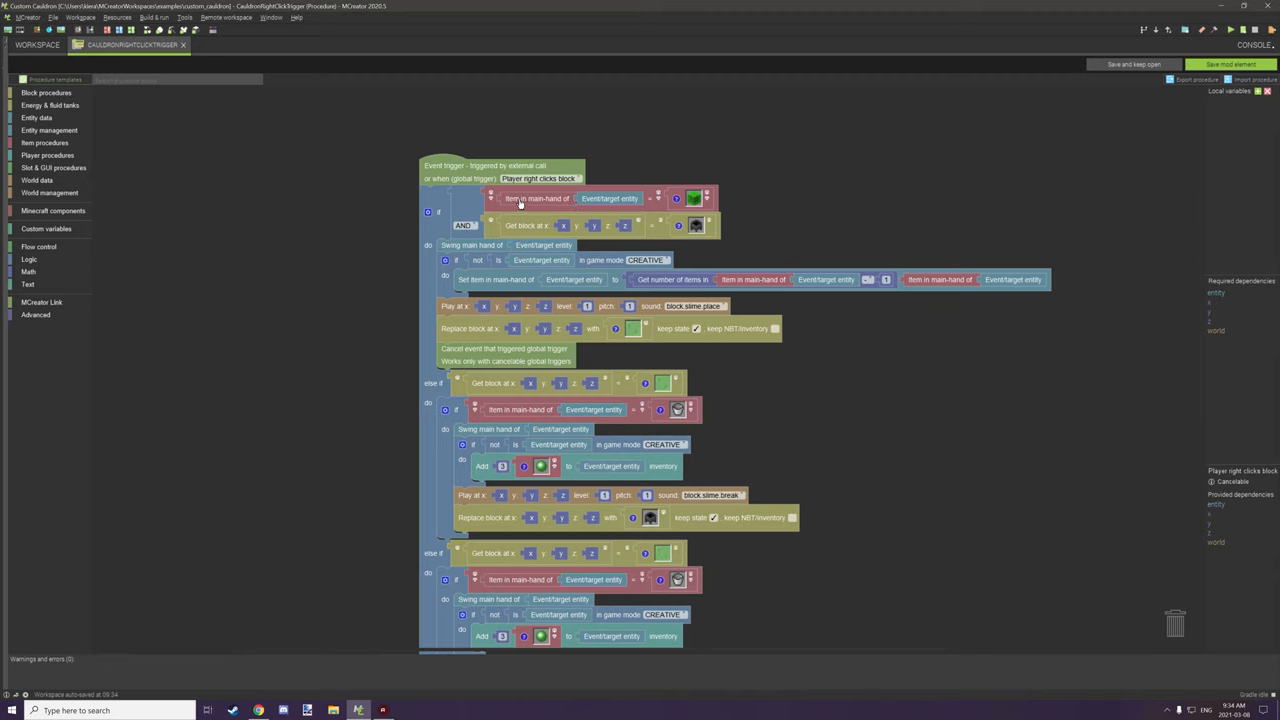
{"action": "mouse_move", "coordinate": [712, 212]}
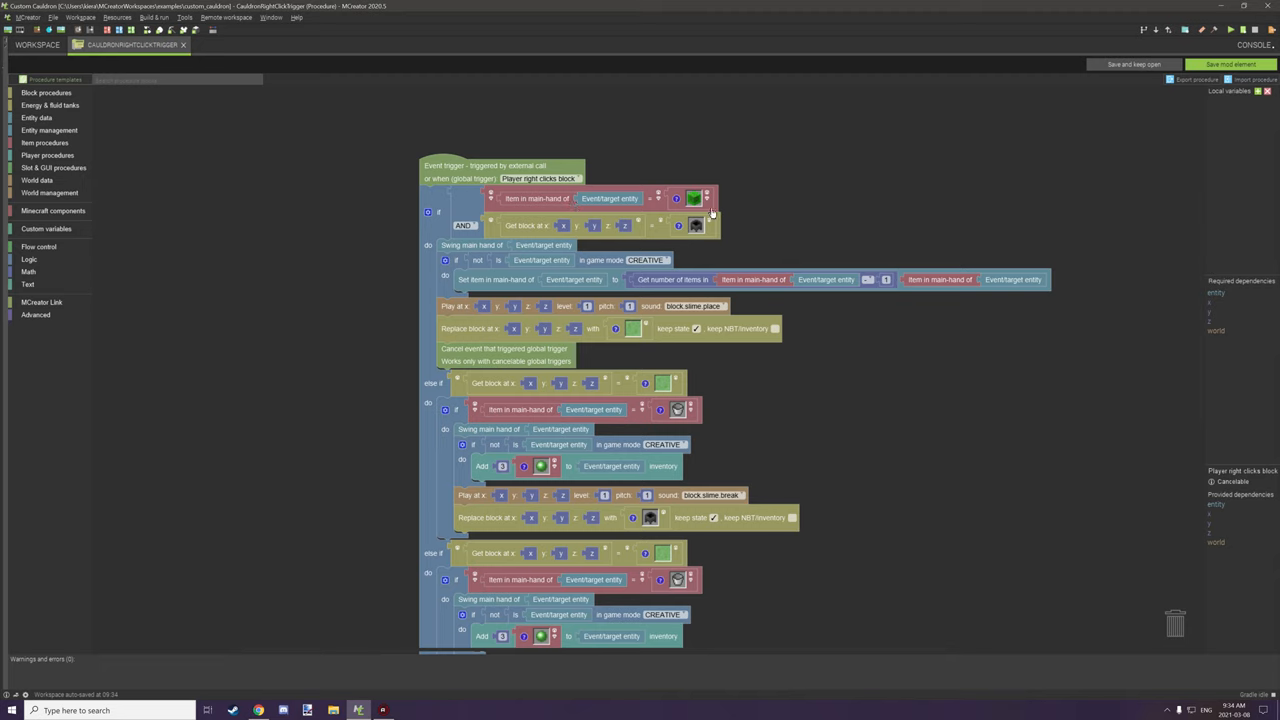
{"action": "mouse_move", "coordinate": [702, 224]}
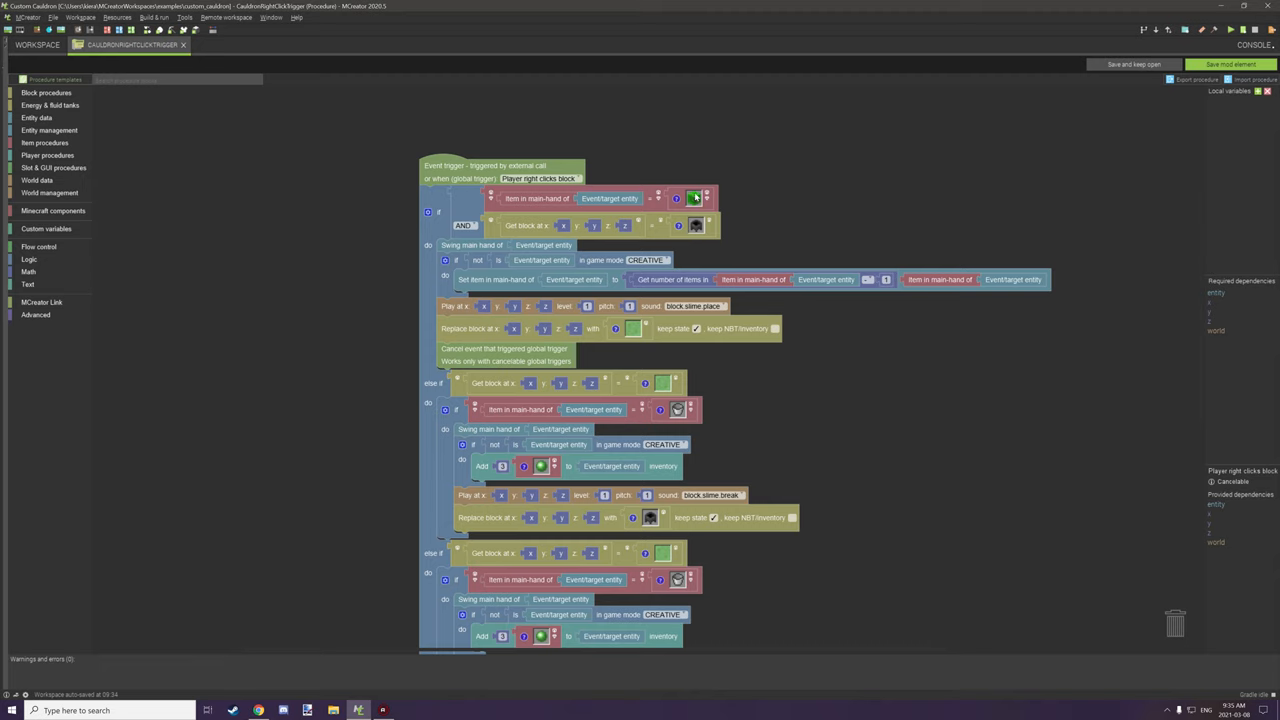
{"action": "mouse_move", "coordinate": [676, 200]}
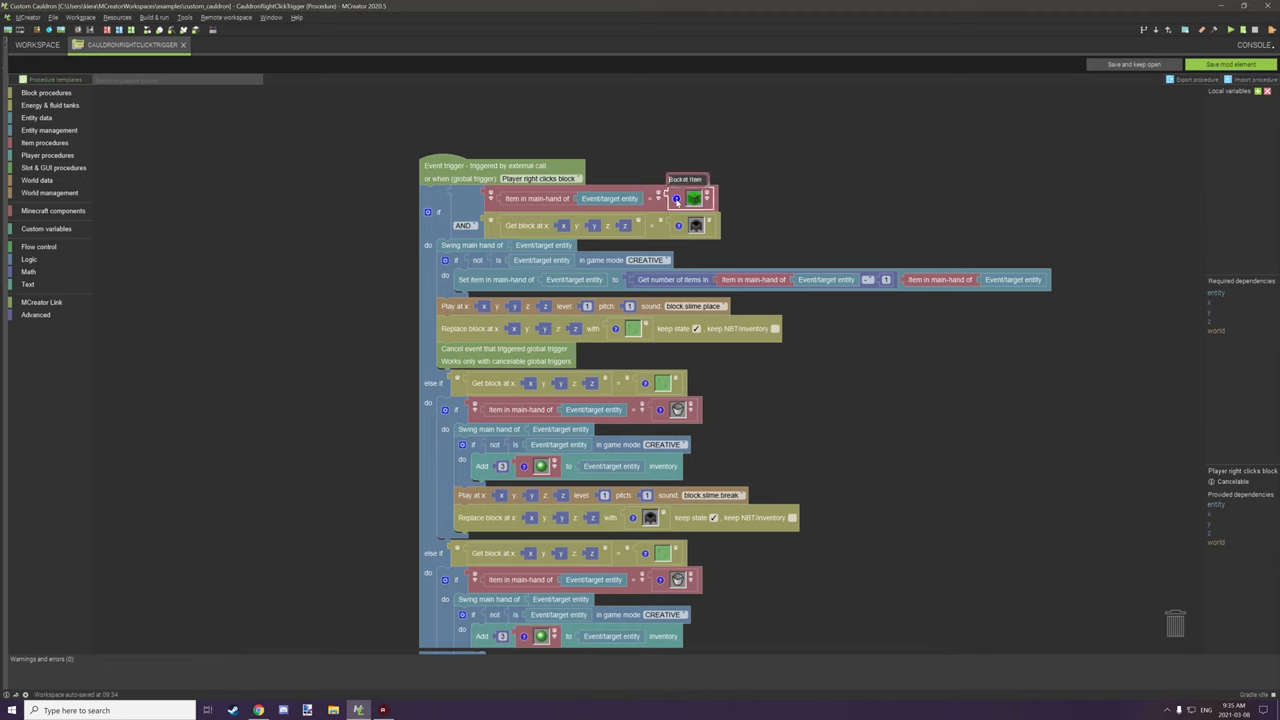
{"action": "mouse_move", "coordinate": [680, 224]}
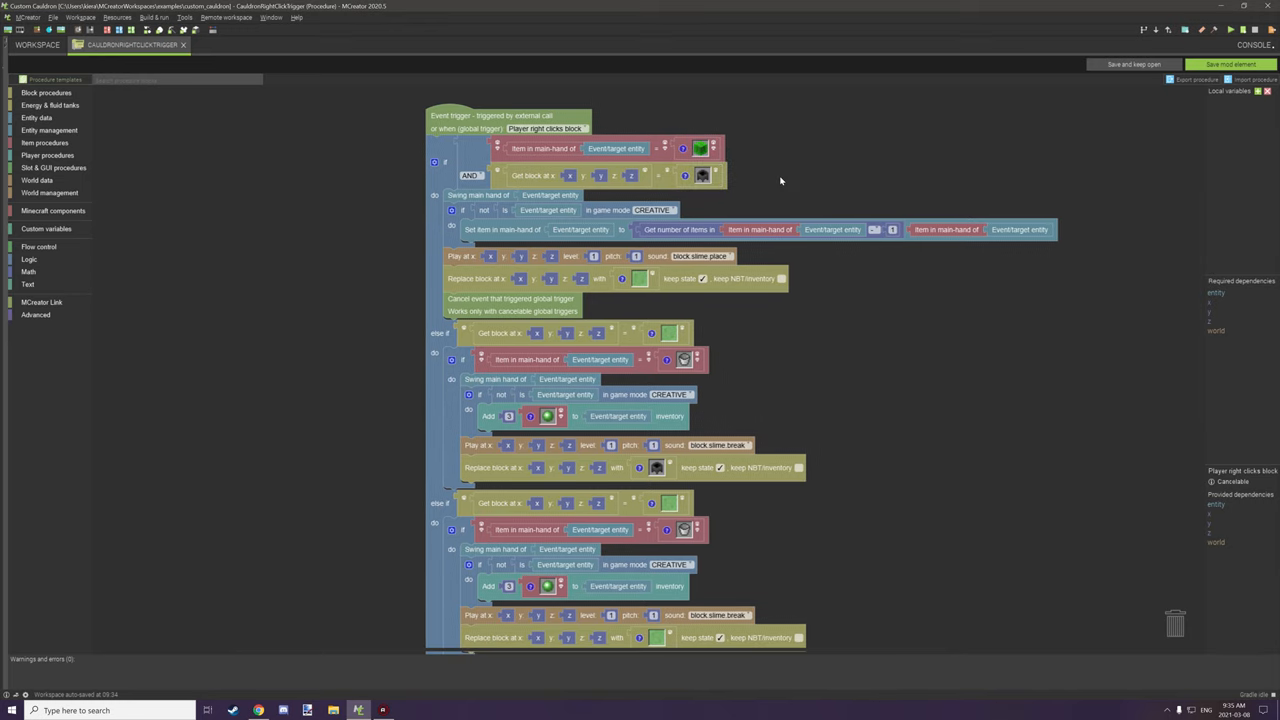
{"action": "mouse_move", "coordinate": [438, 196]}
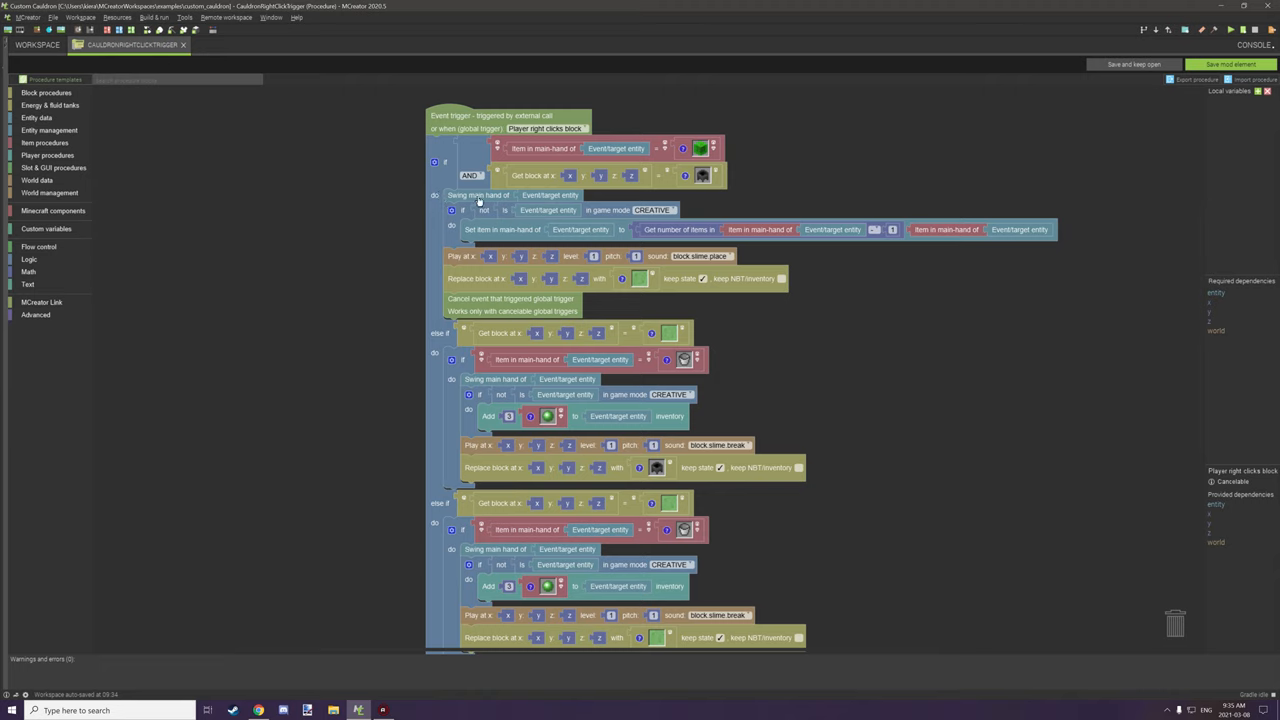
{"action": "mouse_move", "coordinate": [540, 202]}
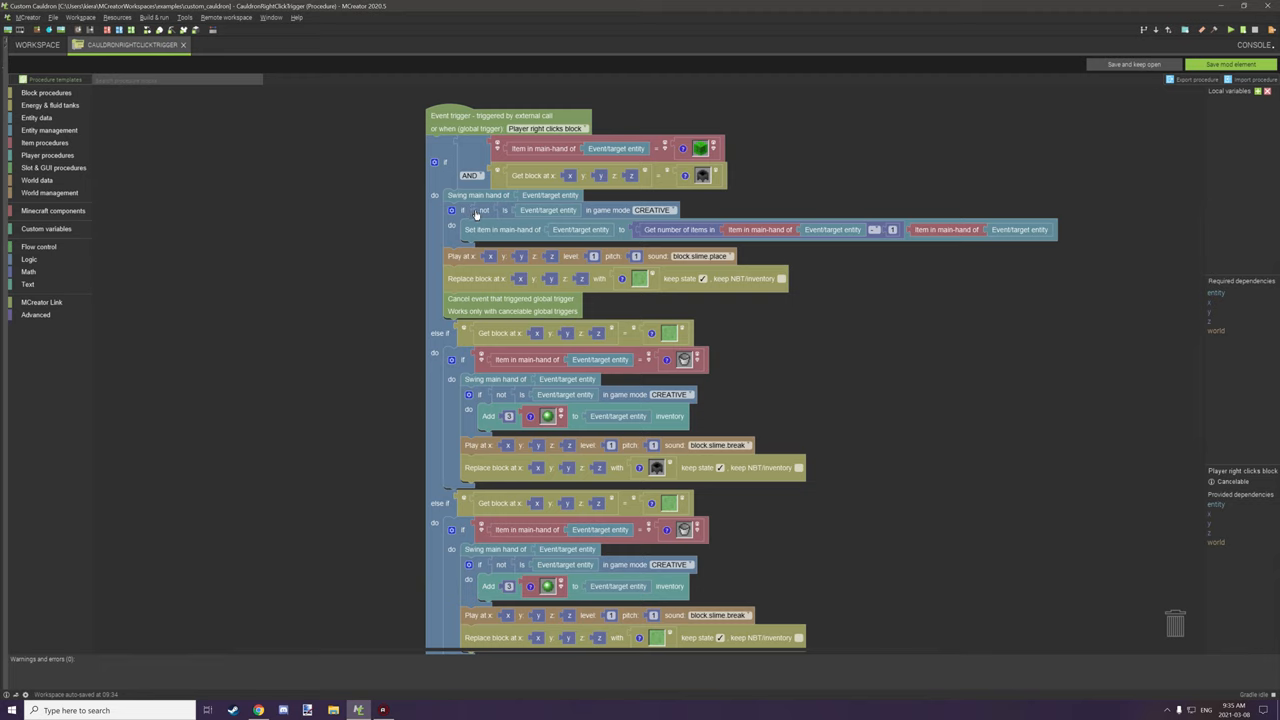
{"action": "mouse_move", "coordinate": [510, 232]}
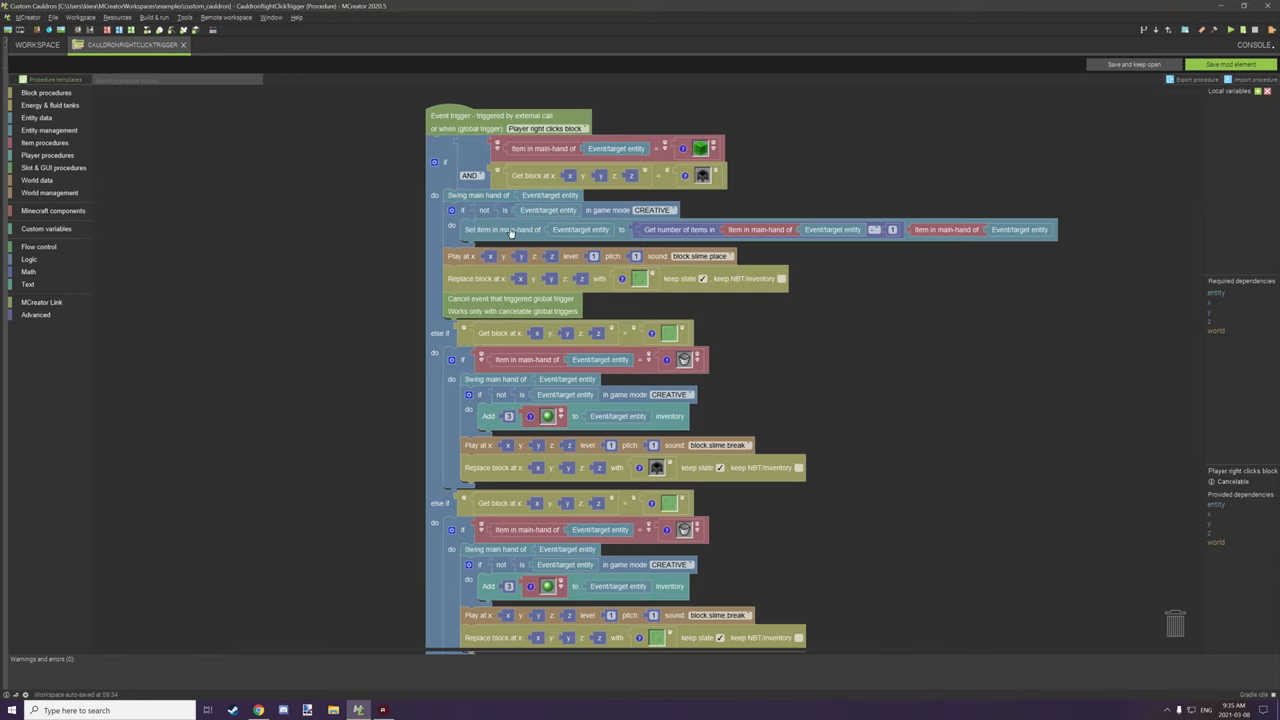
{"action": "mouse_move", "coordinate": [576, 236]}
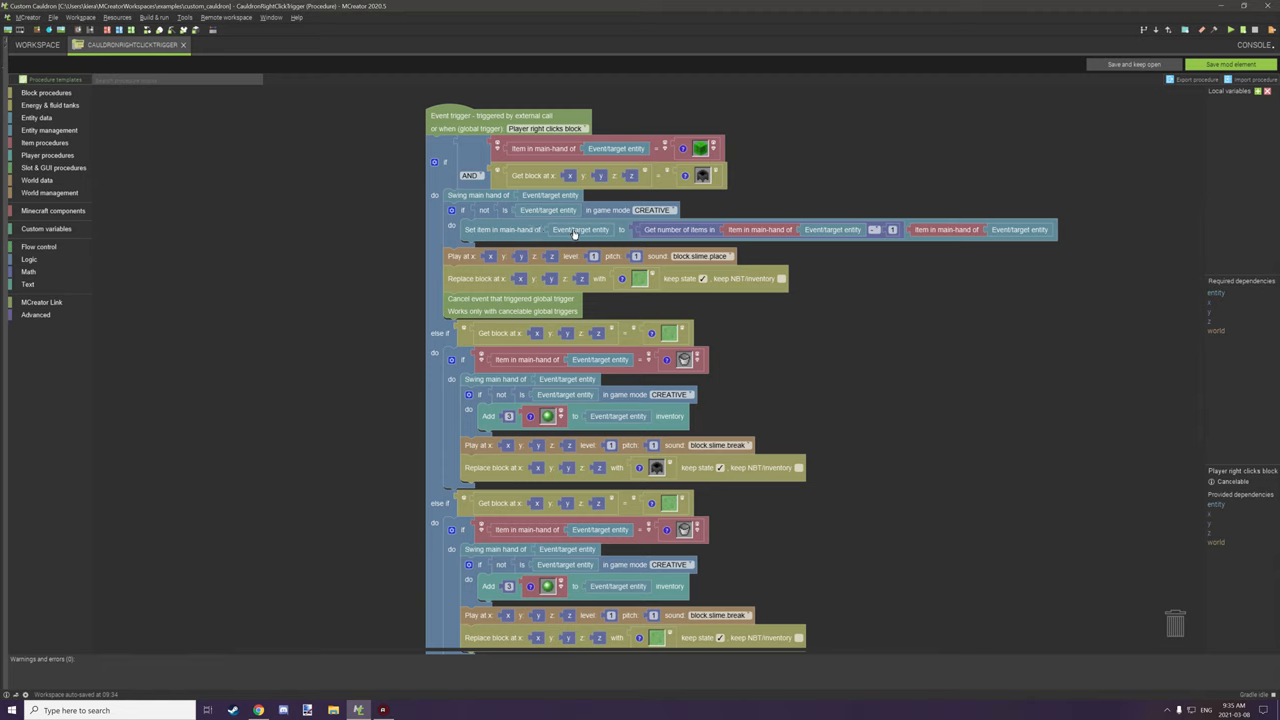
{"action": "mouse_move", "coordinate": [728, 236]}
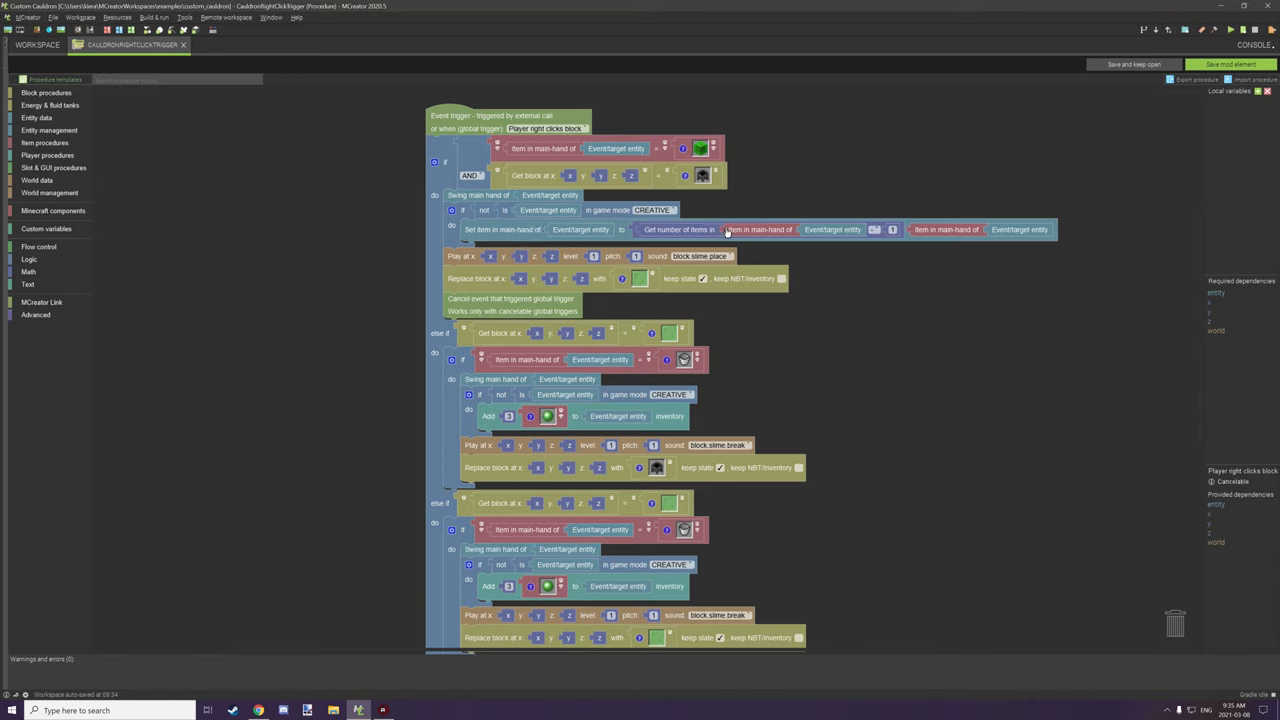
{"action": "mouse_move", "coordinate": [684, 236]}
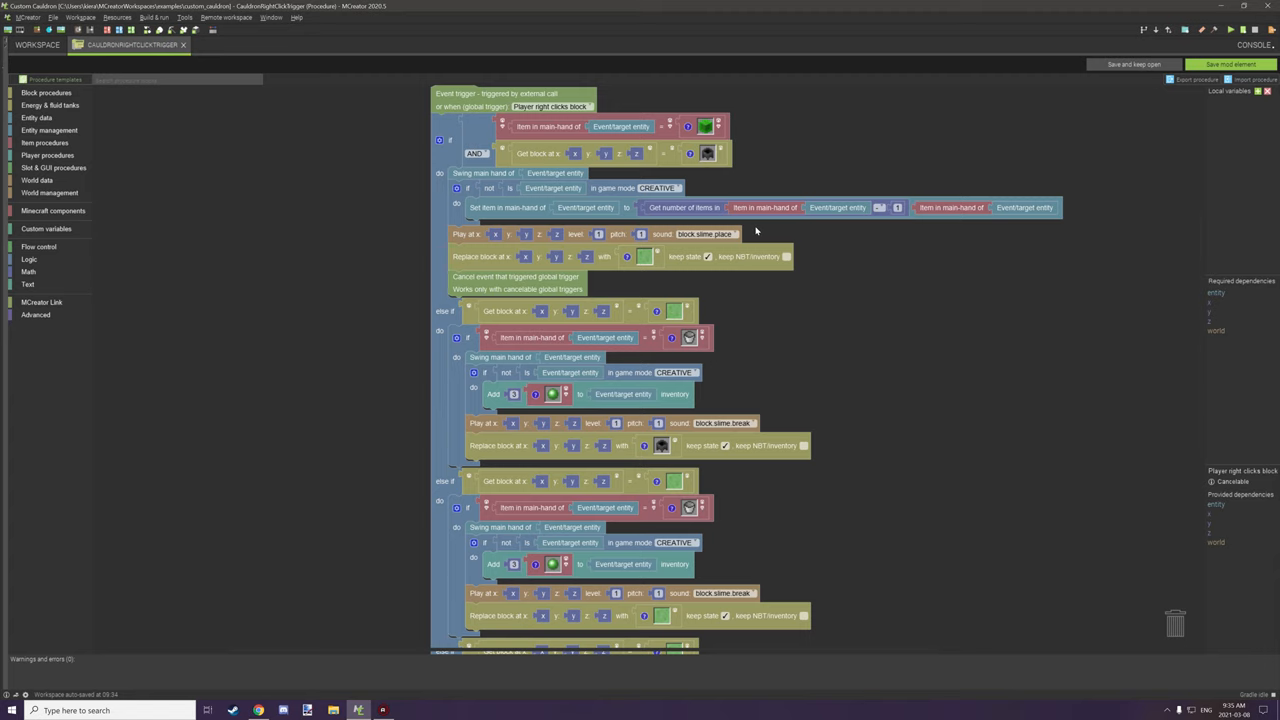
{"action": "mouse_move", "coordinate": [588, 204]}
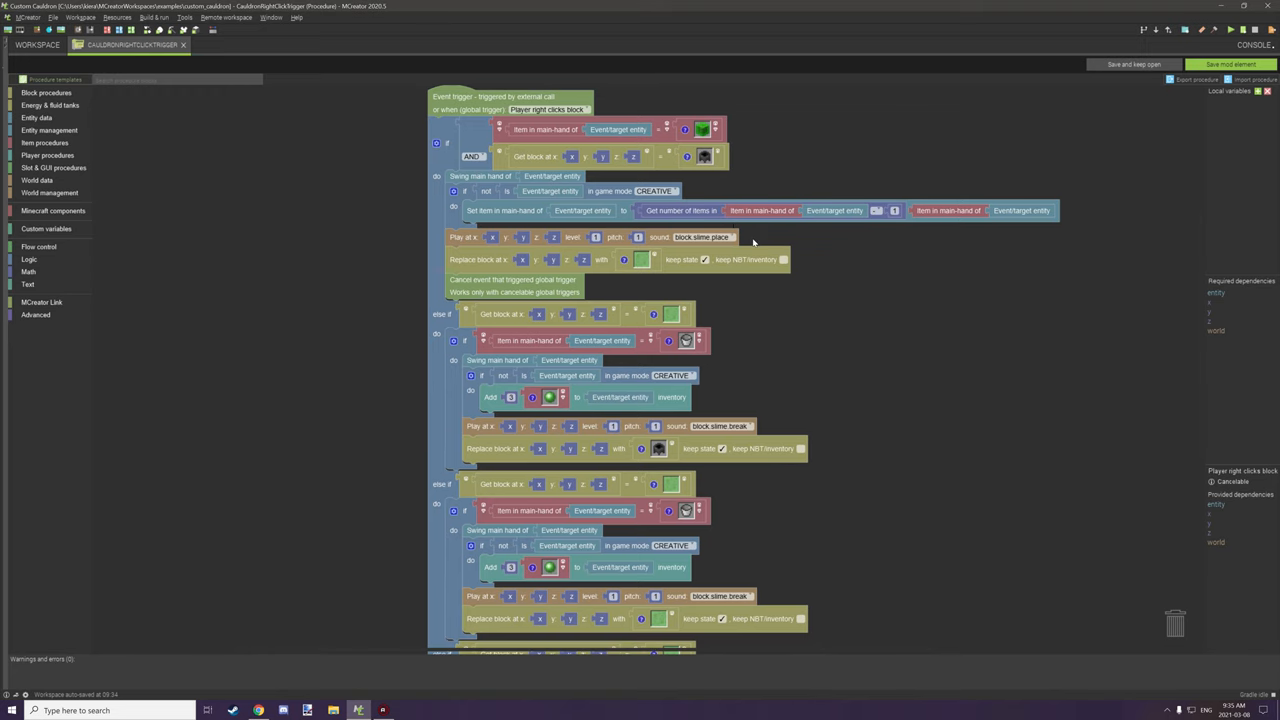
Step: Scroll up the procedure to reach the if block for the next else-if branch
{"action": "scroll", "scroll_direction": "up", "scroll_amount": 3}
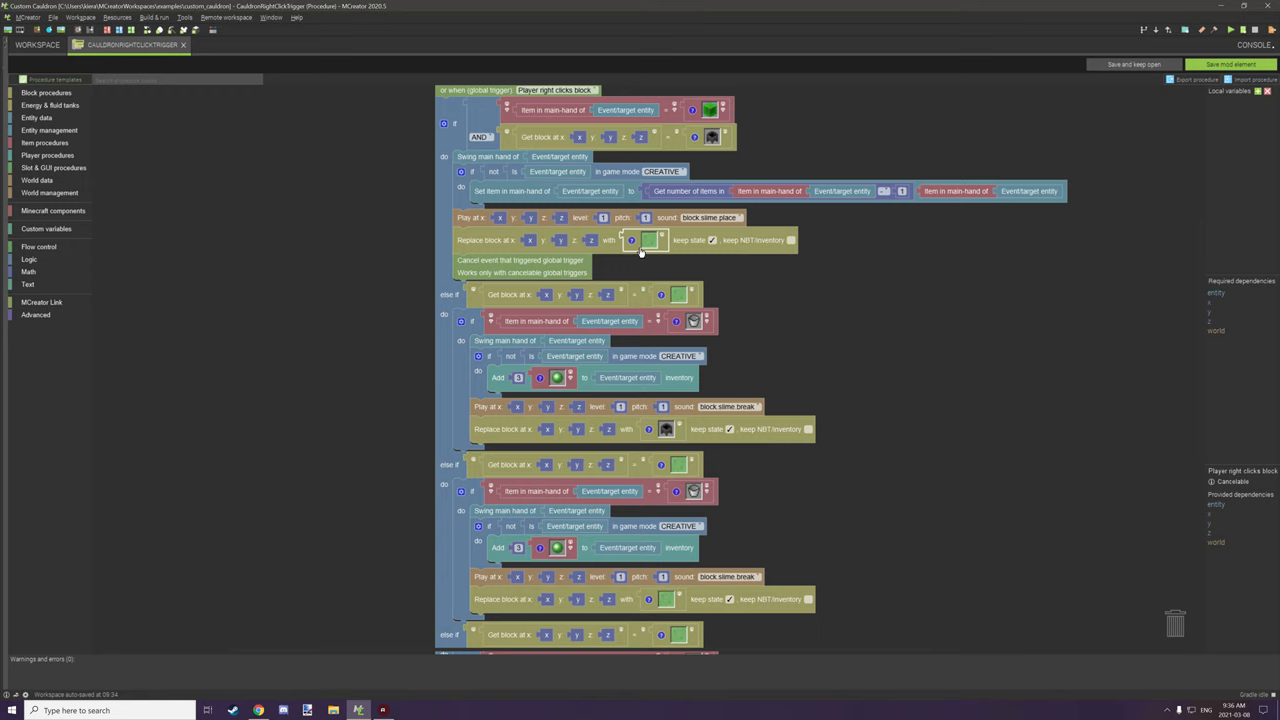
{"action": "mouse_move", "coordinate": [708, 260]}
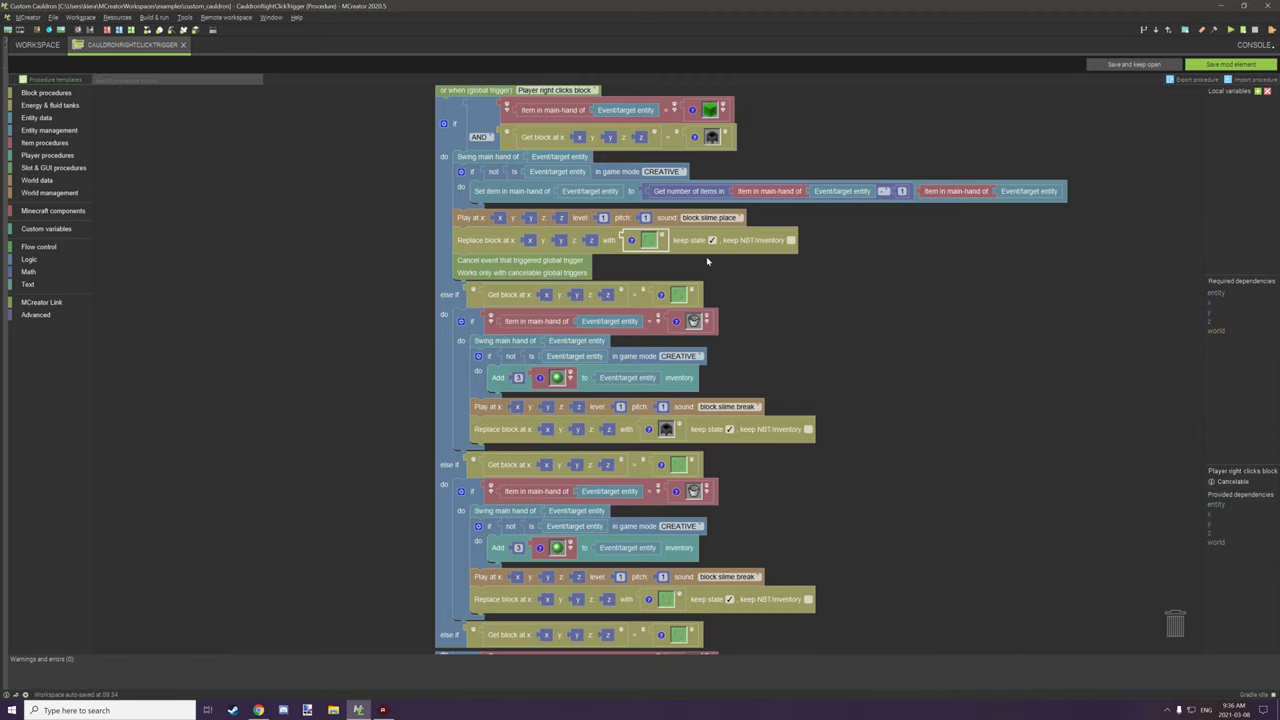
{"action": "mouse_move", "coordinate": [520, 272]}
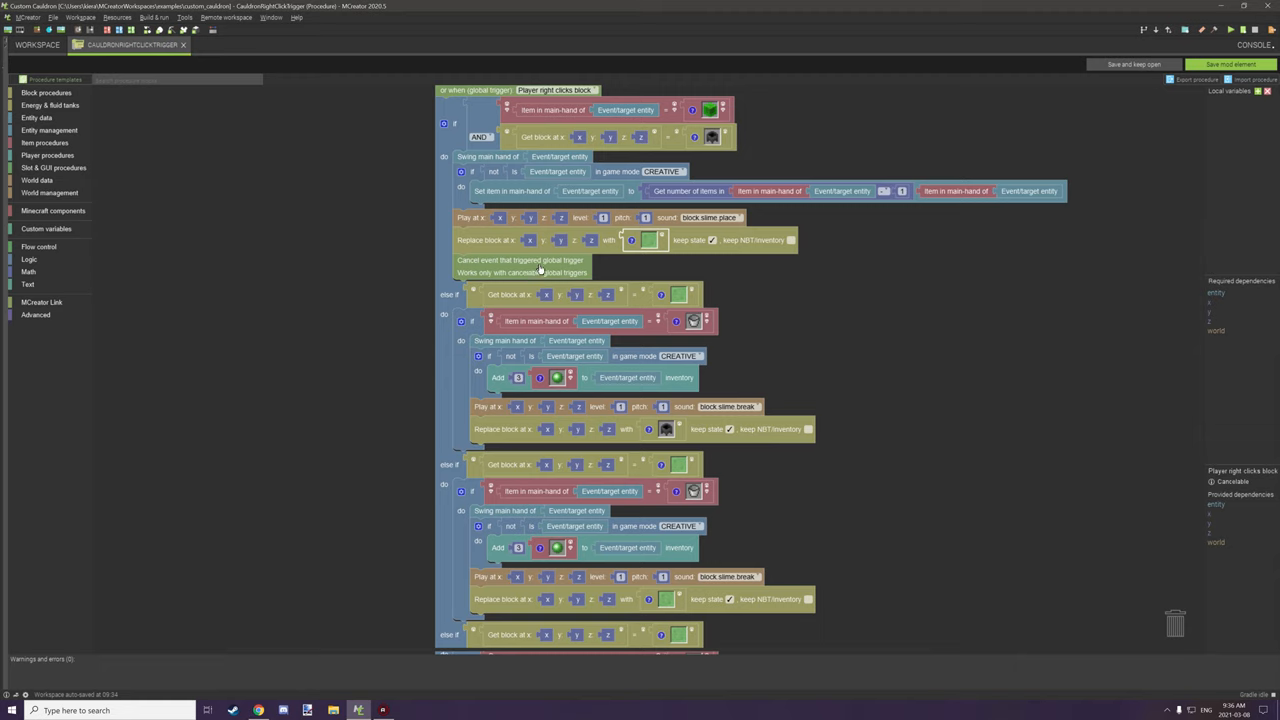
{"action": "mouse_move", "coordinate": [490, 280]}
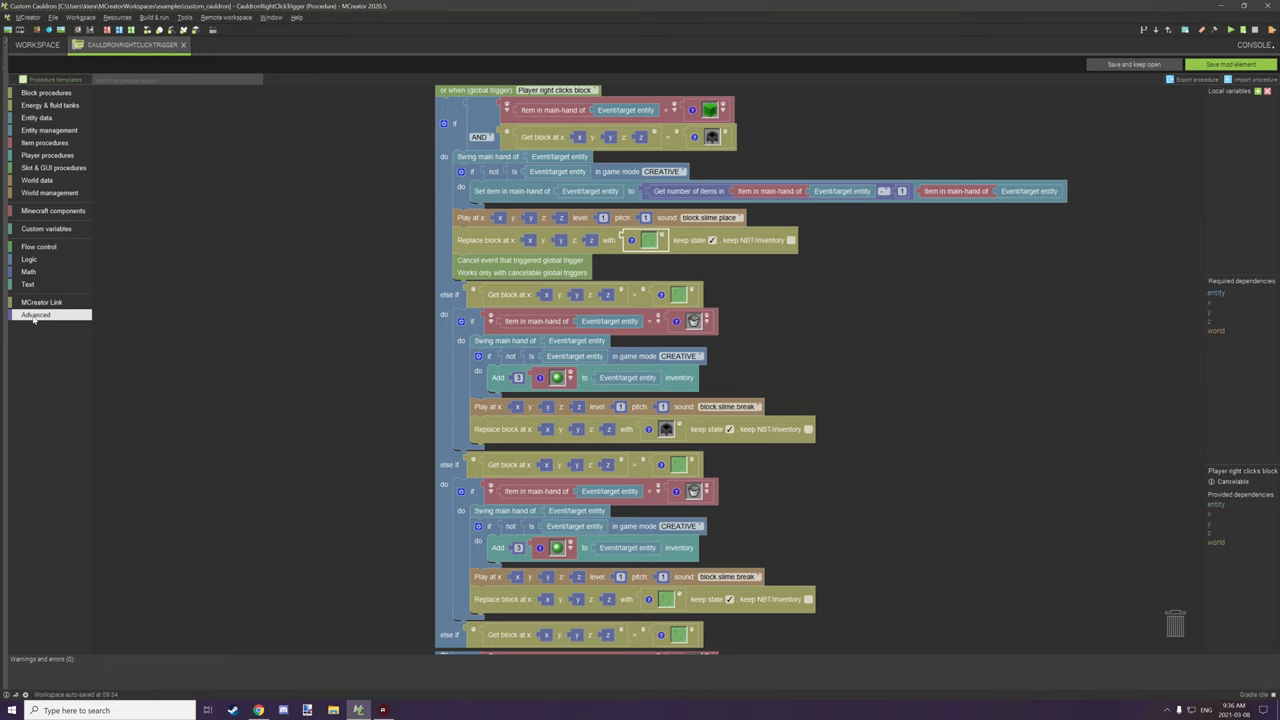
{"action": "left_click", "coordinate": [36, 316]}
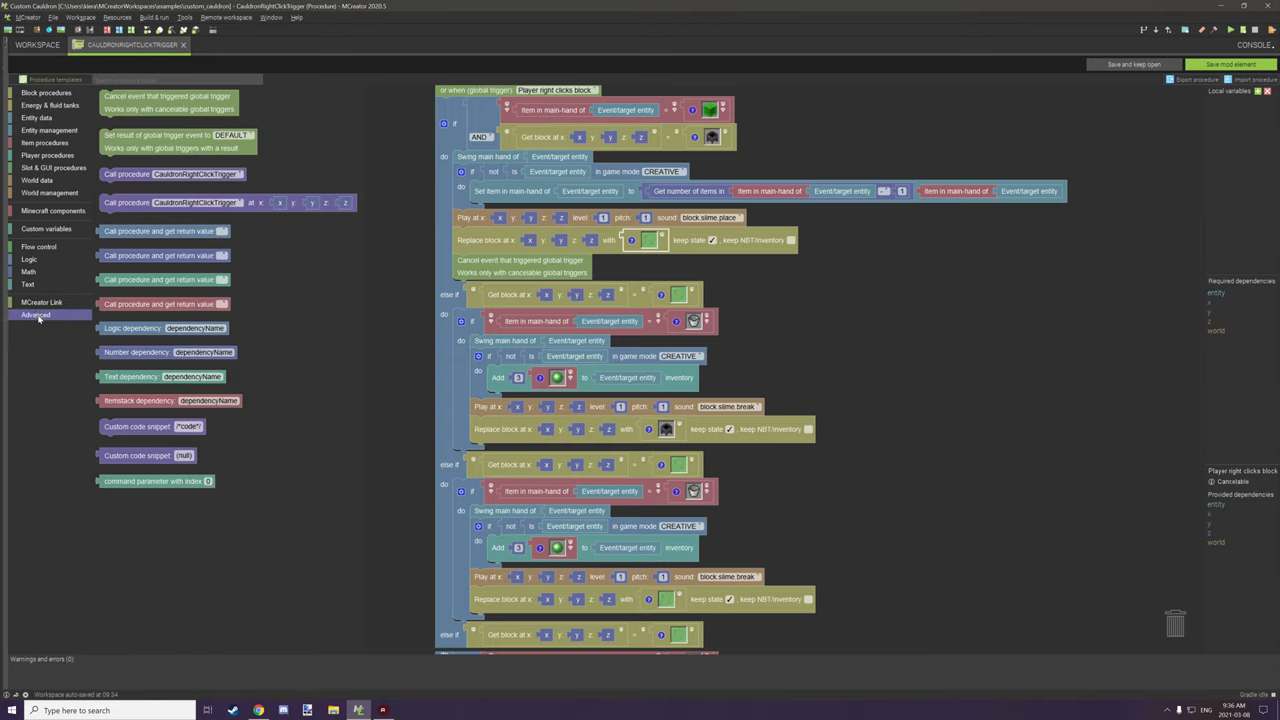
{"action": "left_click", "coordinate": [36, 314]}
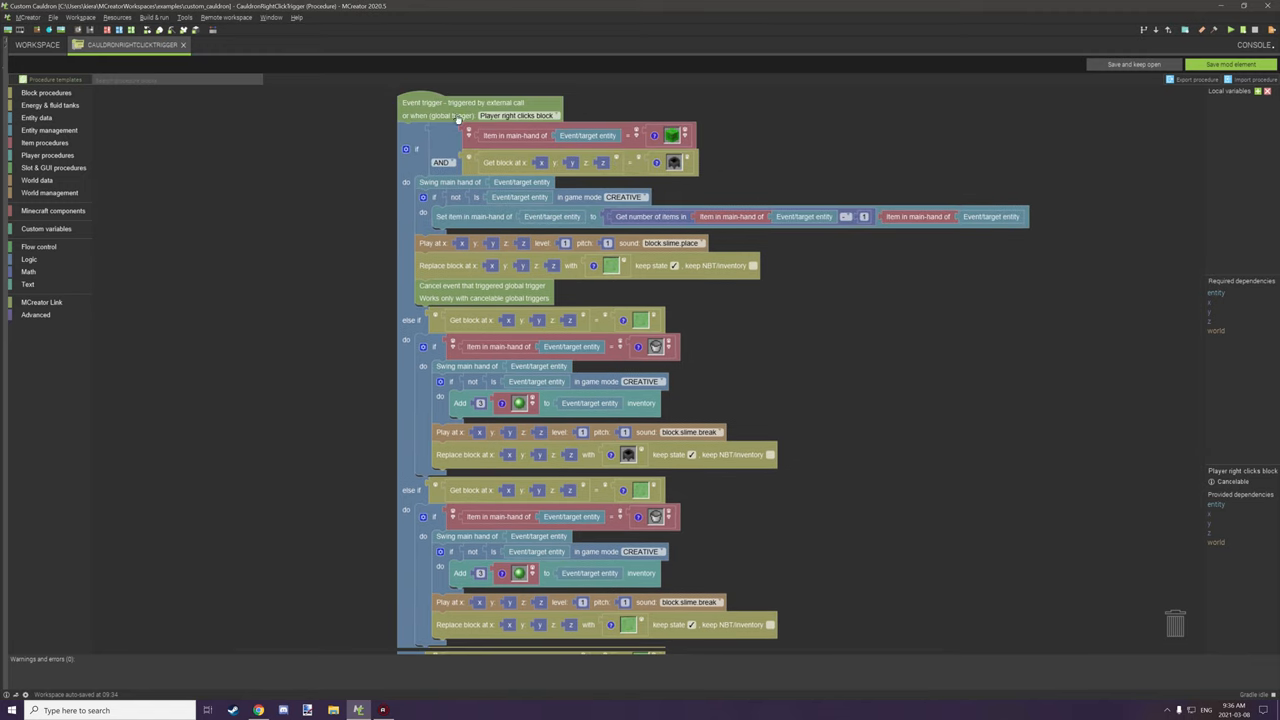
{"action": "scroll", "scroll_direction": "down", "scroll_amount": 3}
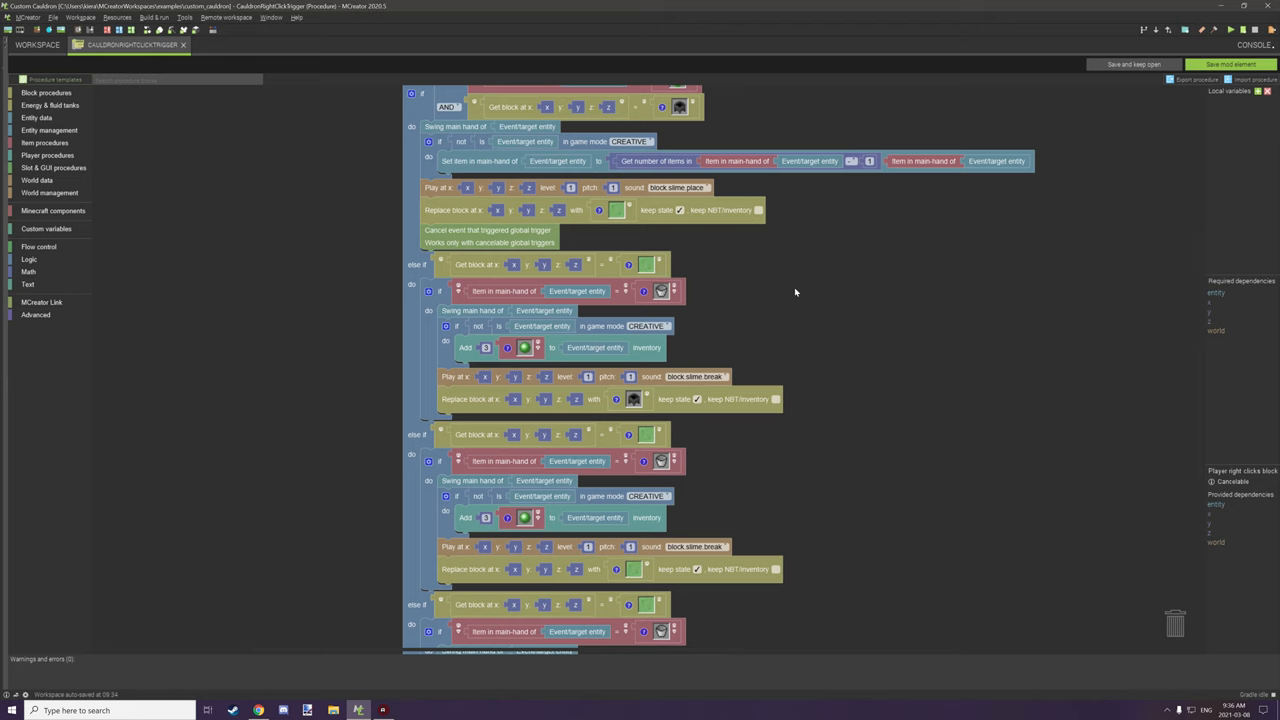
{"action": "scroll", "scroll_direction": "down", "scroll_amount": 3}
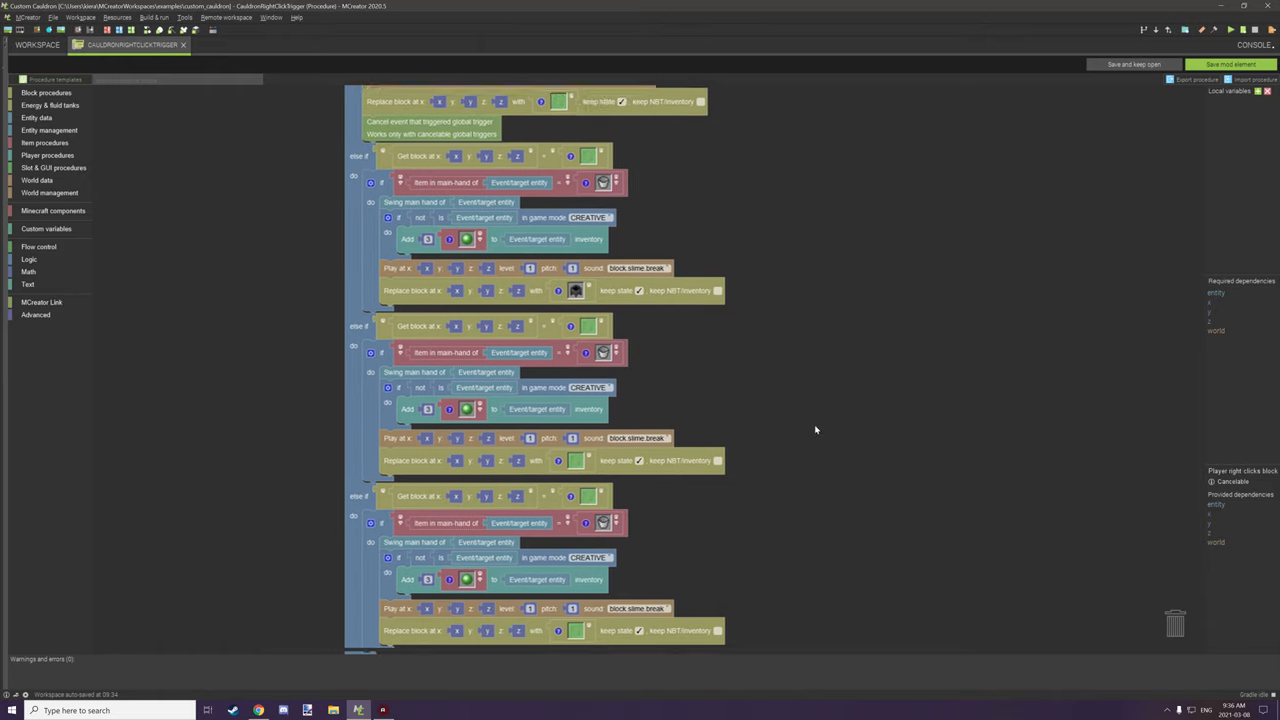
{"action": "scroll", "scroll_direction": "up", "scroll_amount": 3}
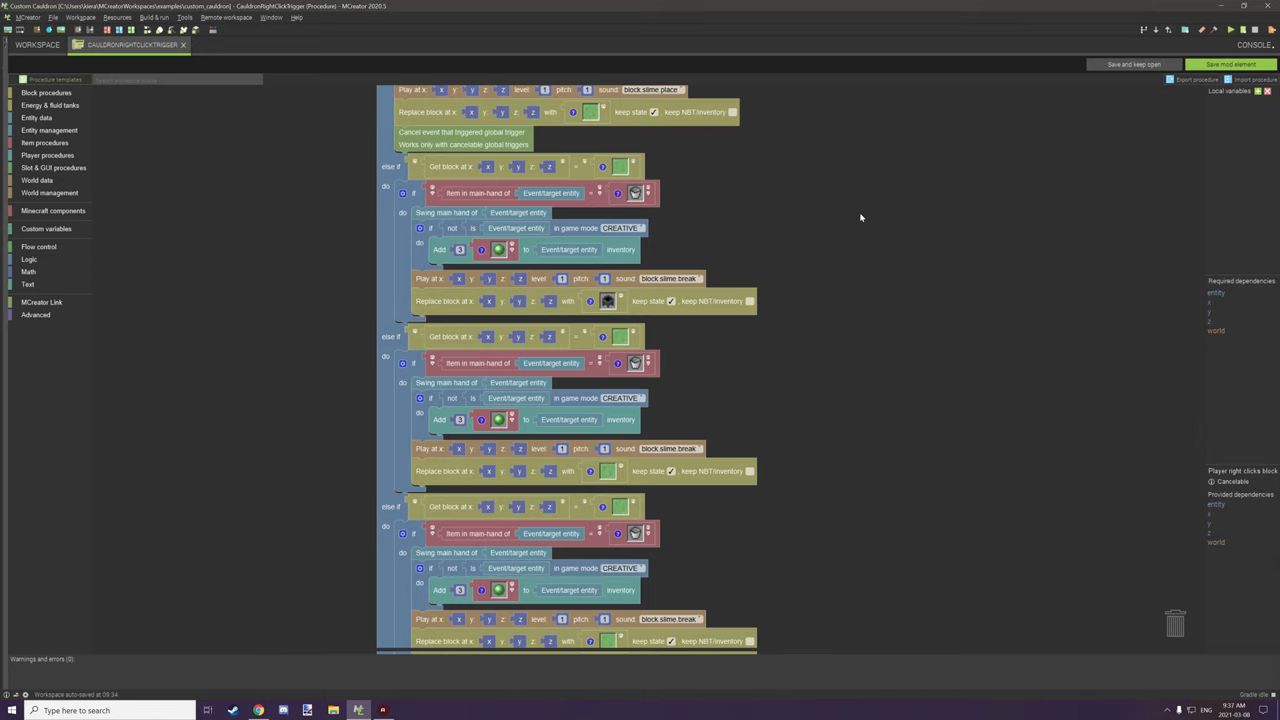
{"action": "mouse_move", "coordinate": [828, 258]}
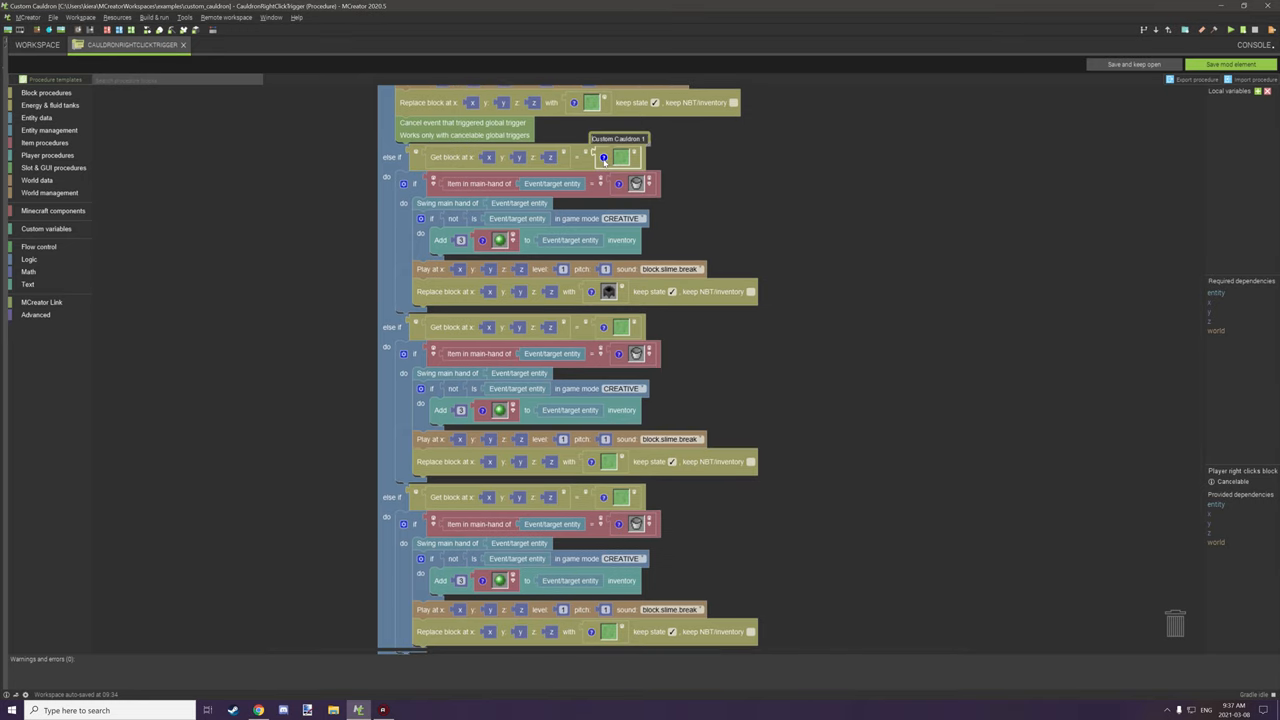
{"action": "mouse_move", "coordinate": [604, 316]}
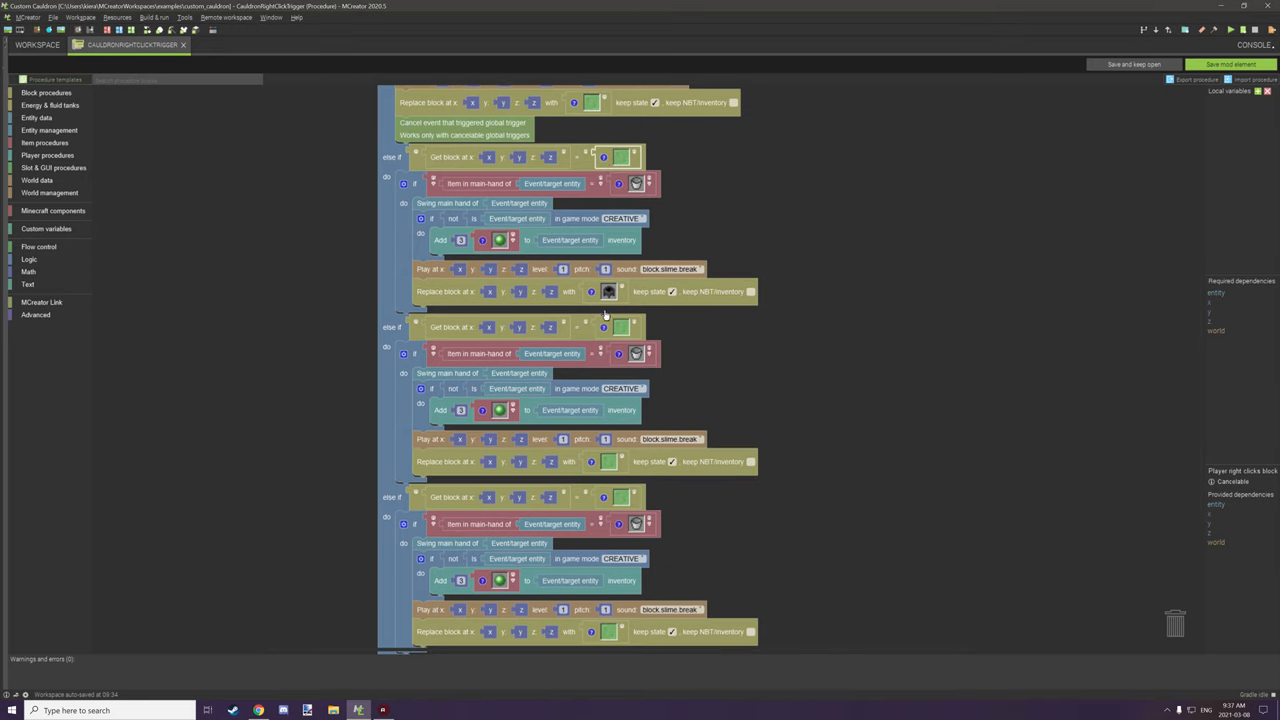
{"action": "scroll", "scroll_direction": "down", "scroll_amount": 3}
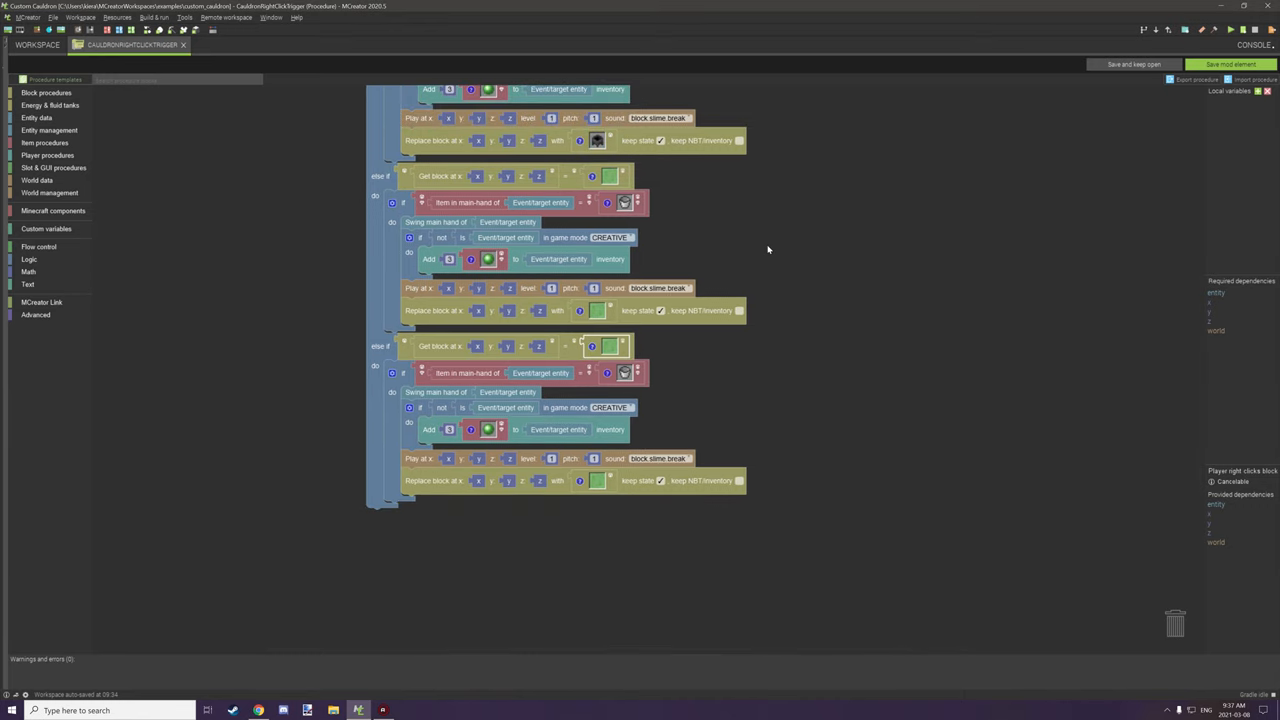
{"action": "scroll", "scroll_direction": "up", "scroll_amount": 3}
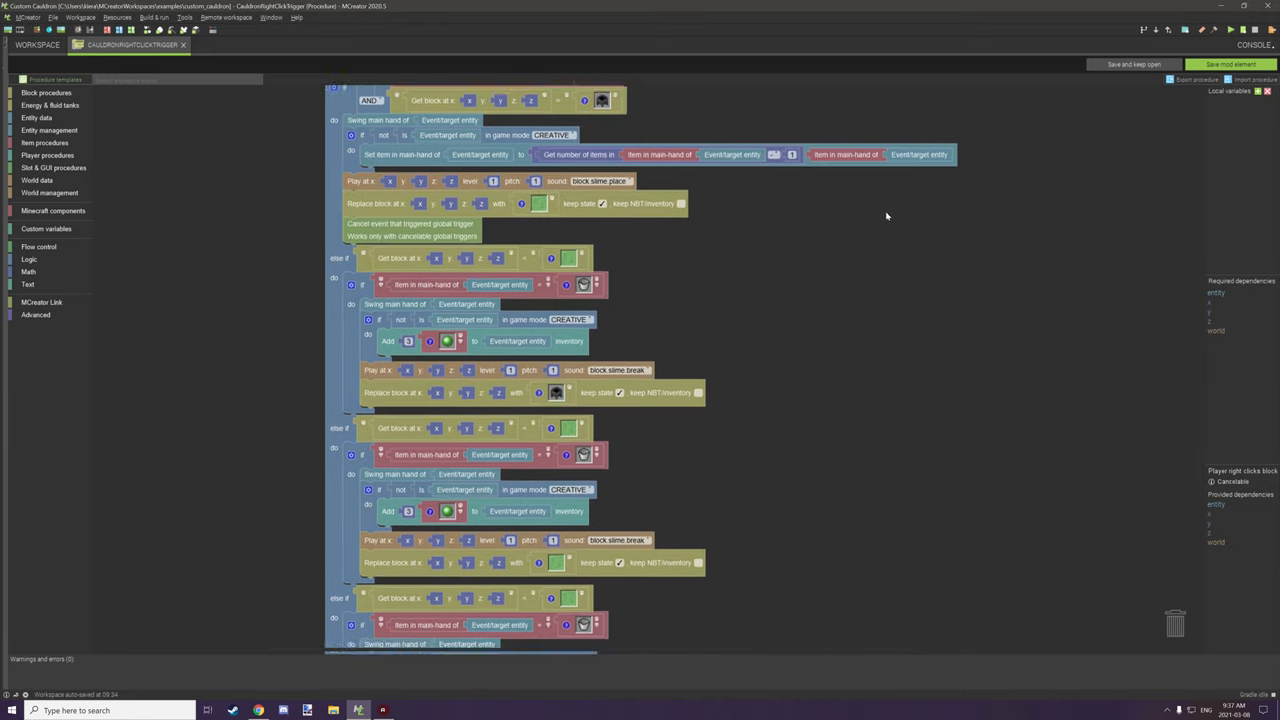
{"action": "scroll", "scroll_direction": "down", "scroll_amount": 3}
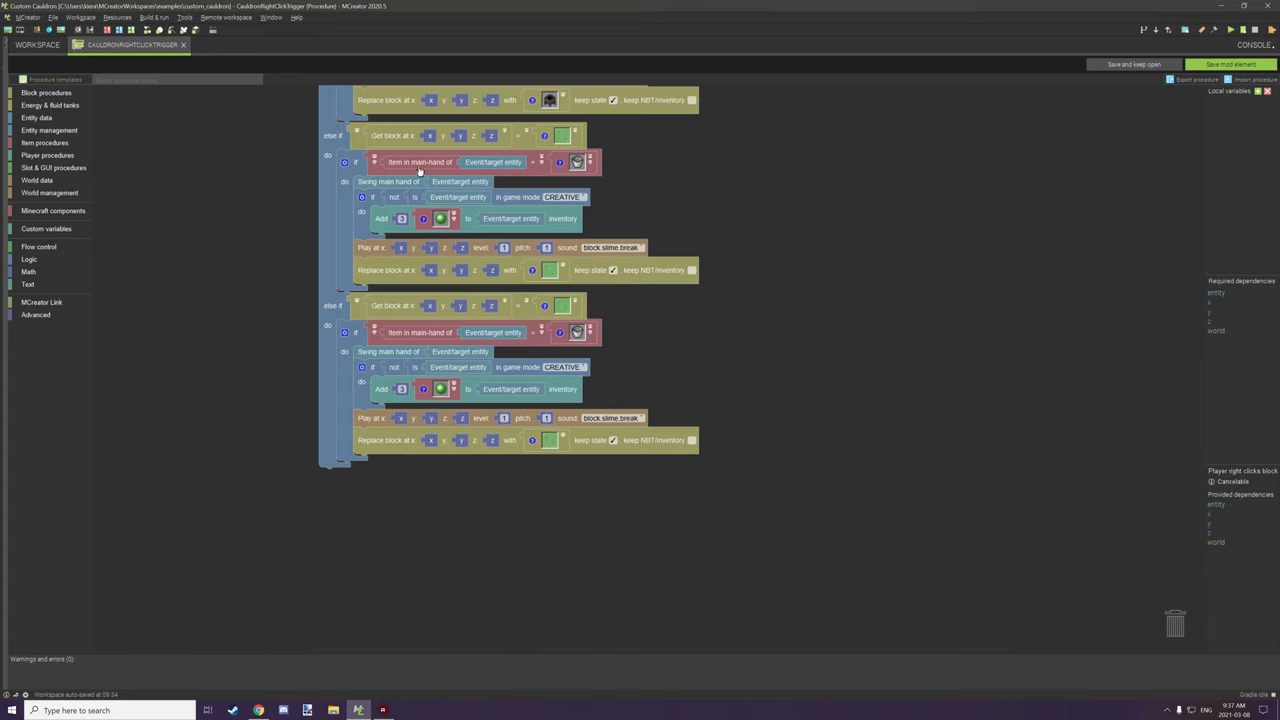
{"action": "mouse_move", "coordinate": [696, 368]}
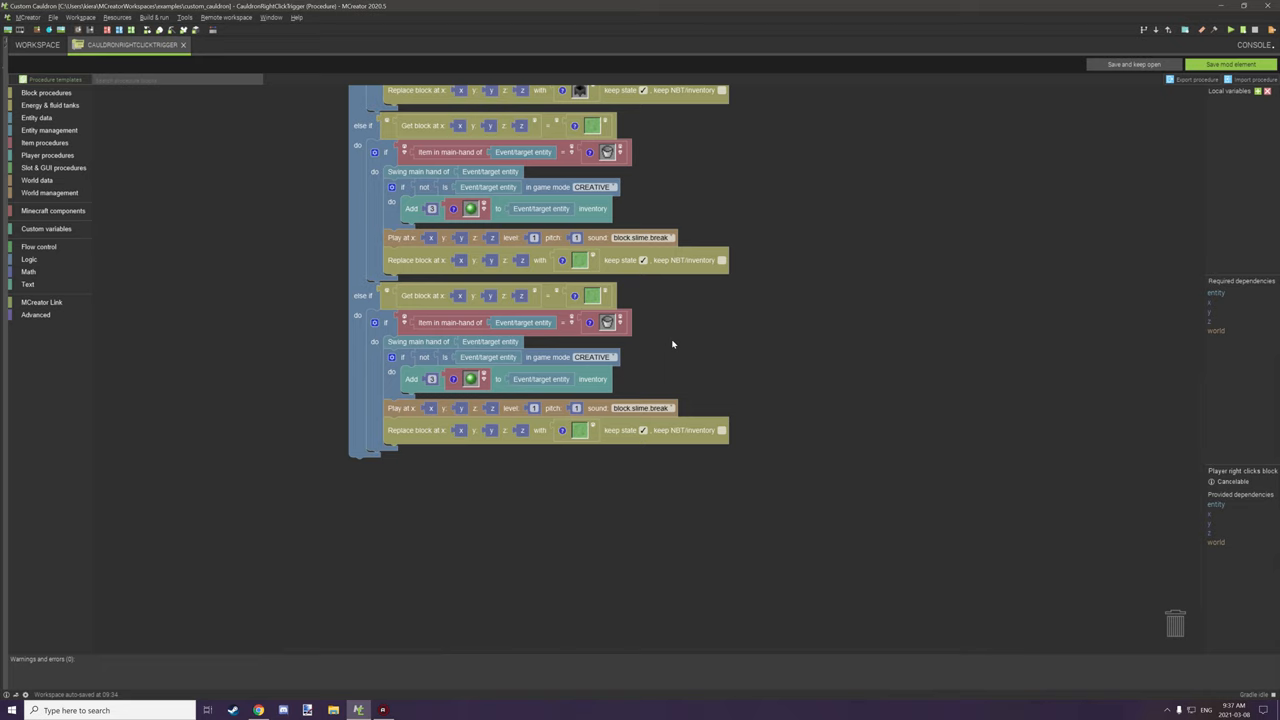
{"action": "mouse_move", "coordinate": [638, 336]}
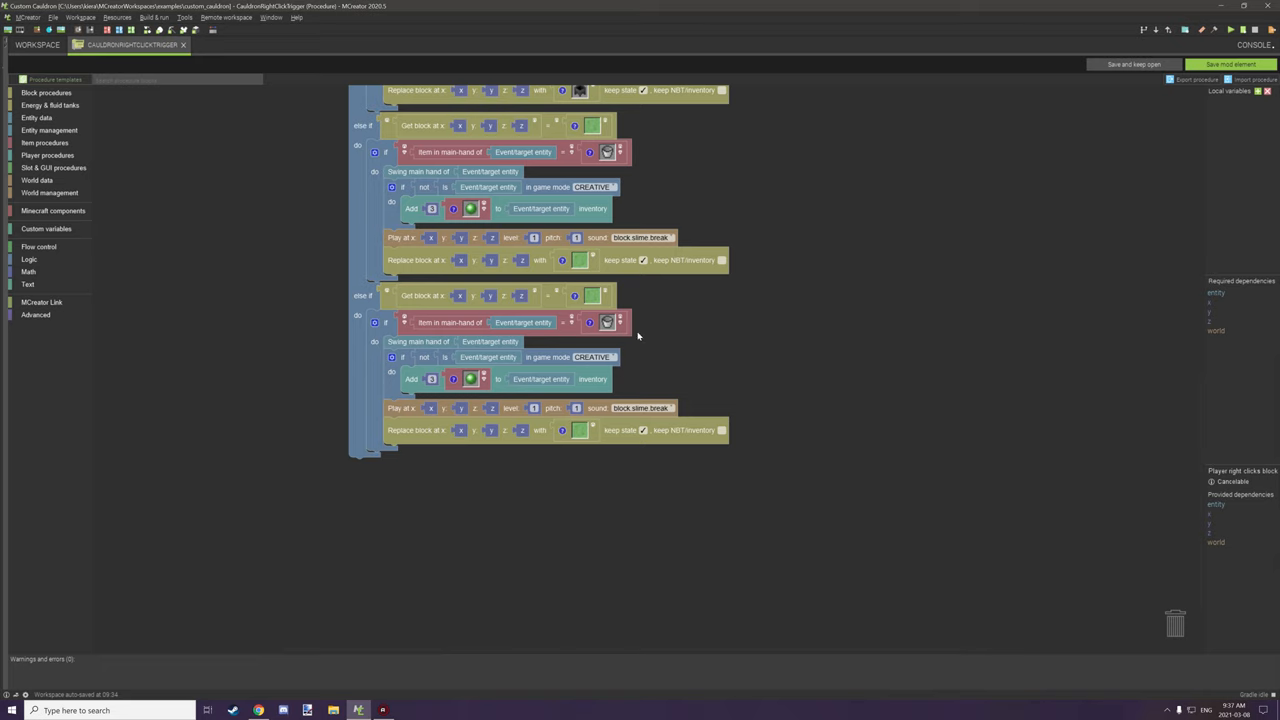
{"action": "mouse_move", "coordinate": [368, 296]}
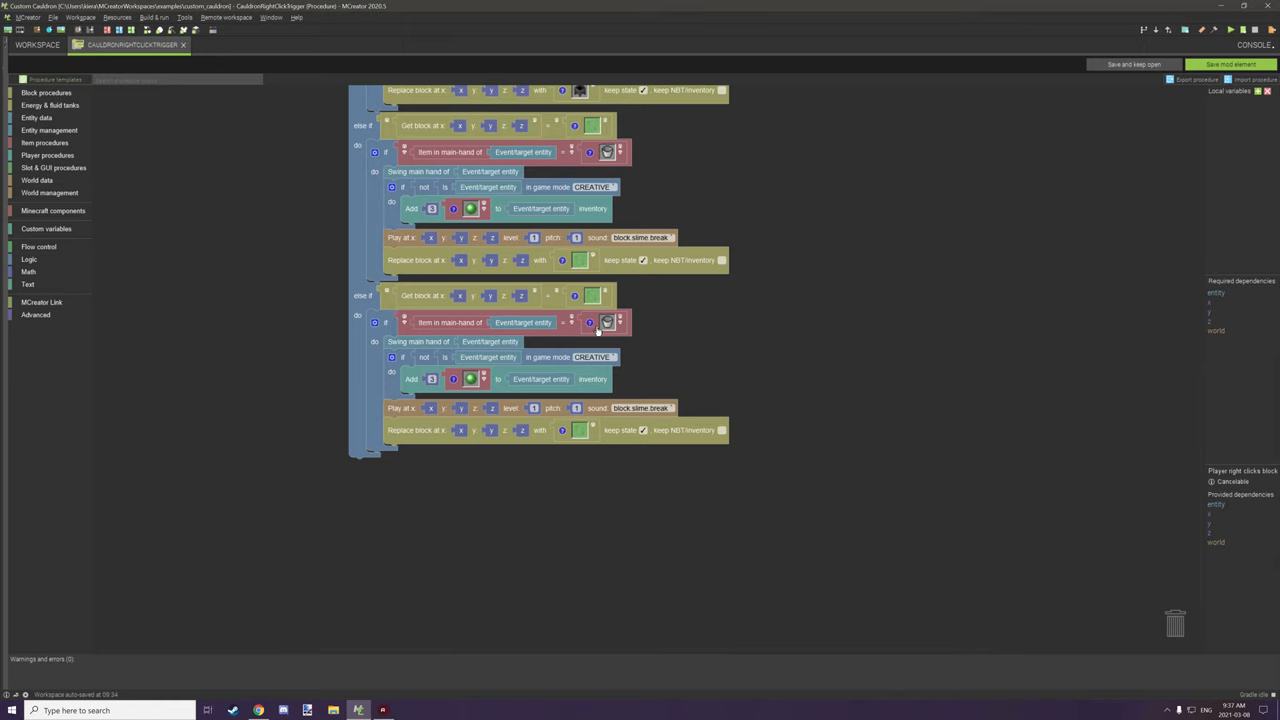
{"action": "mouse_move", "coordinate": [608, 322]}
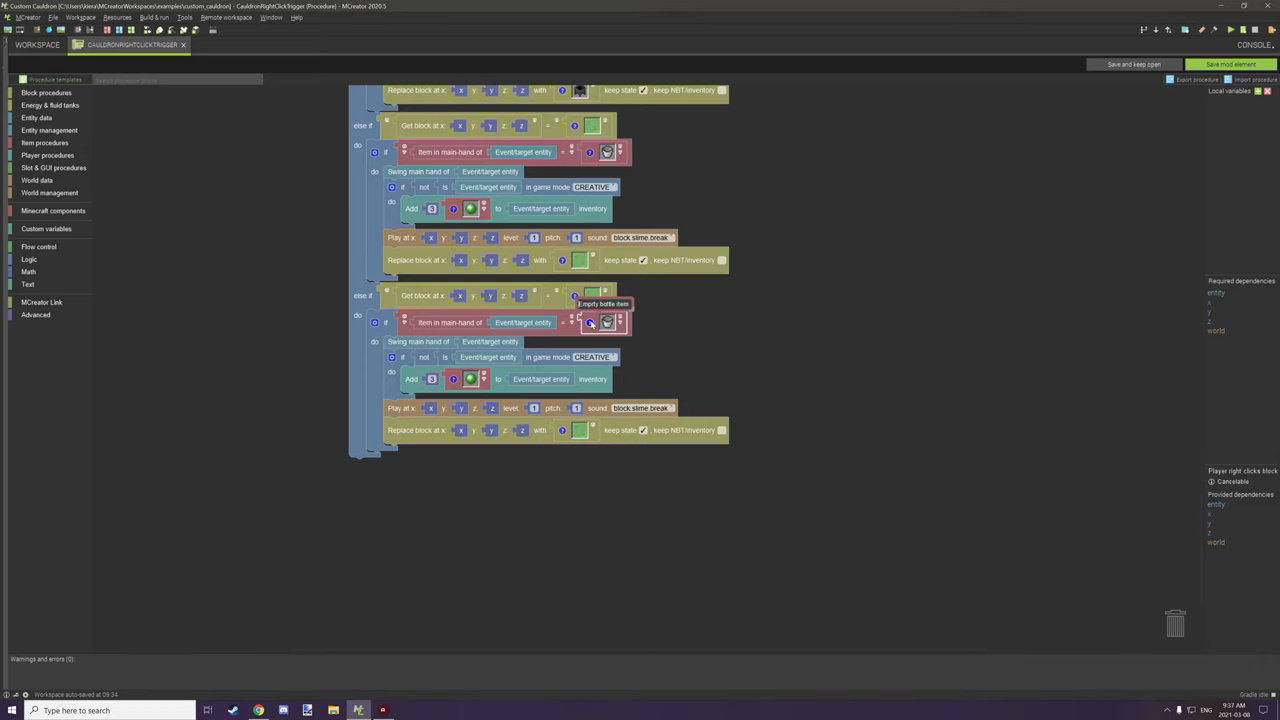
{"action": "mouse_move", "coordinate": [608, 322]}
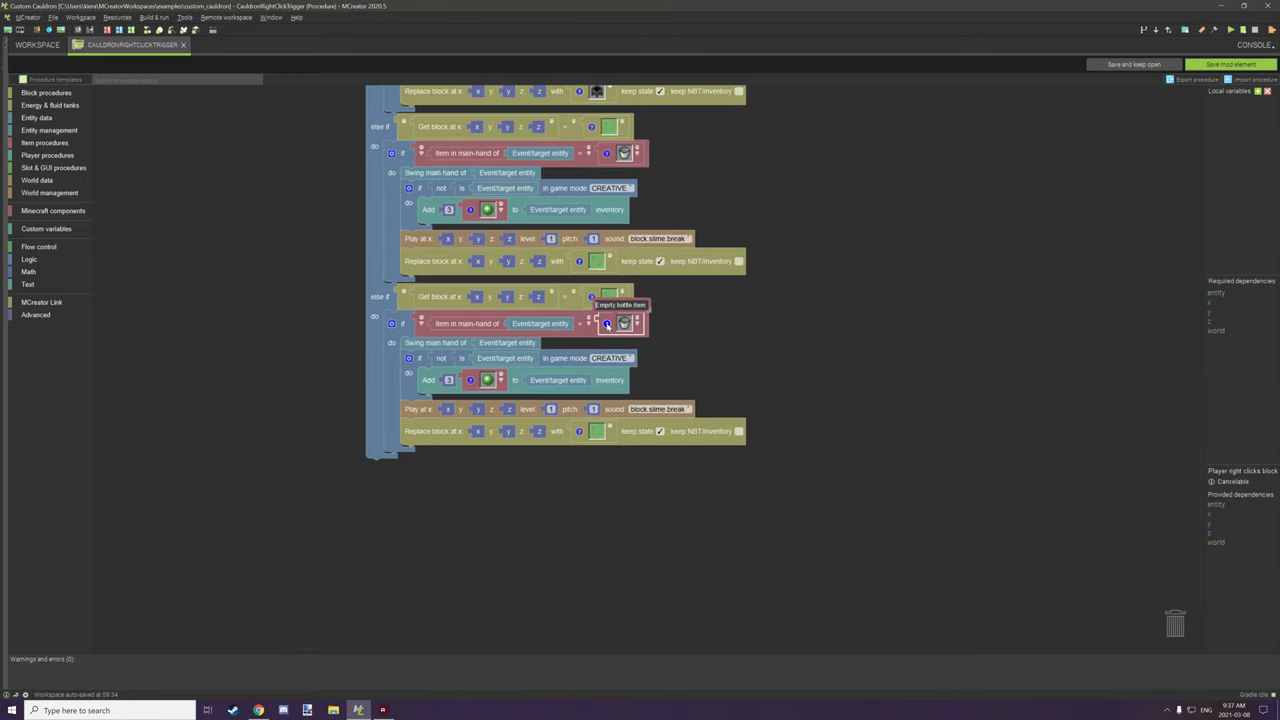
{"action": "mouse_move", "coordinate": [676, 312]}
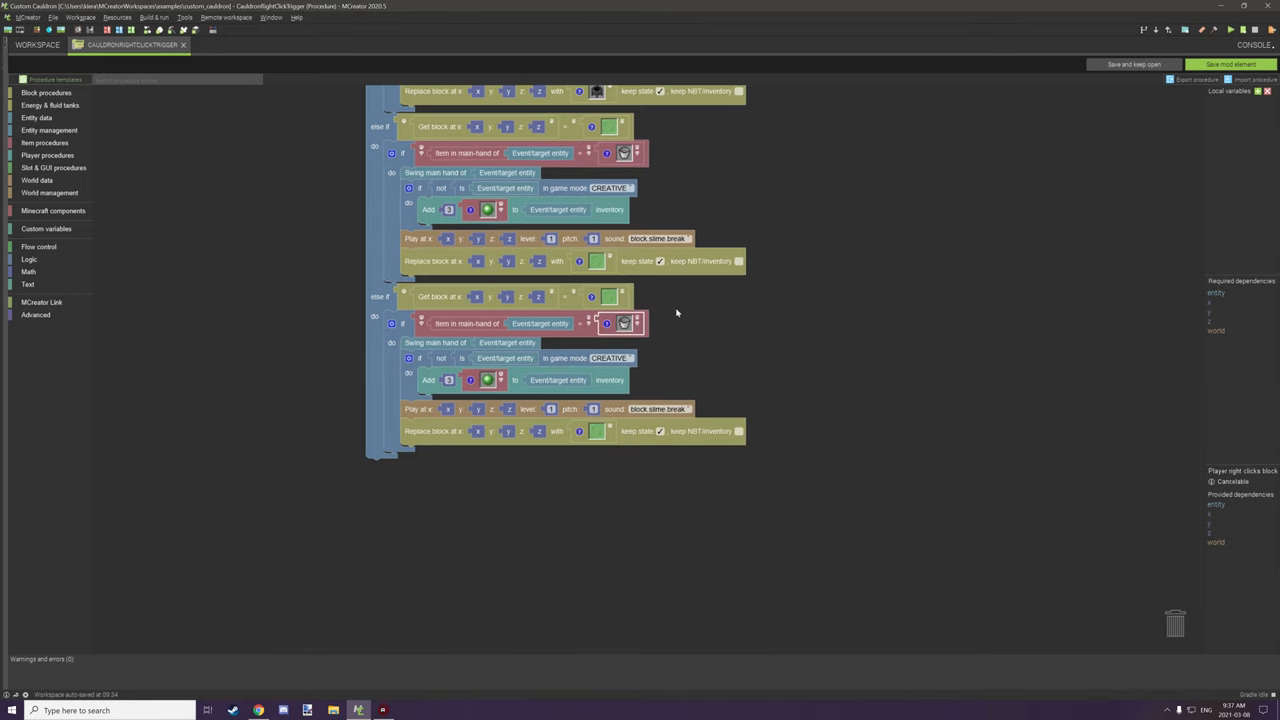
{"action": "scroll", "scroll_direction": "up", "scroll_amount": 3}
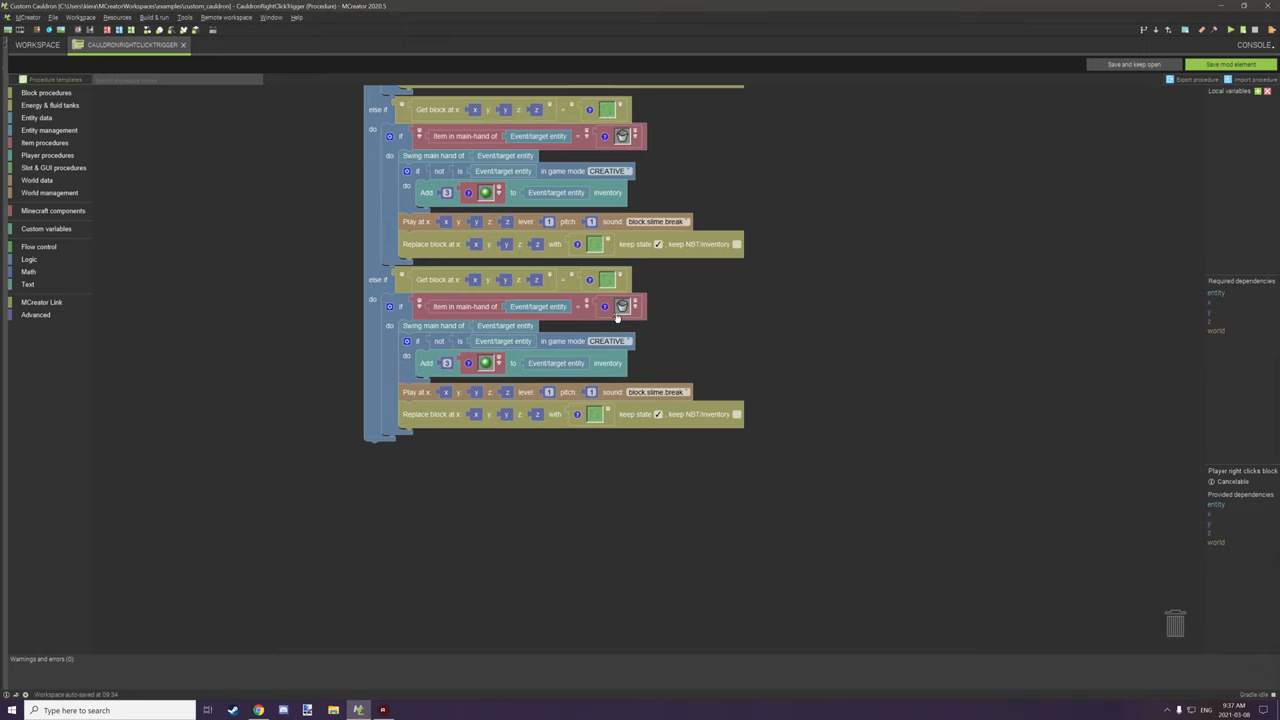
{"action": "mouse_move", "coordinate": [630, 308]}
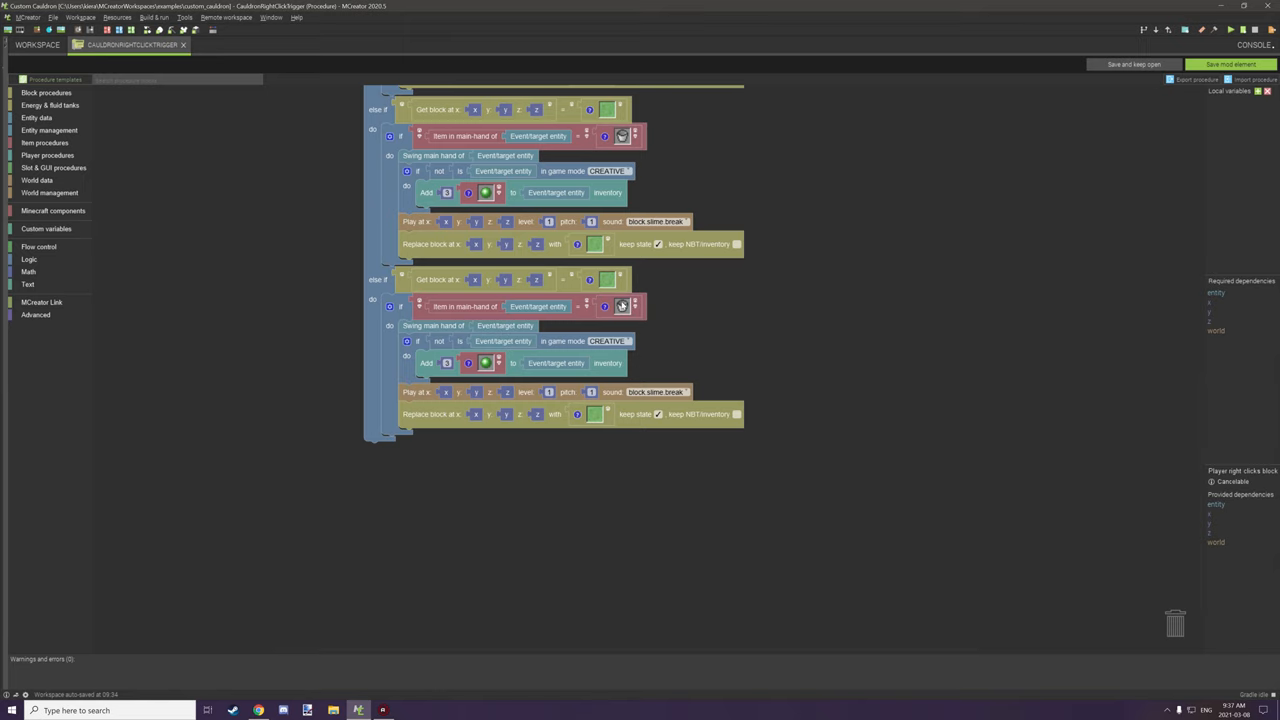
{"action": "mouse_move", "coordinate": [664, 304]}
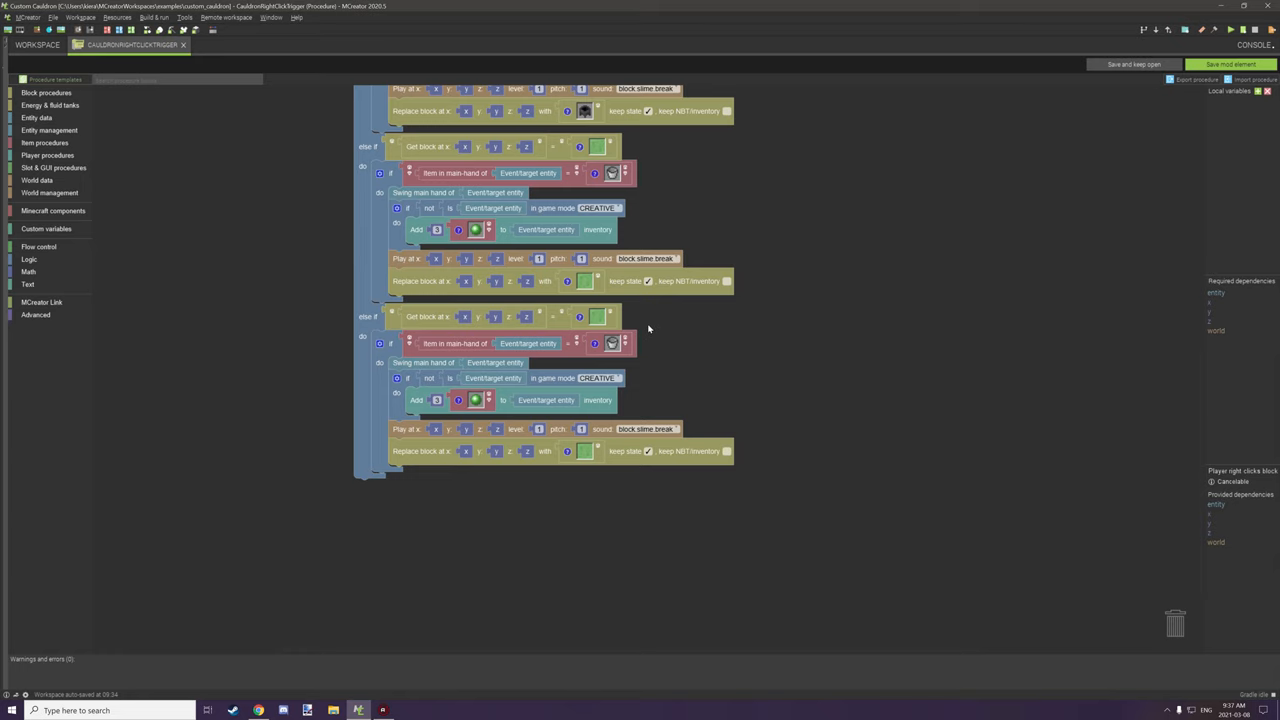
{"action": "mouse_move", "coordinate": [492, 380]}
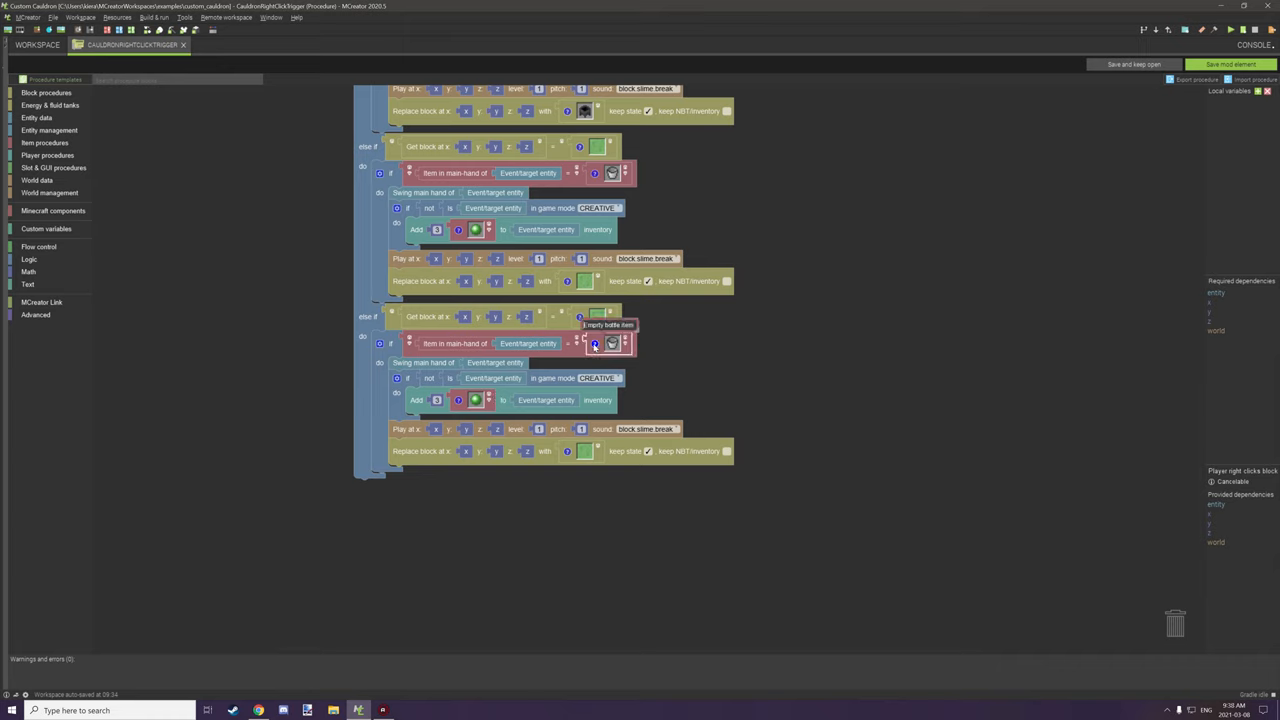
{"action": "mouse_move", "coordinate": [592, 344]}
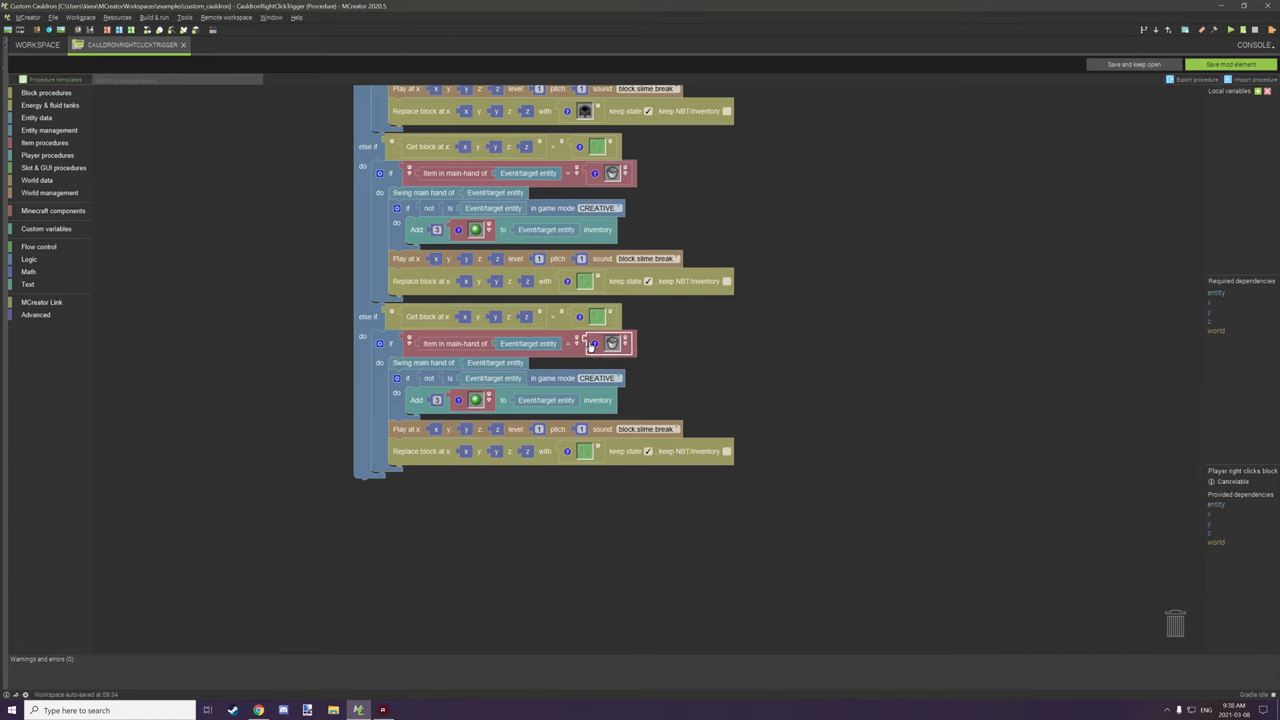
{"action": "mouse_move", "coordinate": [596, 344]}
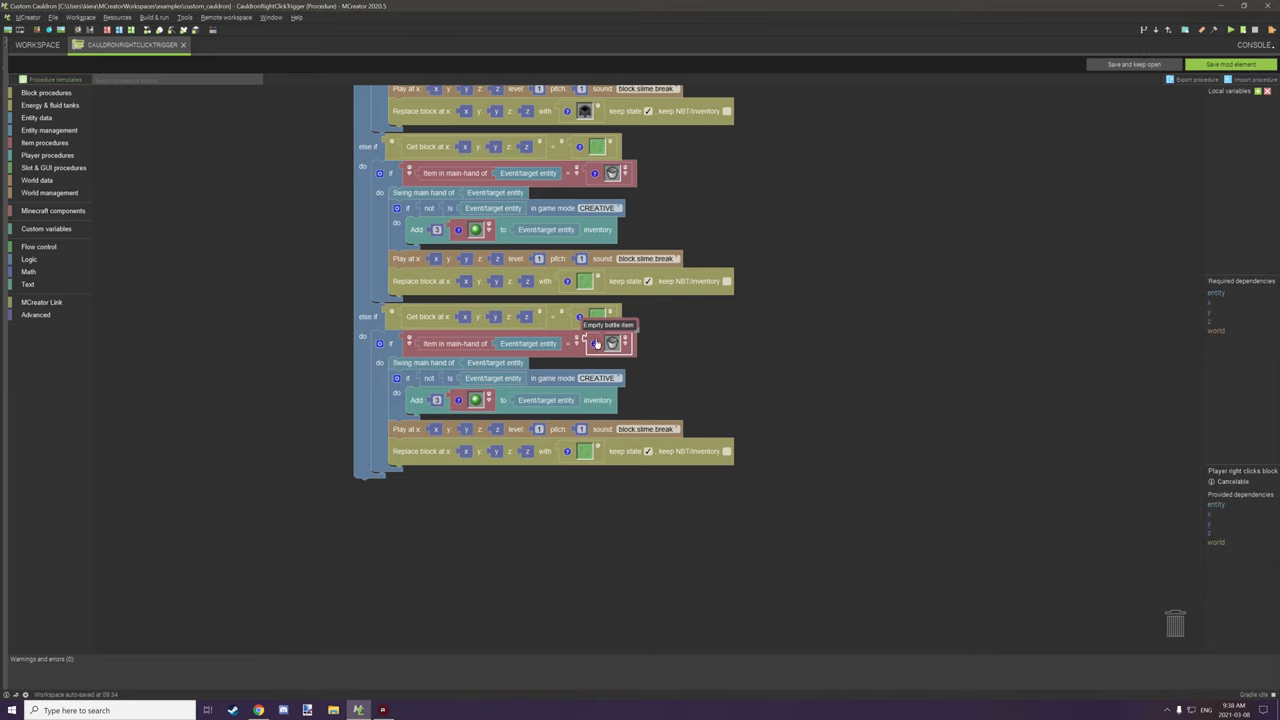
{"action": "scroll", "scroll_direction": "down", "scroll_amount": 3}
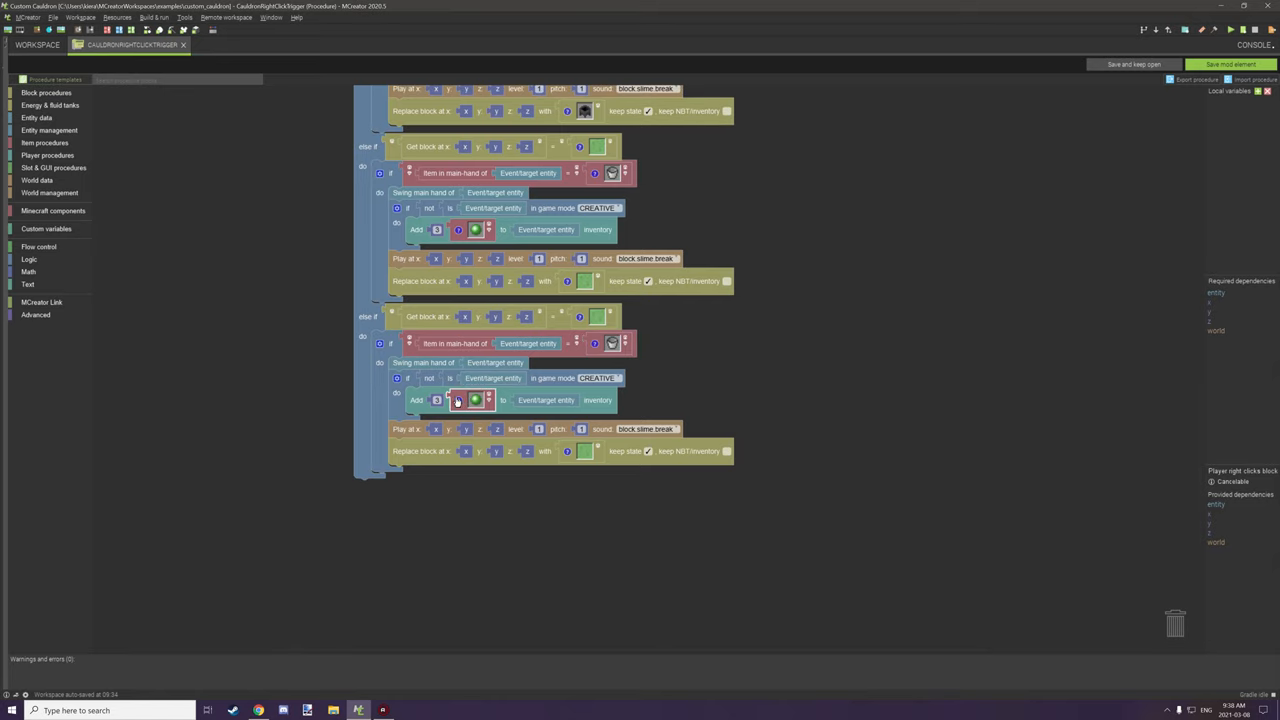
{"action": "mouse_move", "coordinate": [444, 362]}
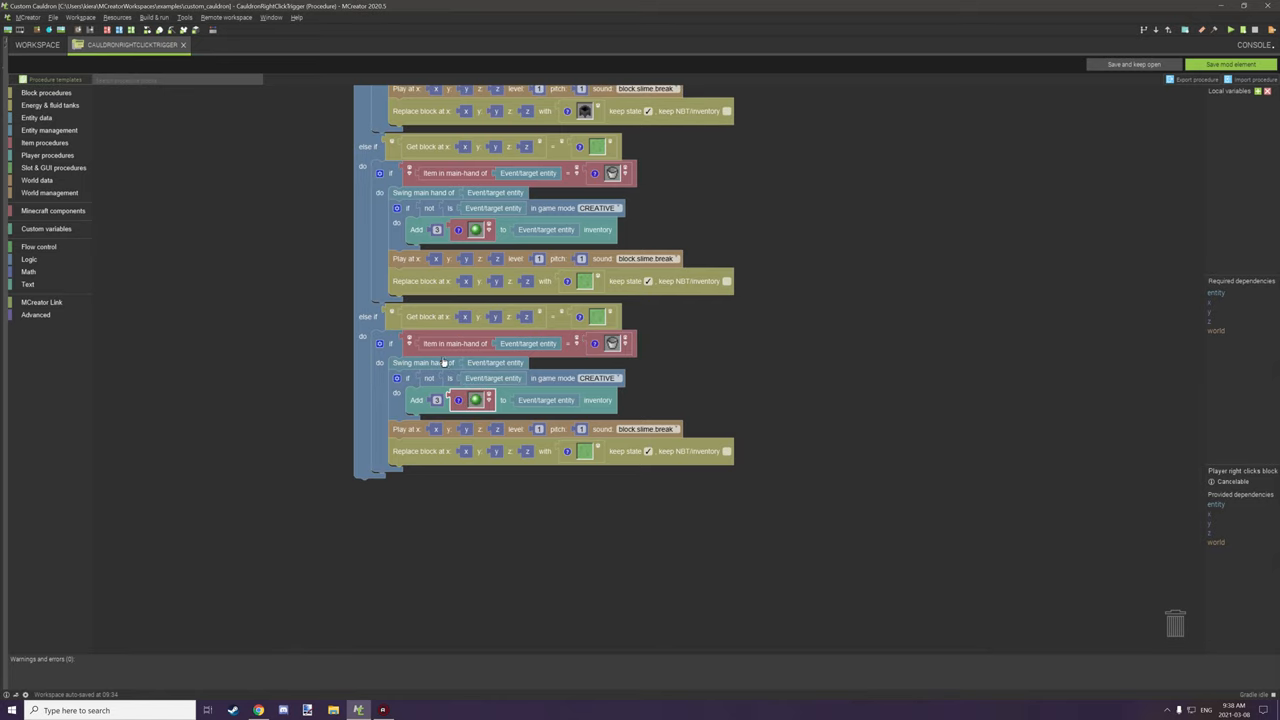
{"action": "mouse_move", "coordinate": [484, 362]}
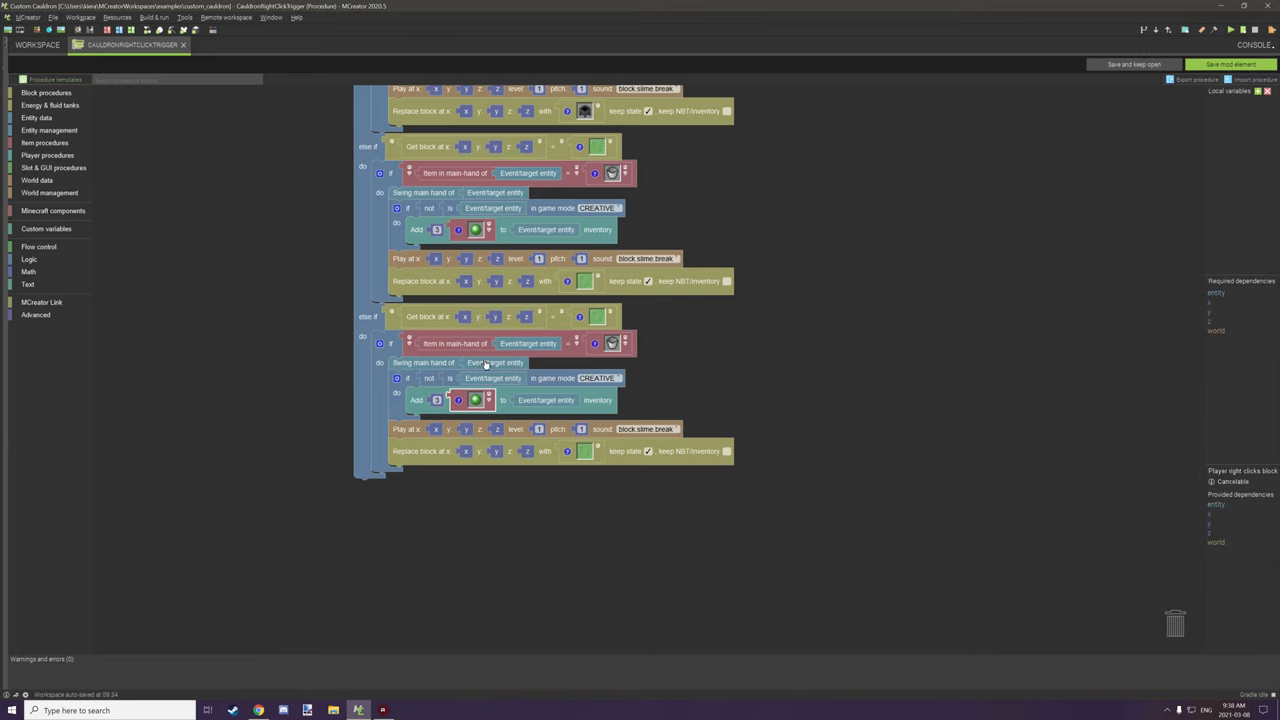
{"action": "mouse_move", "coordinate": [404, 372]}
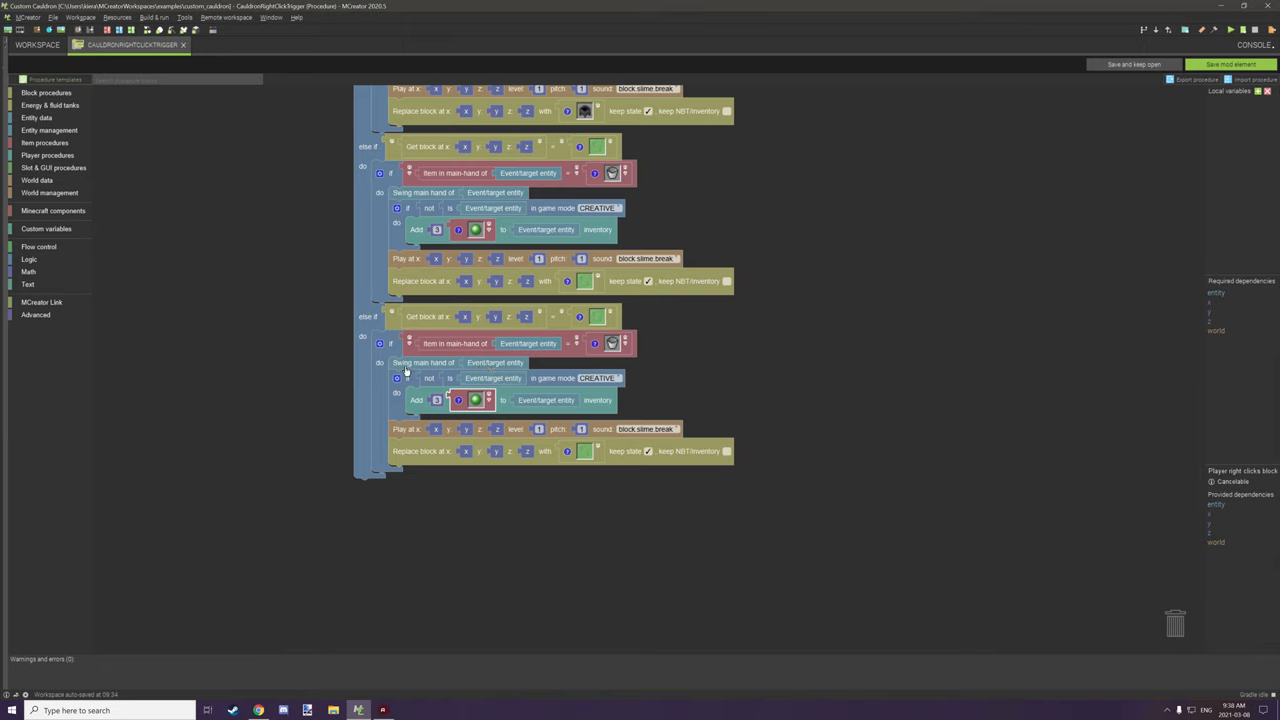
{"action": "mouse_move", "coordinate": [404, 372]}
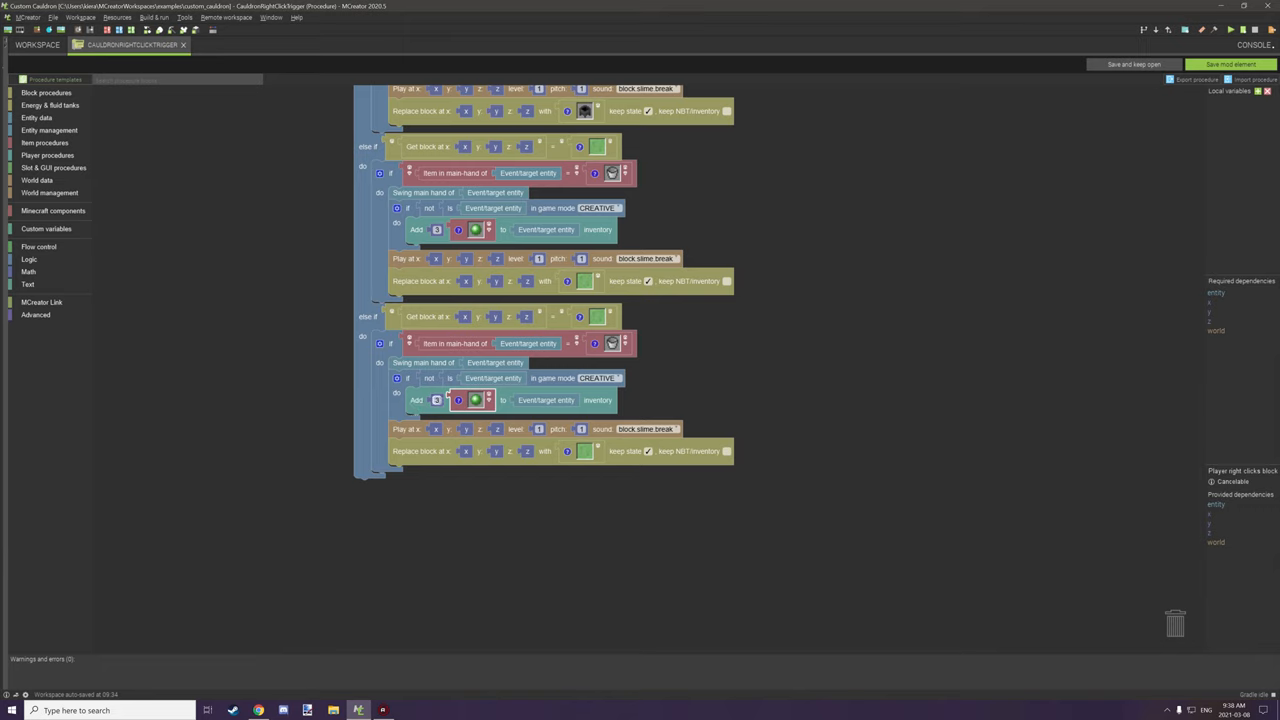
{"action": "left_click", "coordinate": [436, 400]}
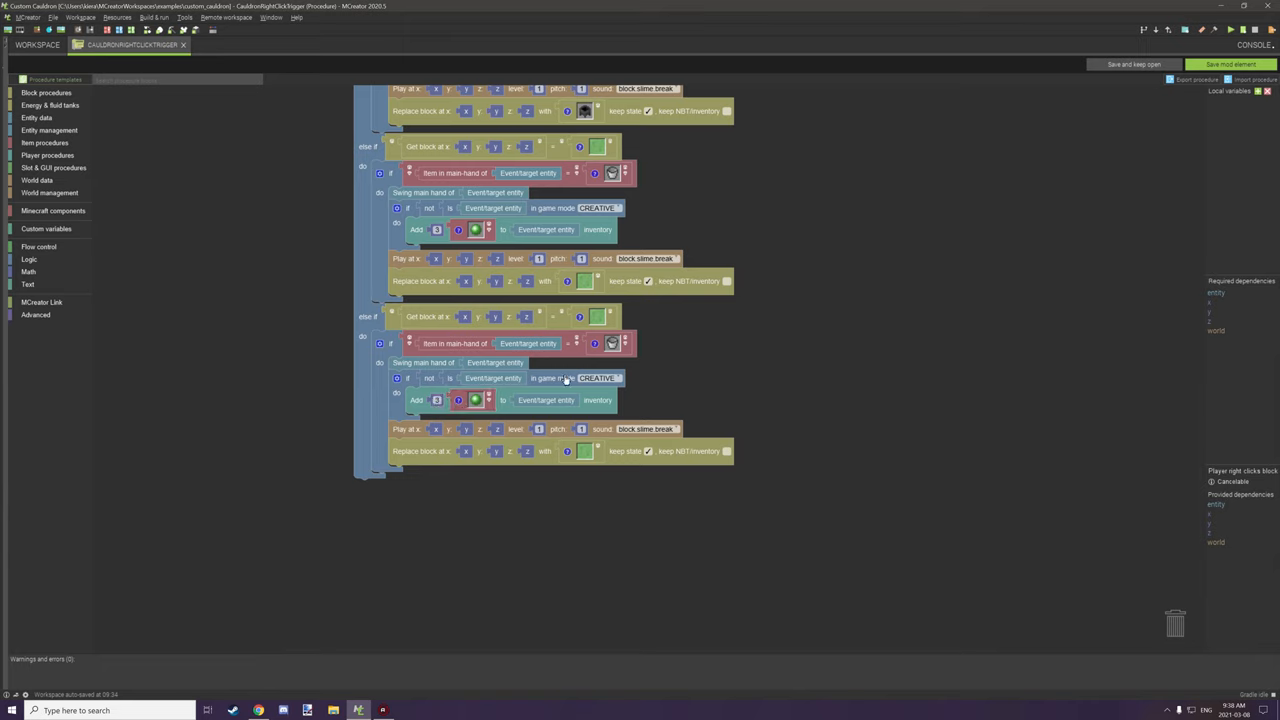
{"action": "mouse_move", "coordinate": [480, 400]}
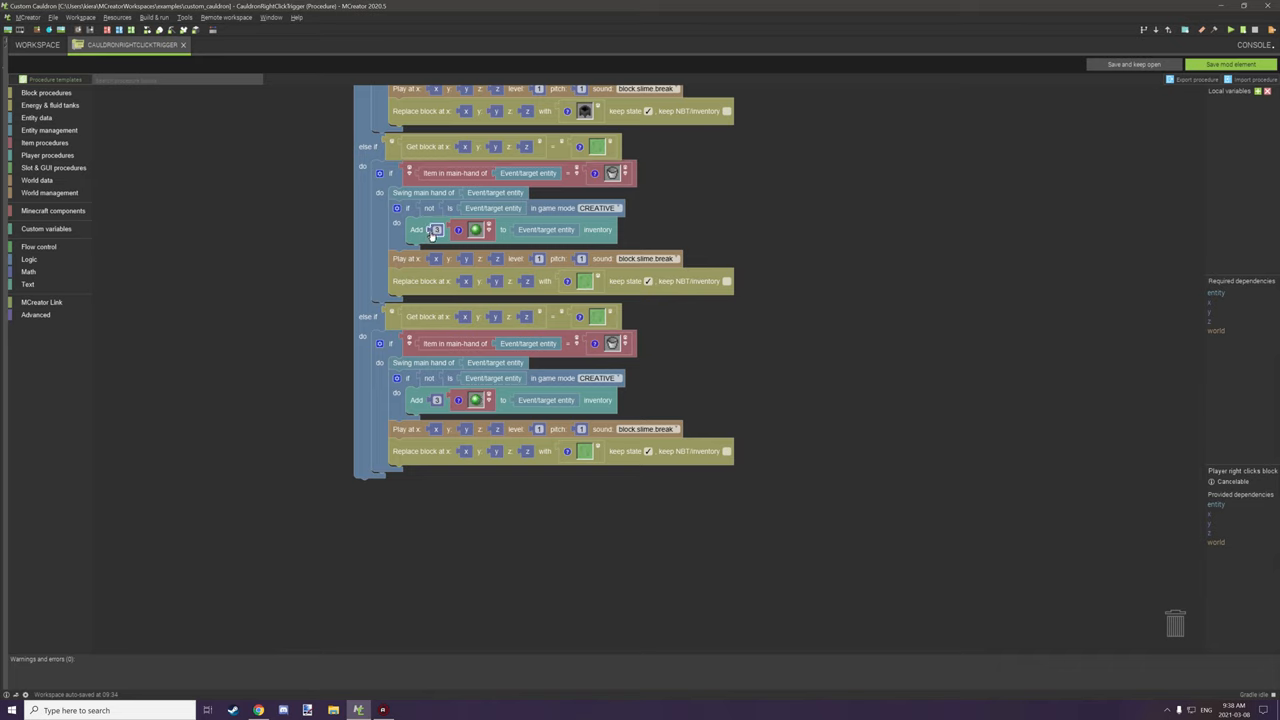
{"action": "mouse_move", "coordinate": [480, 400]}
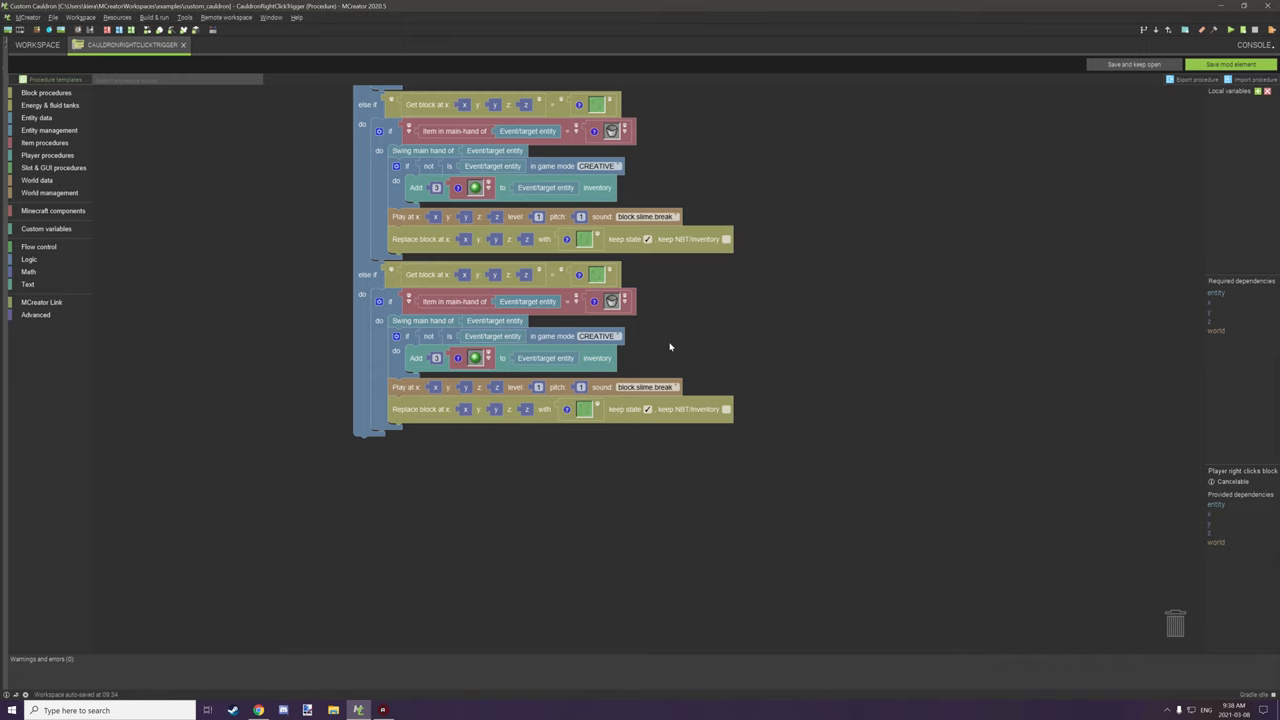
{"action": "mouse_move", "coordinate": [488, 384]}
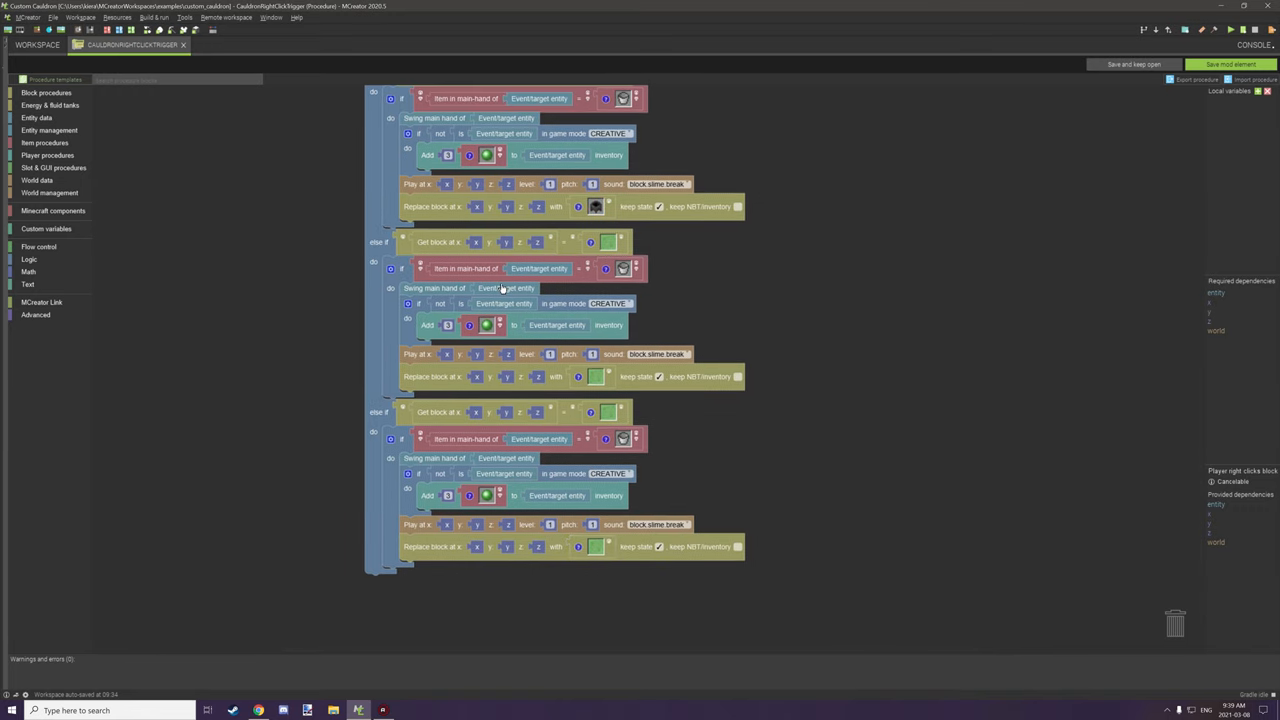
{"action": "mouse_move", "coordinate": [572, 382]}
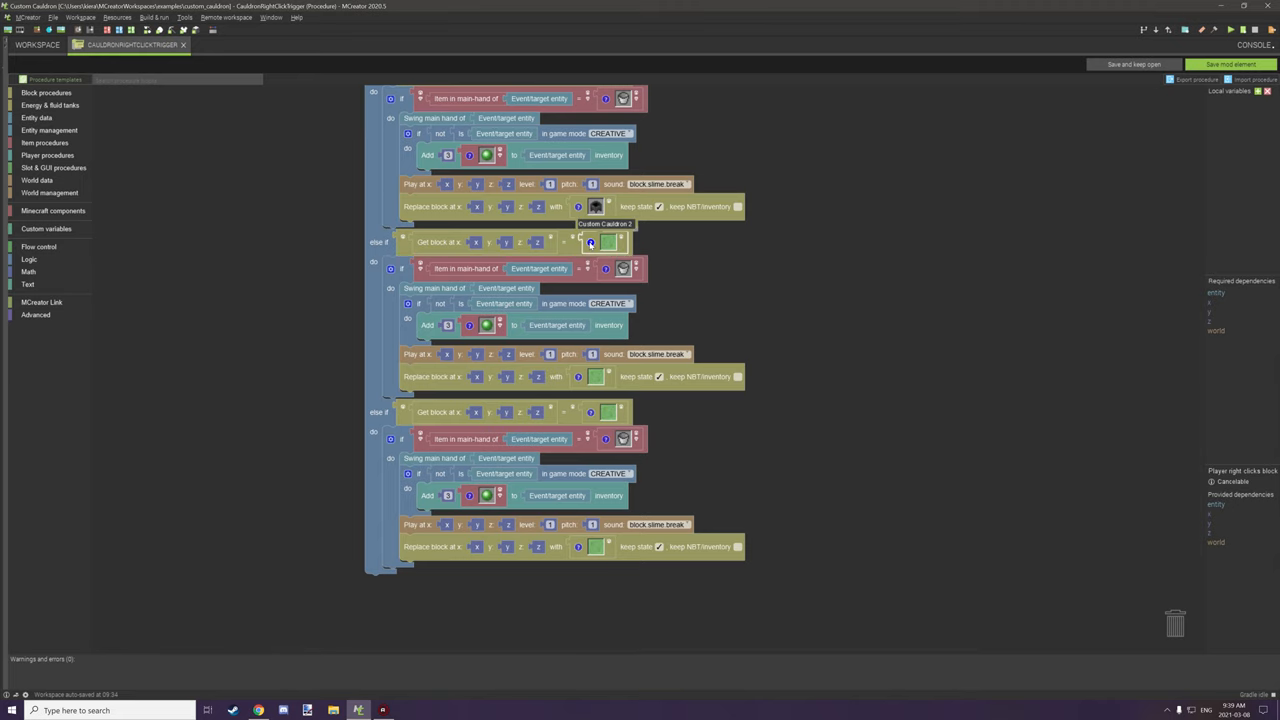
{"action": "mouse_move", "coordinate": [578, 376]}
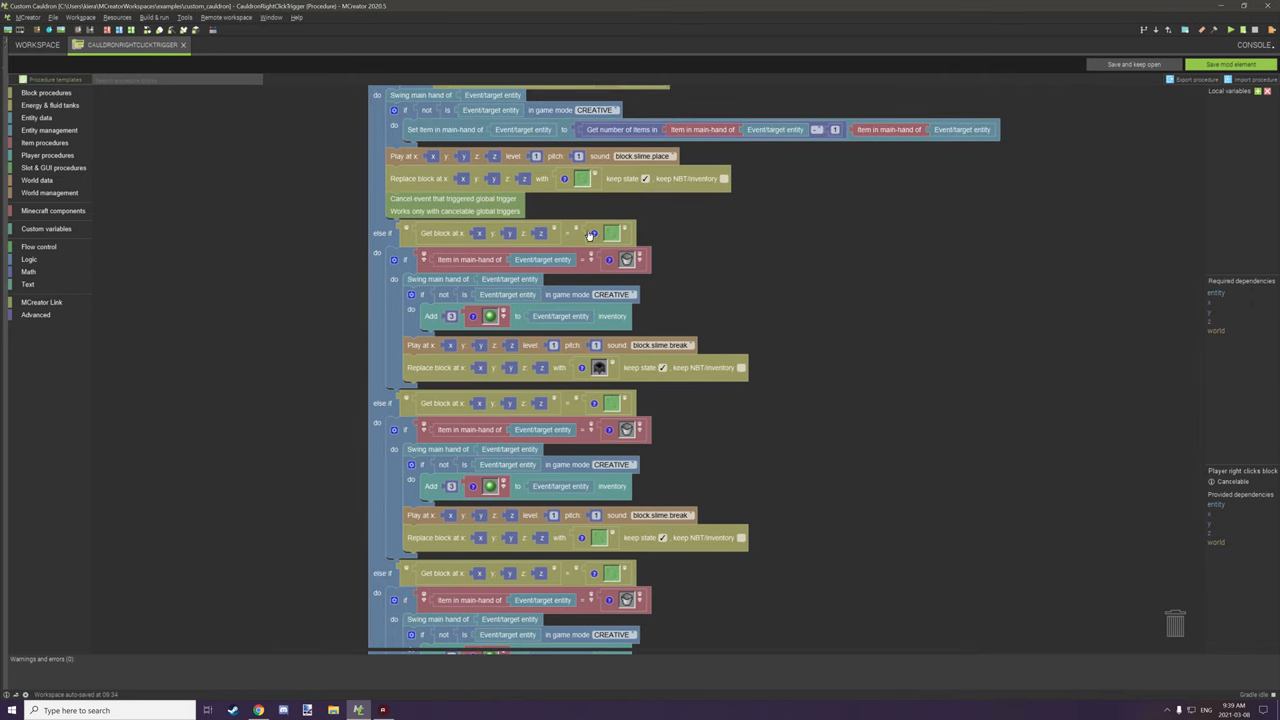
{"action": "mouse_move", "coordinate": [612, 232]}
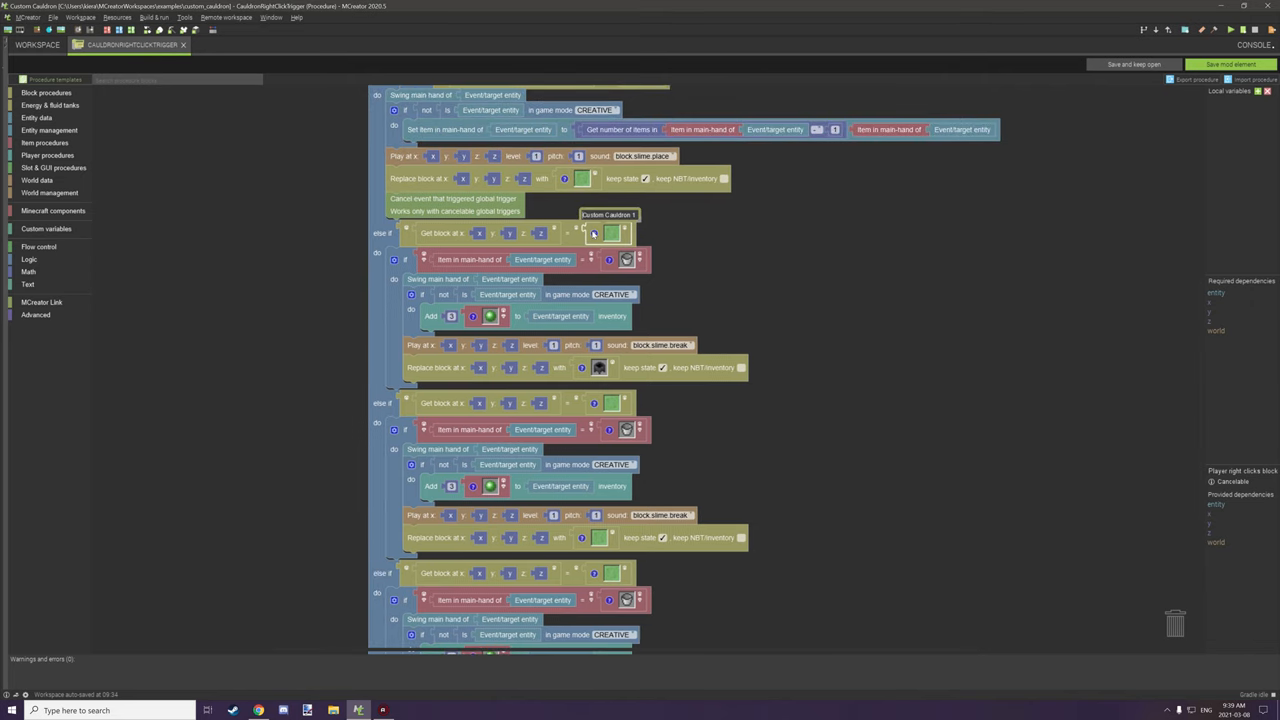
{"action": "mouse_move", "coordinate": [578, 370]}
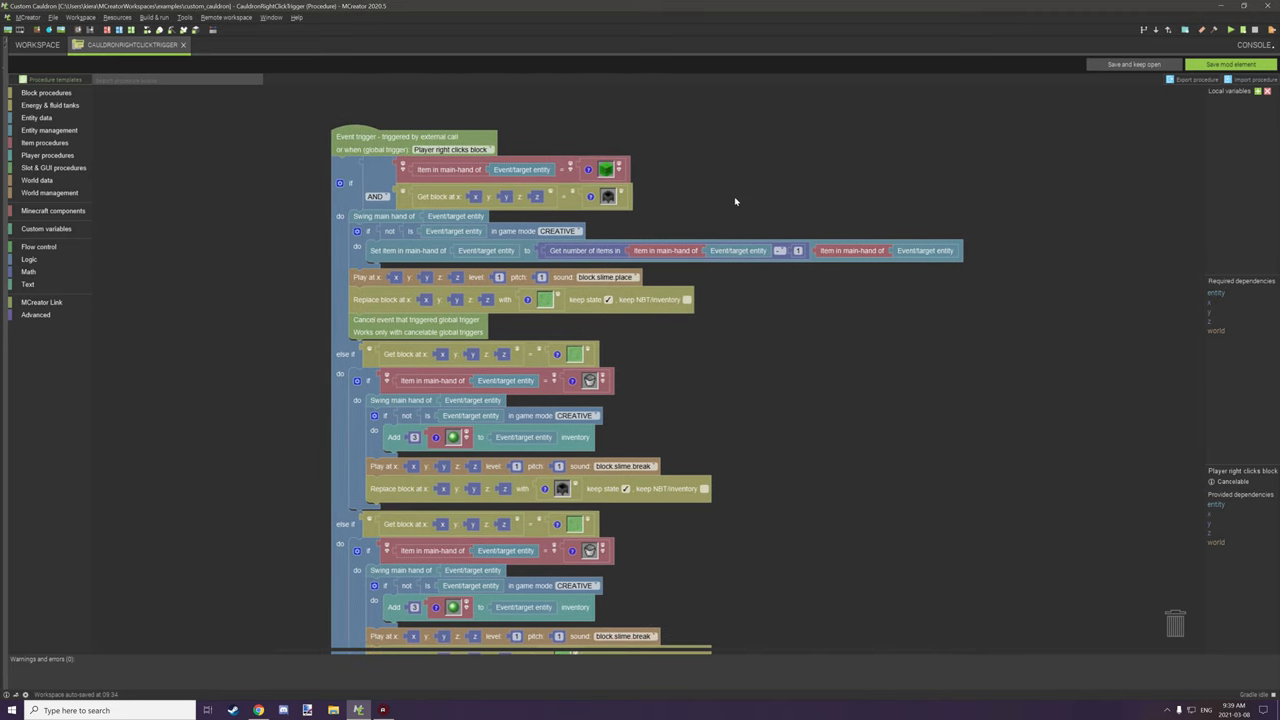
{"action": "scroll", "scroll_direction": "down", "scroll_amount": 3}
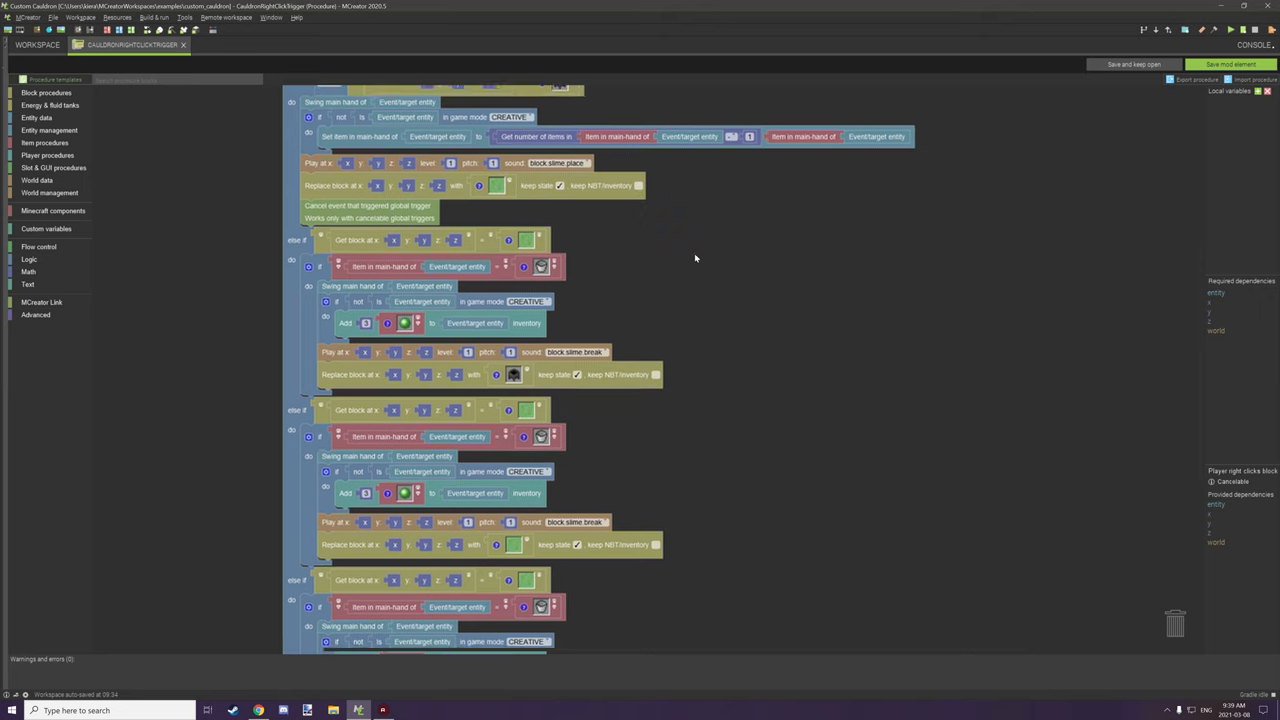
{"action": "scroll", "scroll_direction": "up", "scroll_amount": 3}
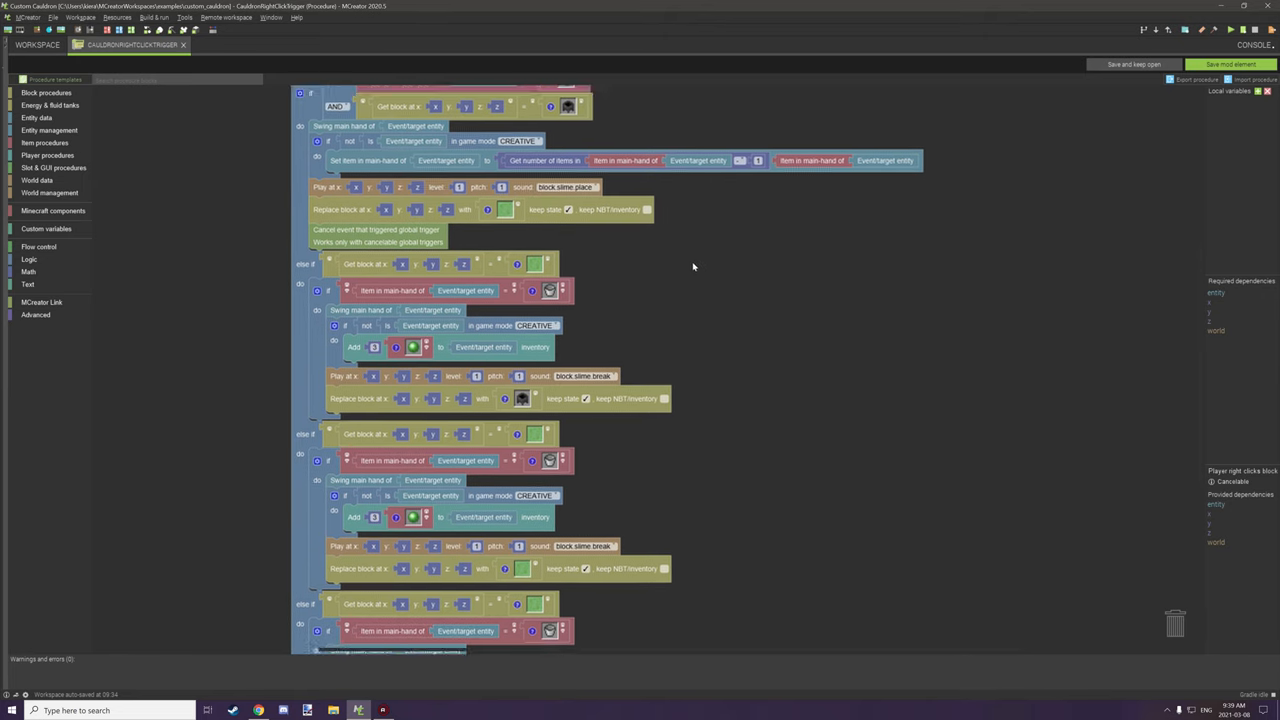
{"action": "scroll", "scroll_direction": "down", "scroll_amount": 3}
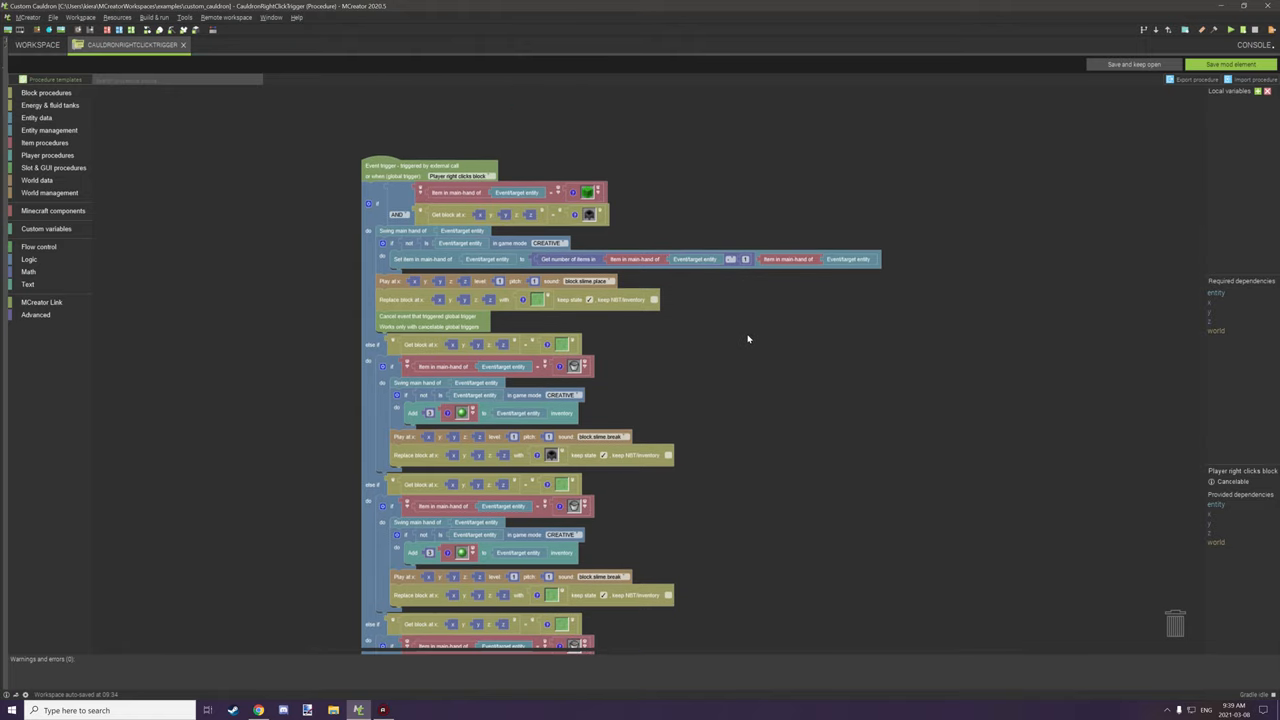
{"action": "mouse_move", "coordinate": [736, 328]}
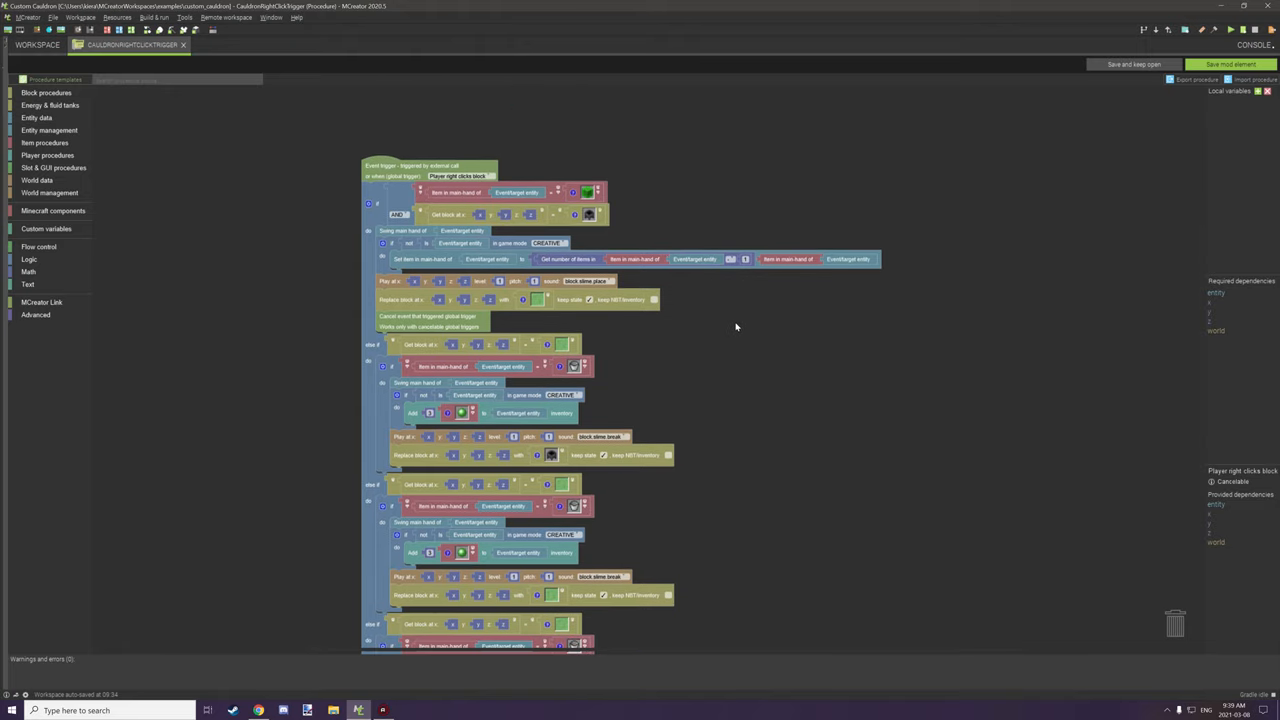